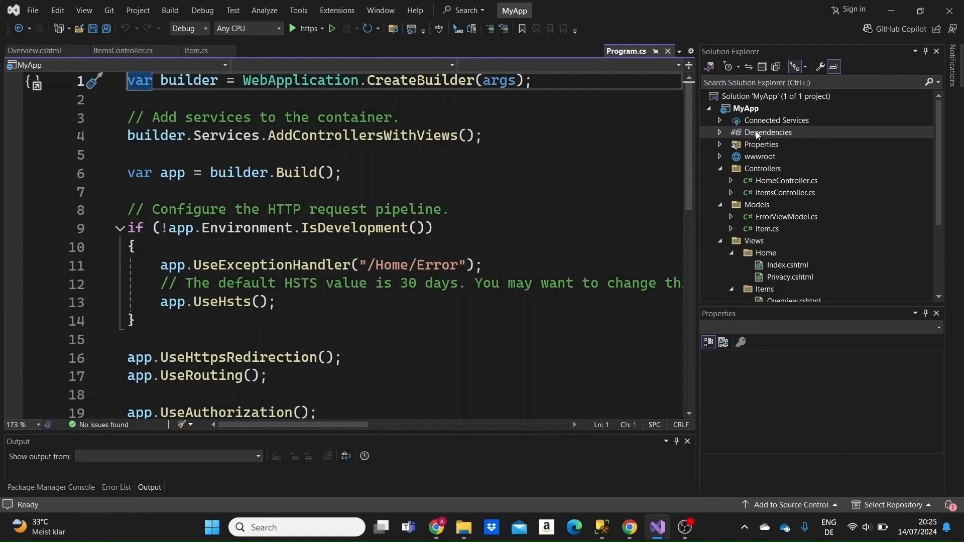
# Step: Open Manage NuGet Packages from the MyApp Dependencies node and search Browse for entityframeworkcore
pyautogui.rightClick(768, 133)
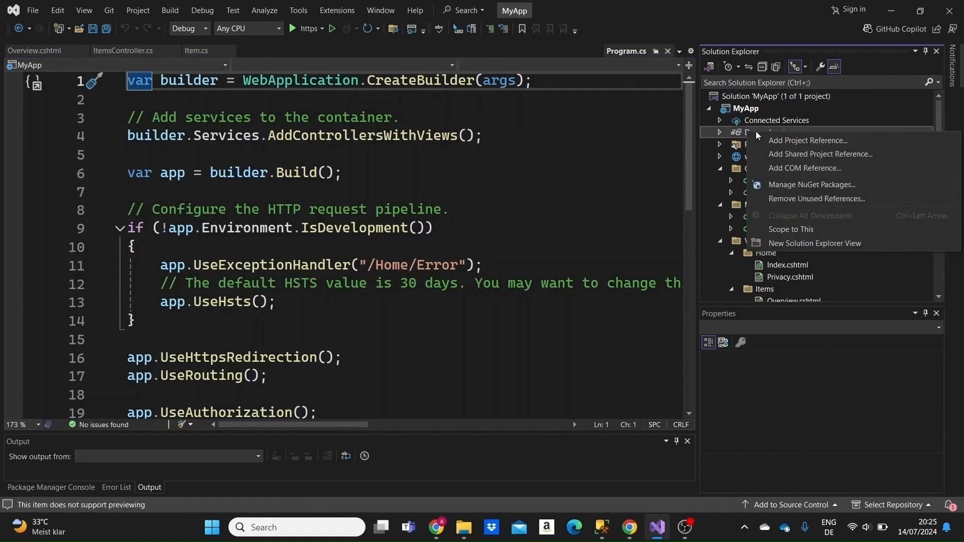
pyautogui.moveTo(804, 193)
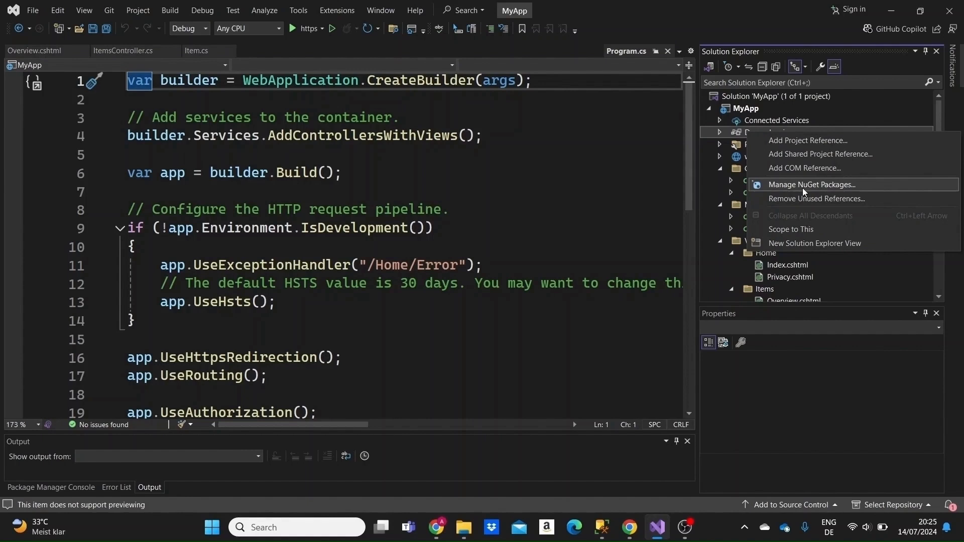
pyautogui.click(811, 185)
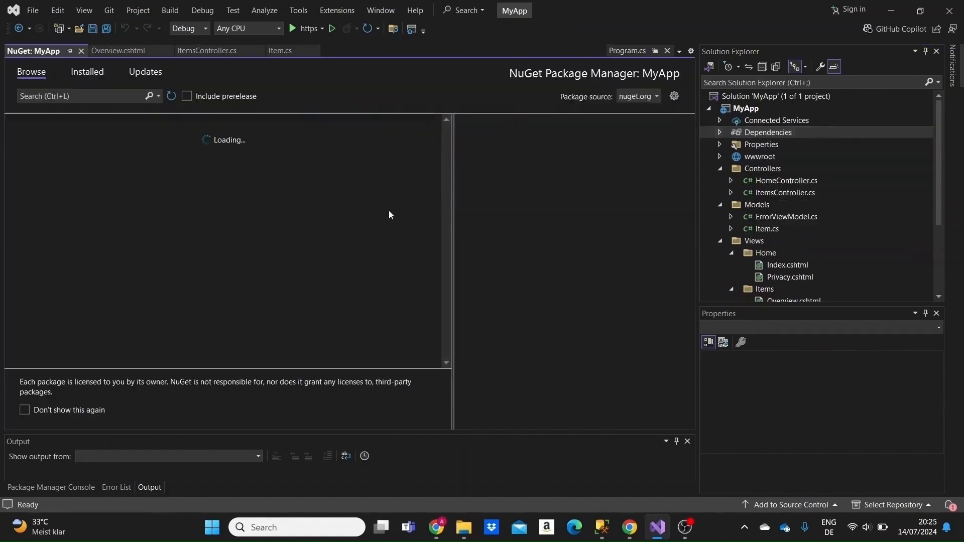
pyautogui.moveTo(261, 217)
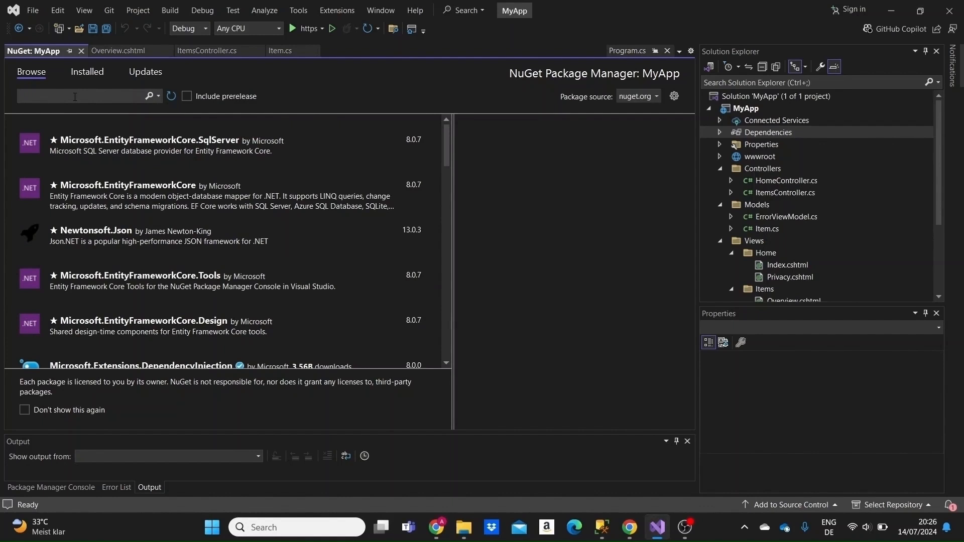
pyautogui.write('entityframewor')
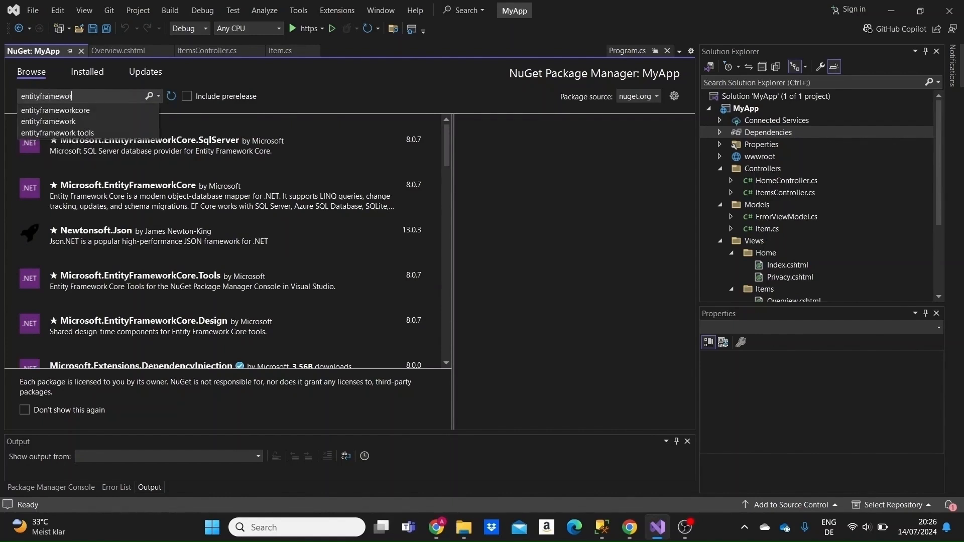
pyautogui.click(55, 110)
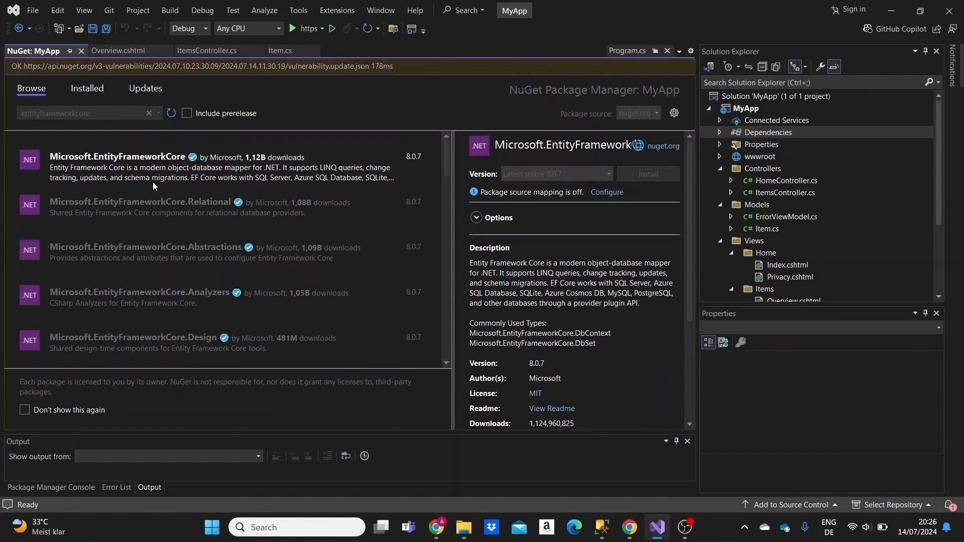
# Step: Install Microsoft.EntityFrameworkCore into MyApp and accept its license terms
pyautogui.click(647, 174)
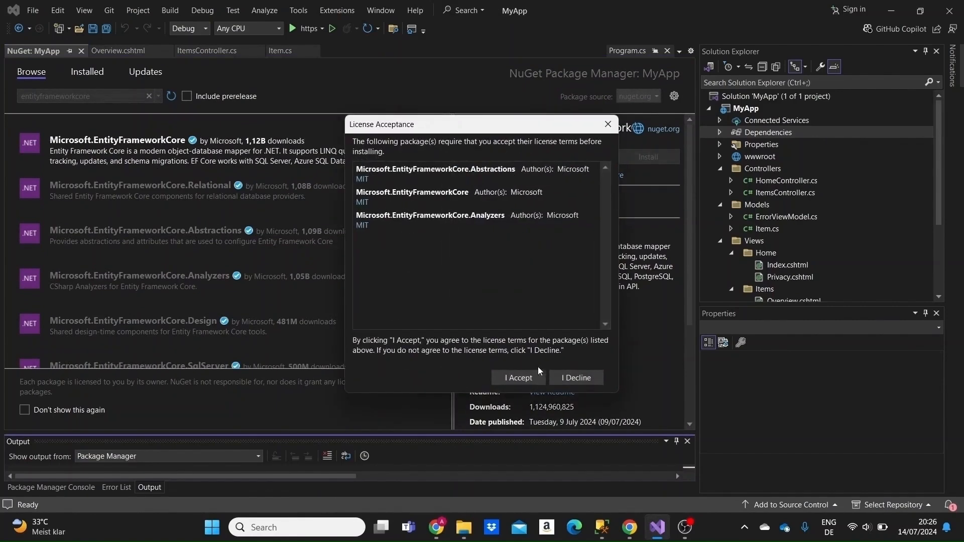
pyautogui.click(518, 378)
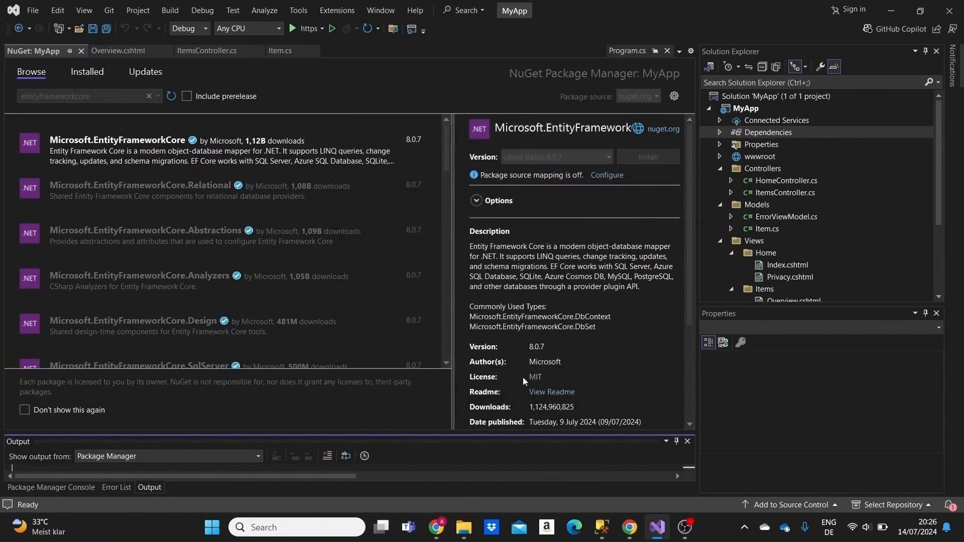
pyautogui.click(647, 157)
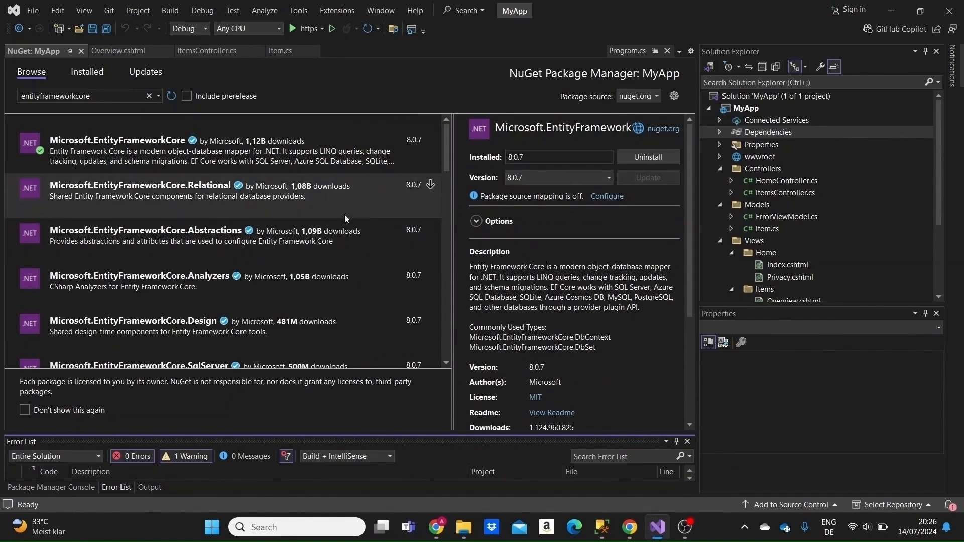
# Step: Install Microsoft.EntityFrameworkCore.Tools 8.0.7 into MyApp and accept its license terms
pyautogui.scroll(-3)
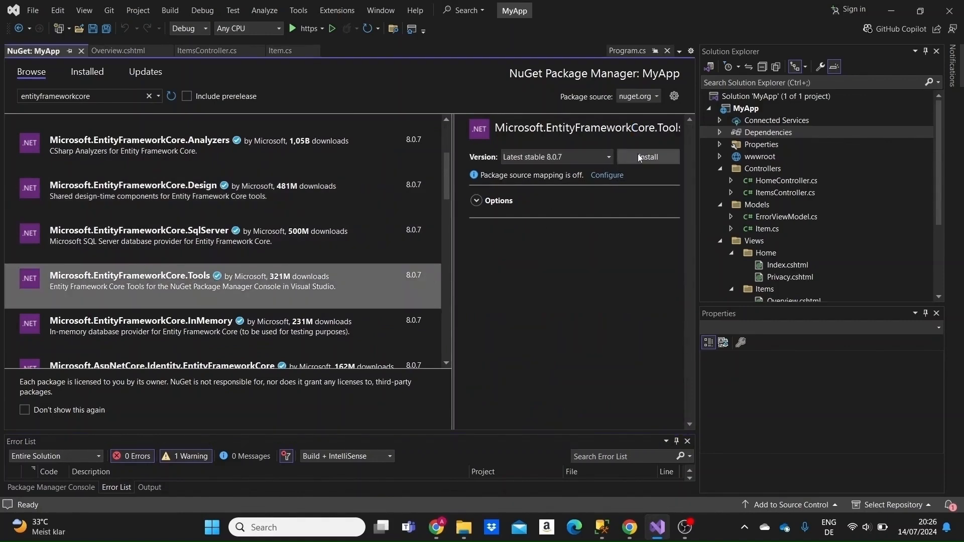
pyautogui.click(647, 156)
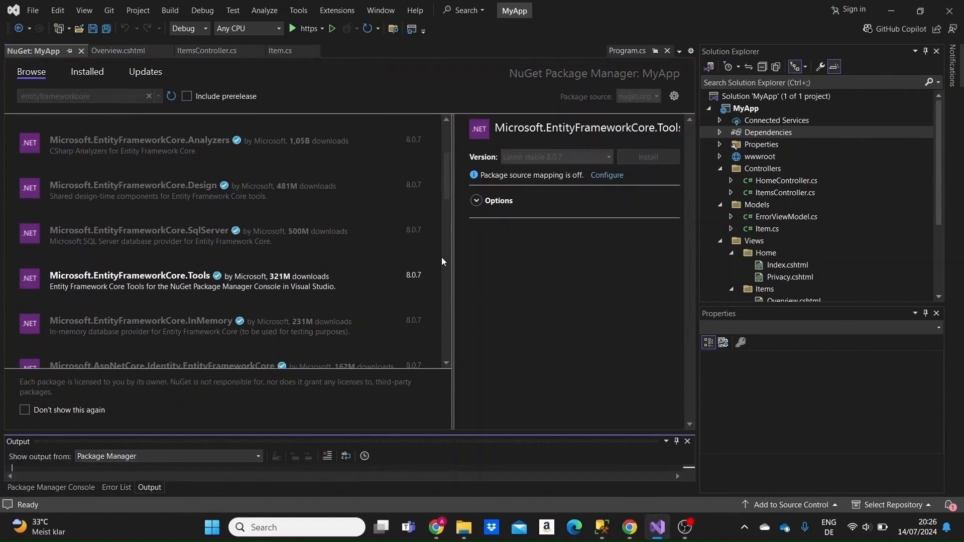
pyautogui.click(647, 156)
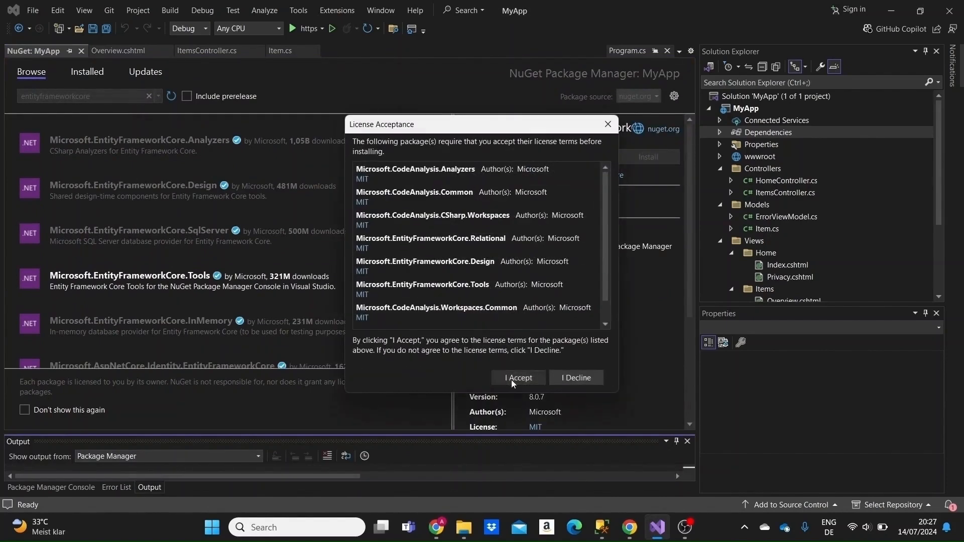
pyautogui.click(518, 378)
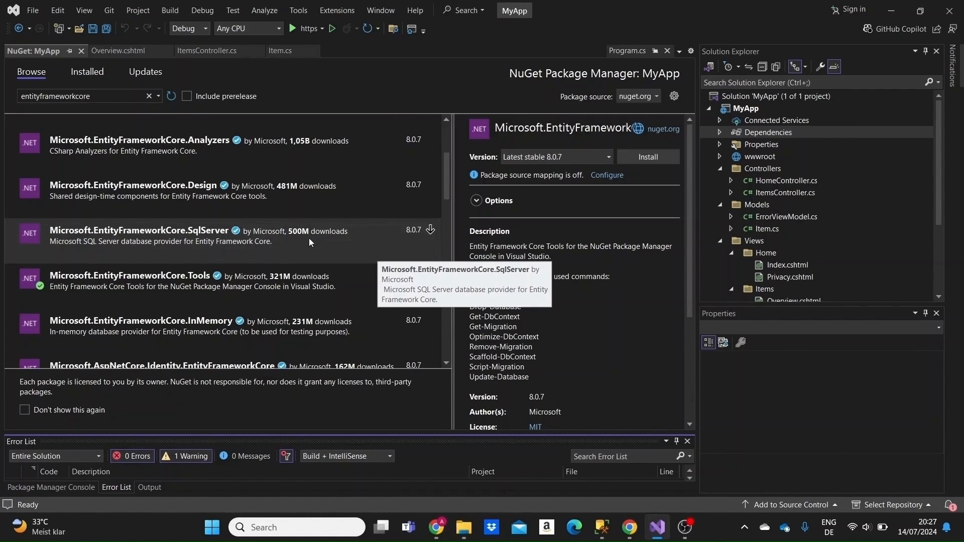
# Step: Install Microsoft.EntityFrameworkCore.SqlServer 8.0.7 into MyApp and accept its license terms
pyautogui.click(185, 235)
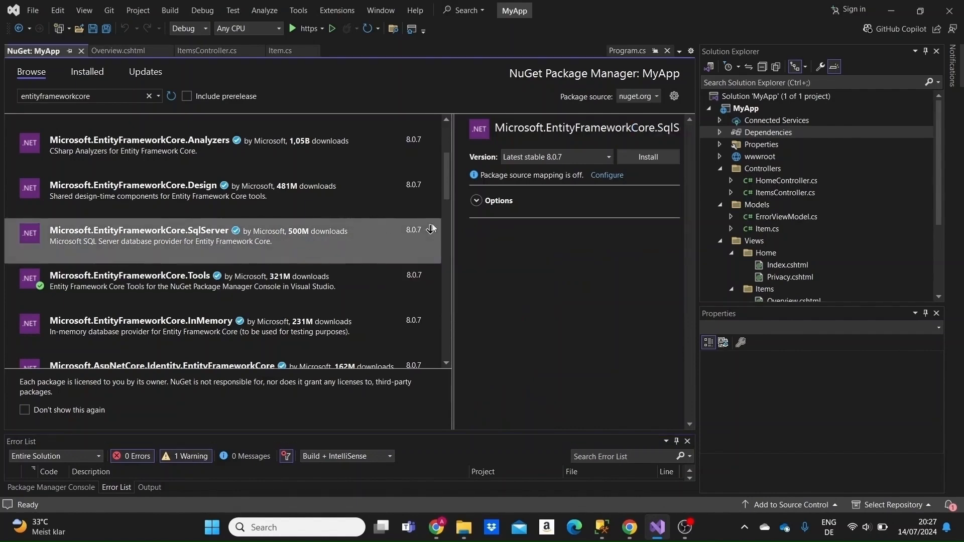
pyautogui.click(647, 157)
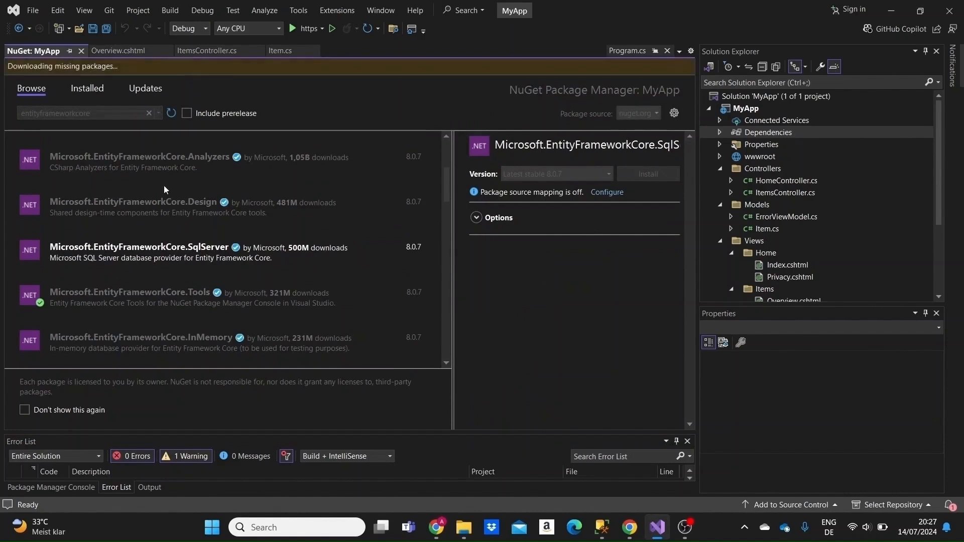
pyautogui.moveTo(239, 202)
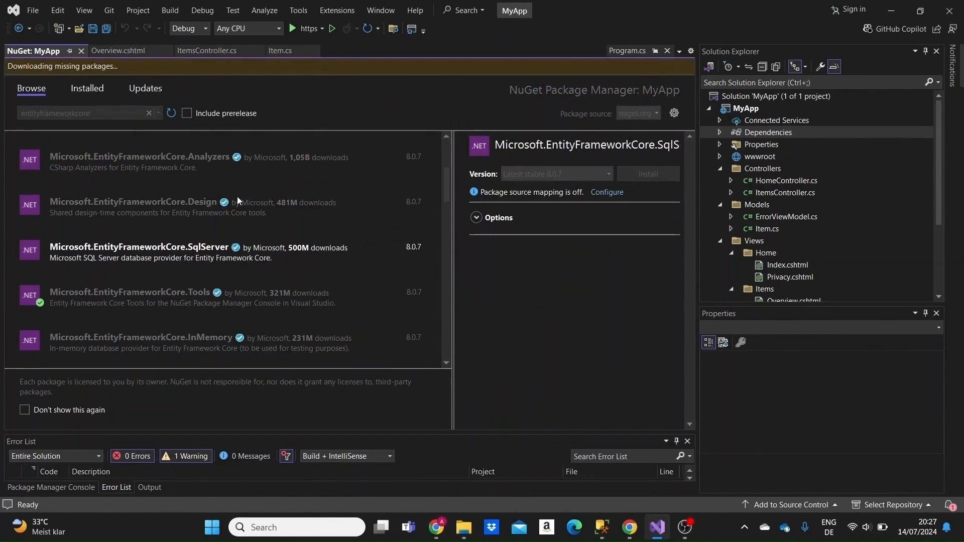
pyautogui.click(149, 487)
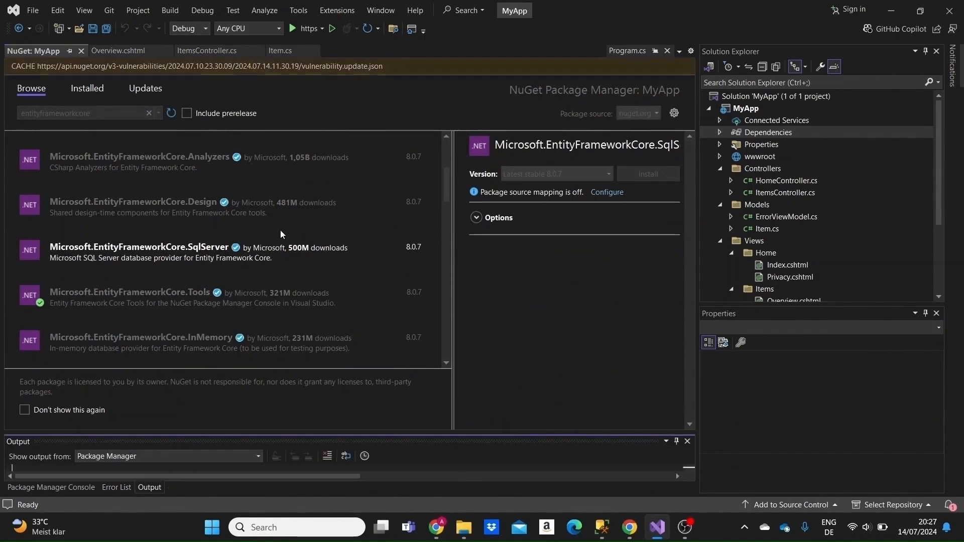
pyautogui.click(139, 247)
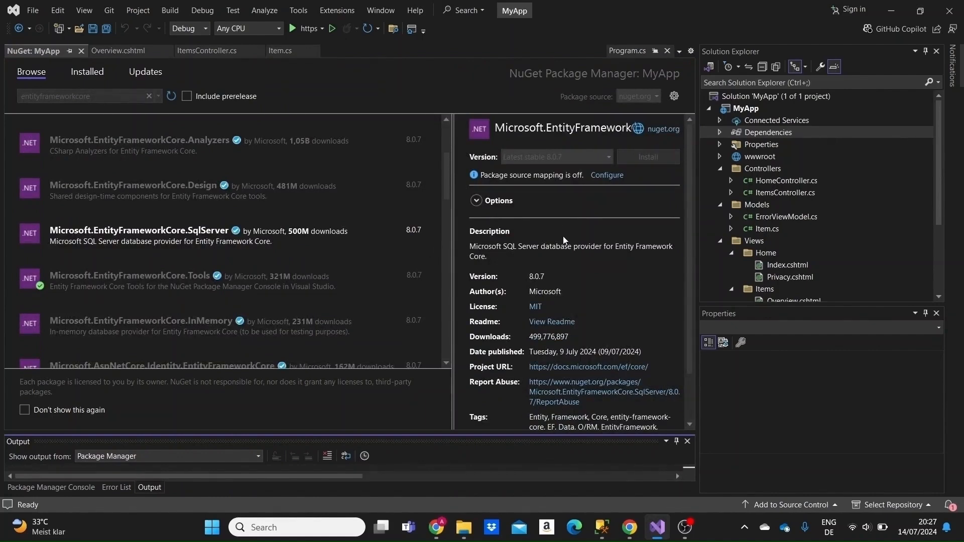
pyautogui.click(647, 157)
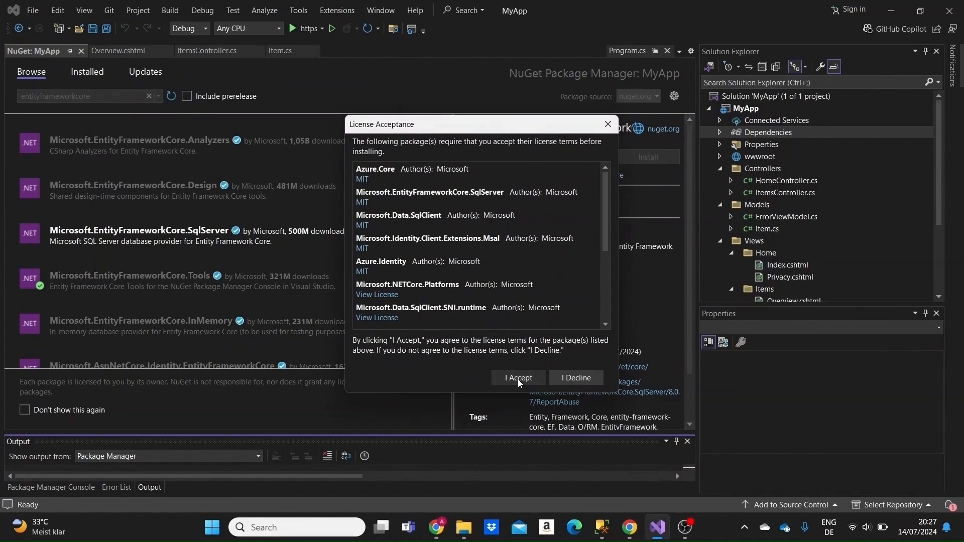
pyautogui.click(518, 378)
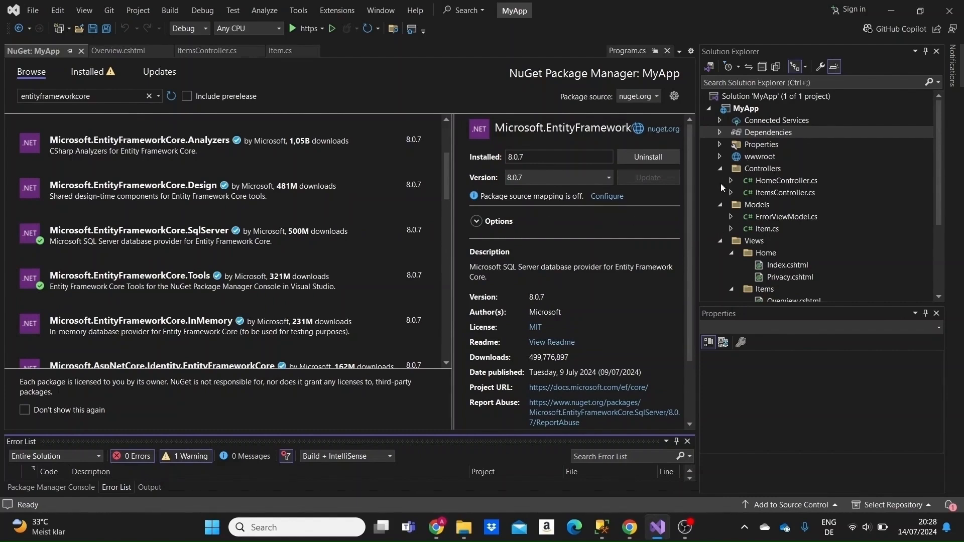
pyautogui.moveTo(785, 232)
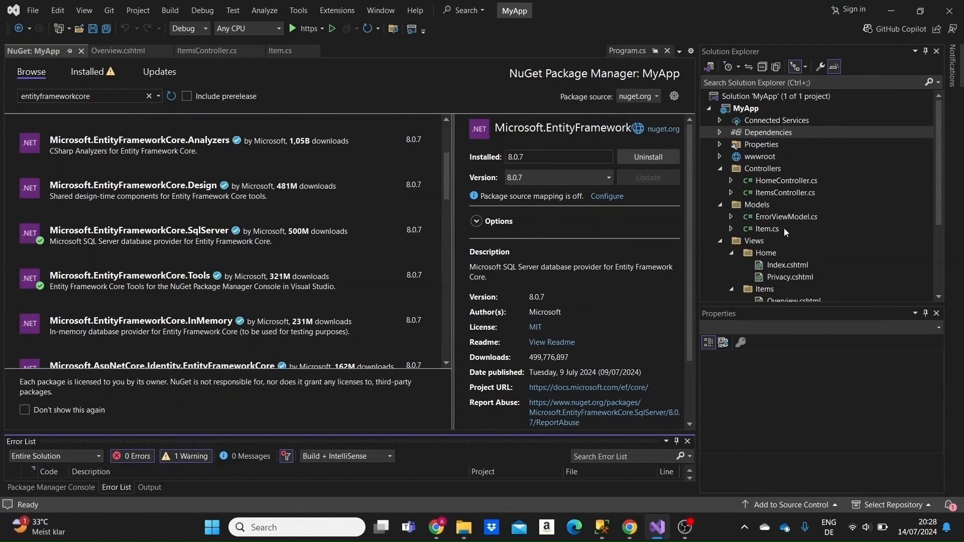
# Step: Open Item.cs under Models and review the Item class's int Id and Name properties
pyautogui.click(766, 228)
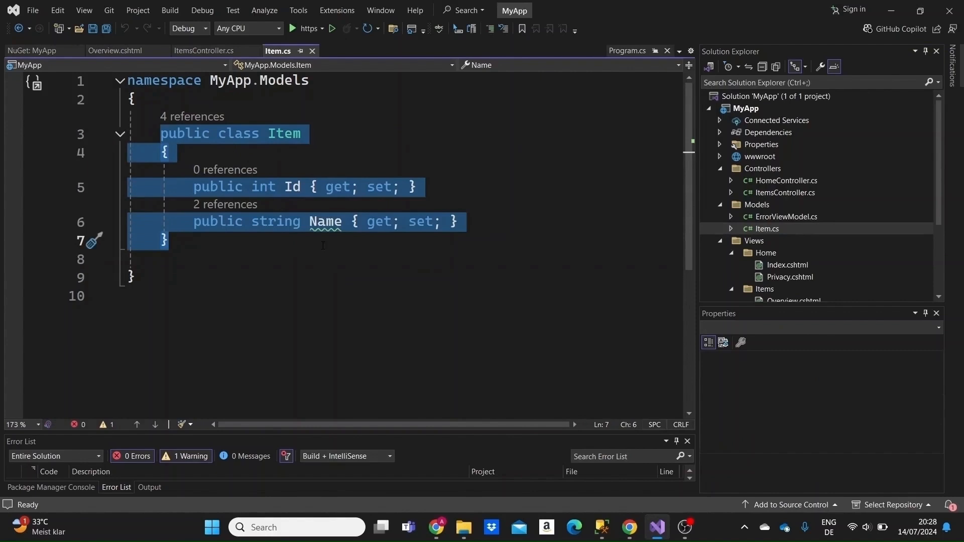
pyautogui.doubleClick(263, 187)
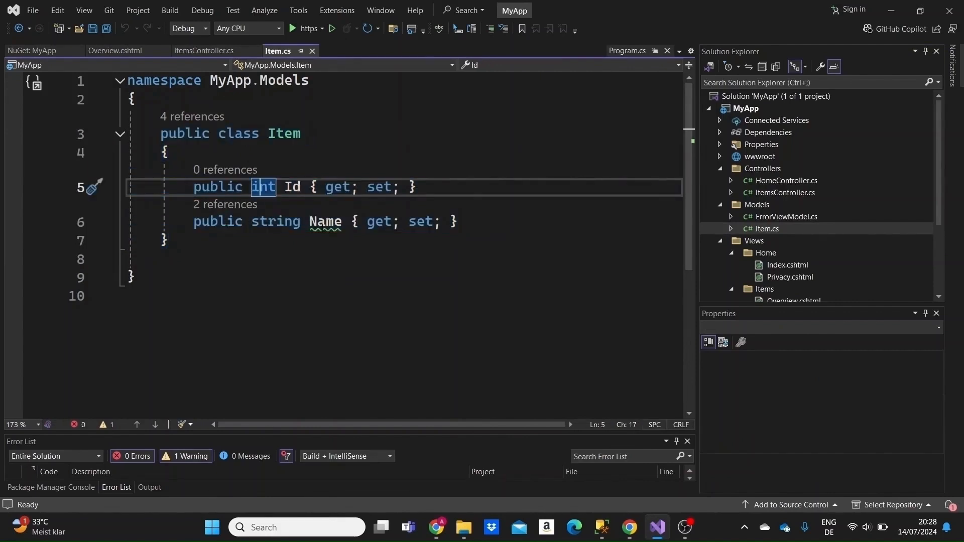
pyautogui.doubleClick(325, 221)
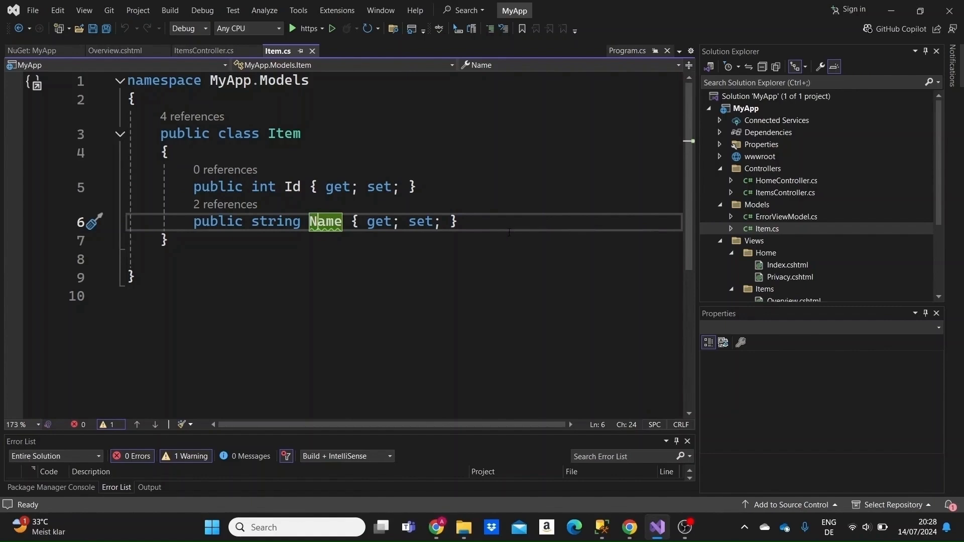
pyautogui.moveTo(739, 120)
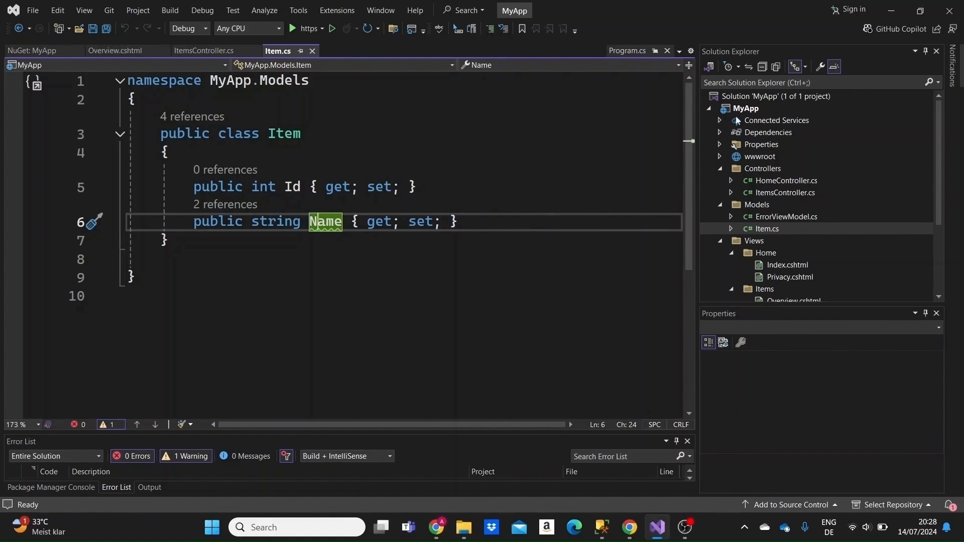
pyautogui.moveTo(768, 113)
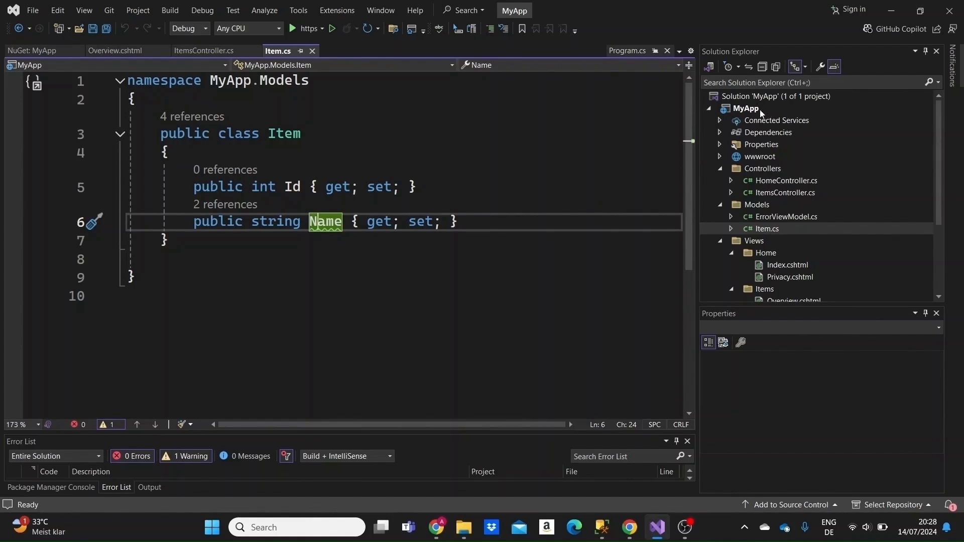
# Step: Add a new folder named Data to the MyApp project via Add > New Folder
pyautogui.click(746, 109)
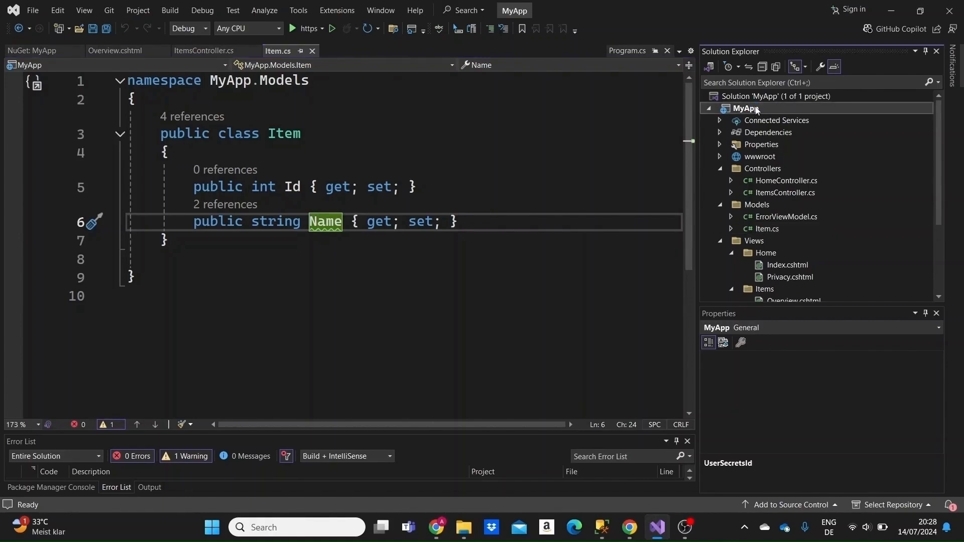
pyautogui.rightClick(745, 108)
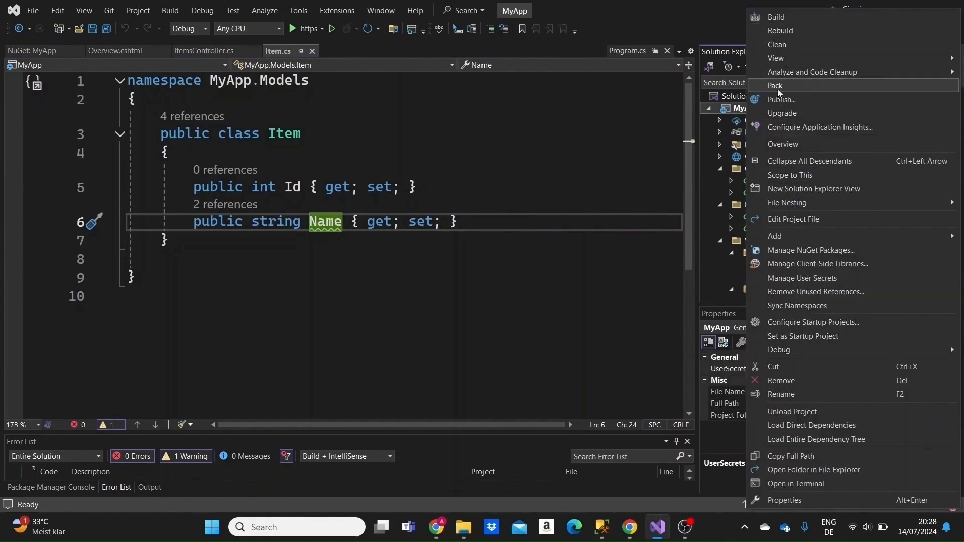
pyautogui.moveTo(819, 127)
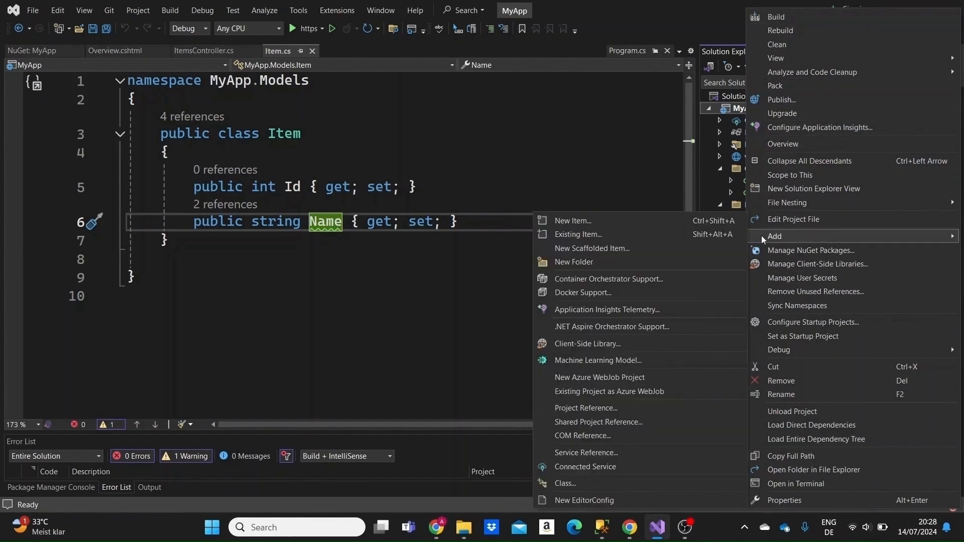
pyautogui.click(574, 261)
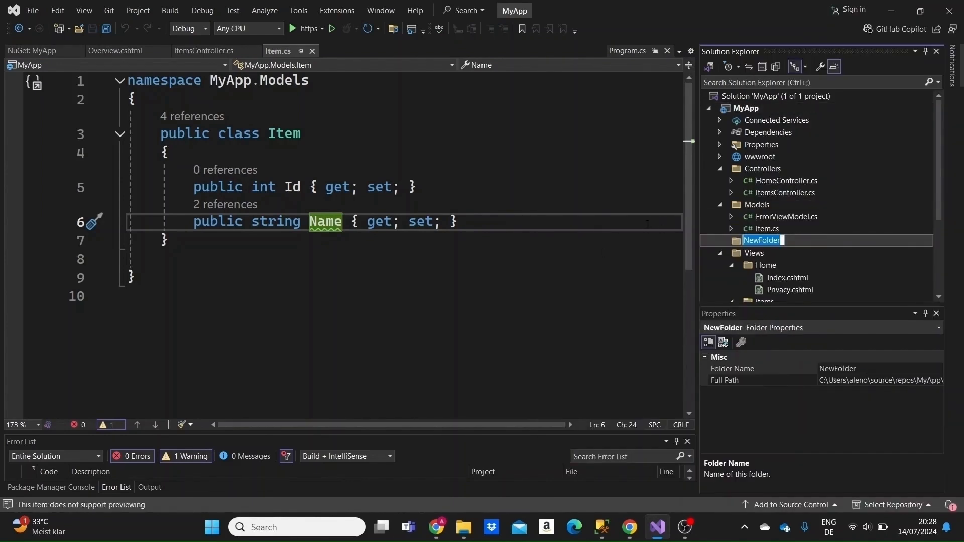
pyautogui.write('Data')
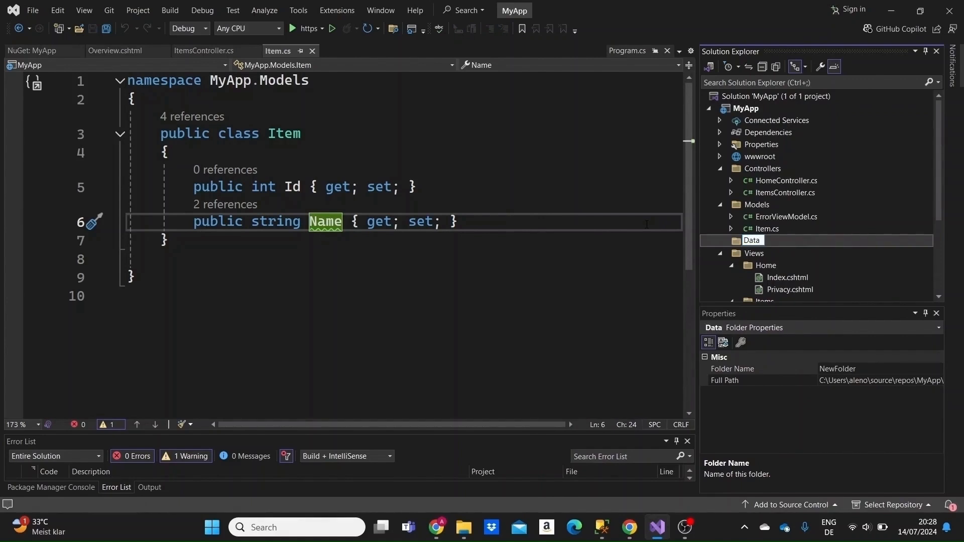
pyautogui.rightClick(752, 240)
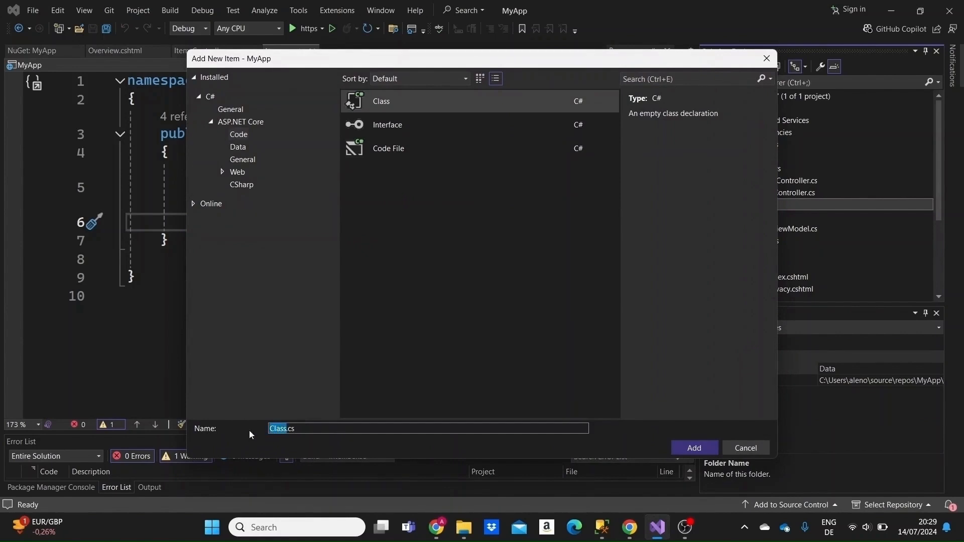
pyautogui.moveTo(228, 435)
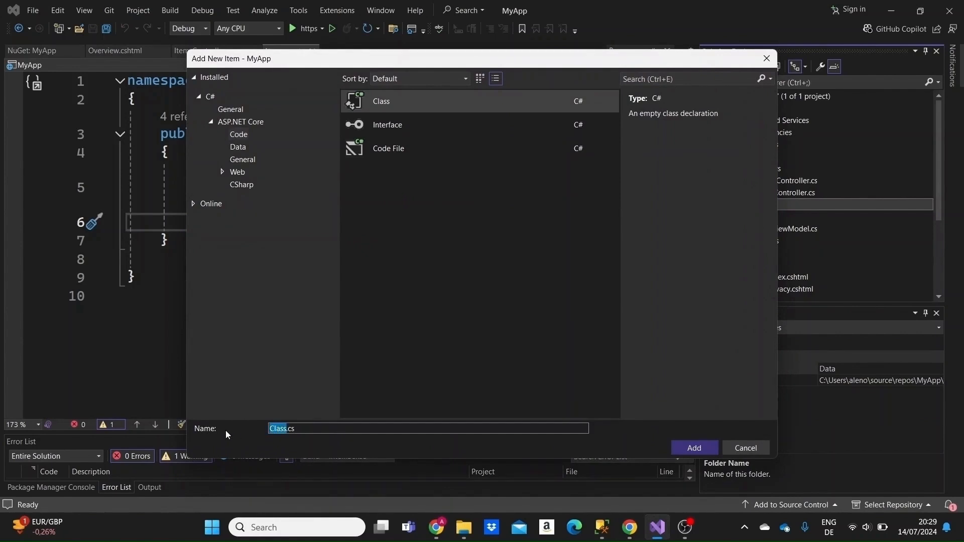
# Step: Name the new class file MyAppContext in the Data folder and add it
pyautogui.write('MyAppConte')
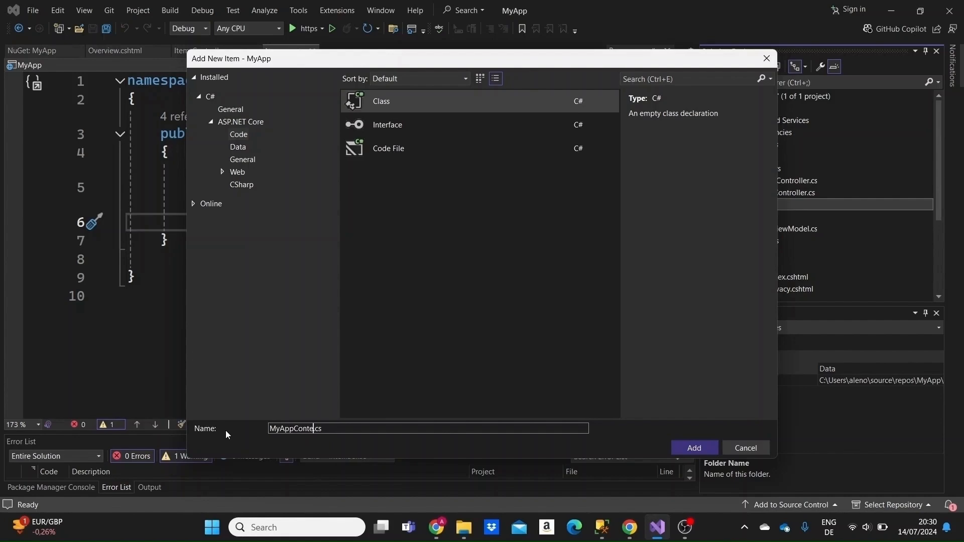
pyautogui.write('xt')
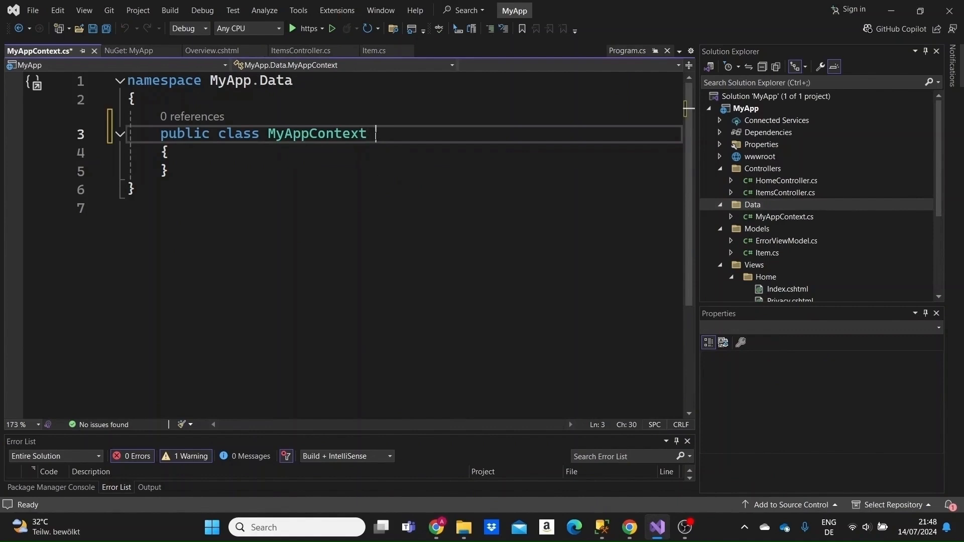
# Step: Make MyAppContext inherit from DbContext and add 'using Microsoft.EntityFrameworkCore;' via Quick Actions
pyautogui.write(': D')
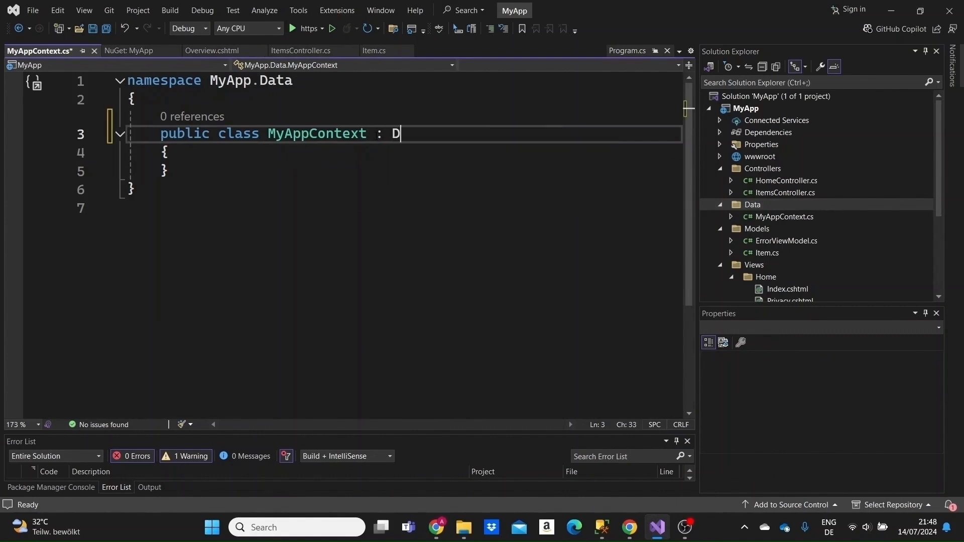
pyautogui.write('b')
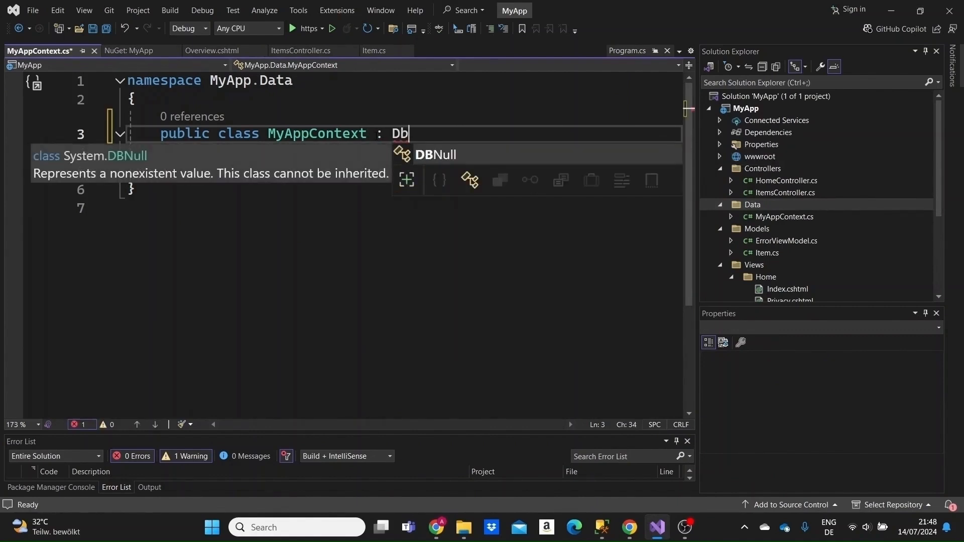
pyautogui.write('Context')
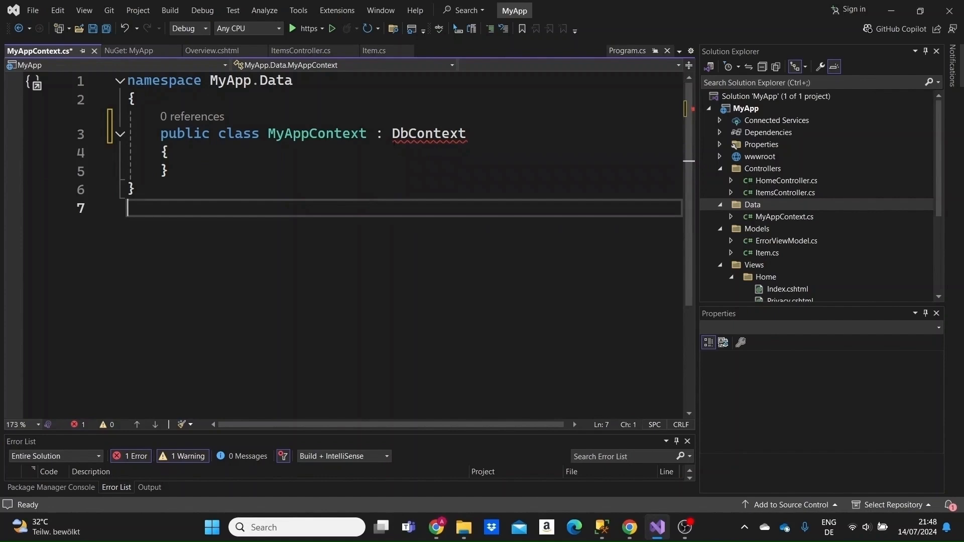
pyautogui.moveTo(429, 133)
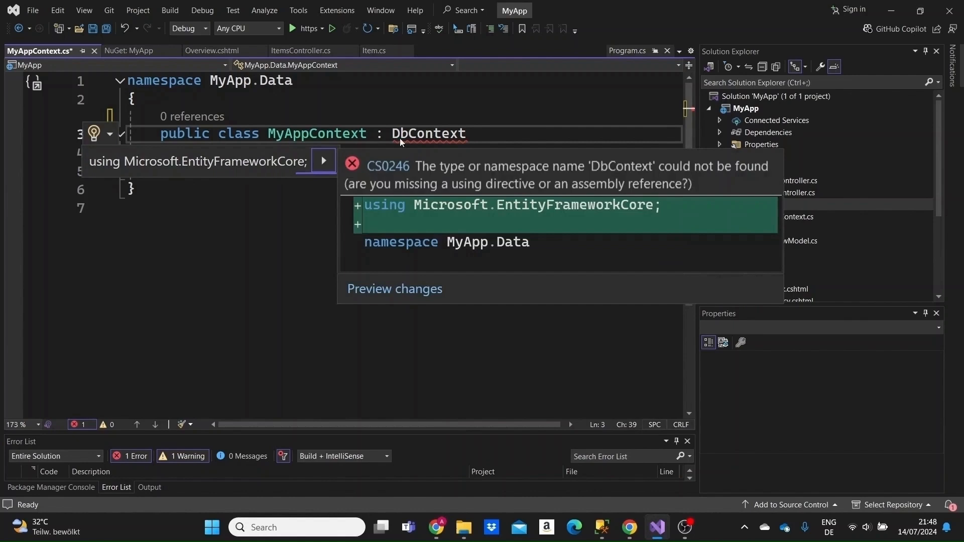
pyautogui.click(322, 161)
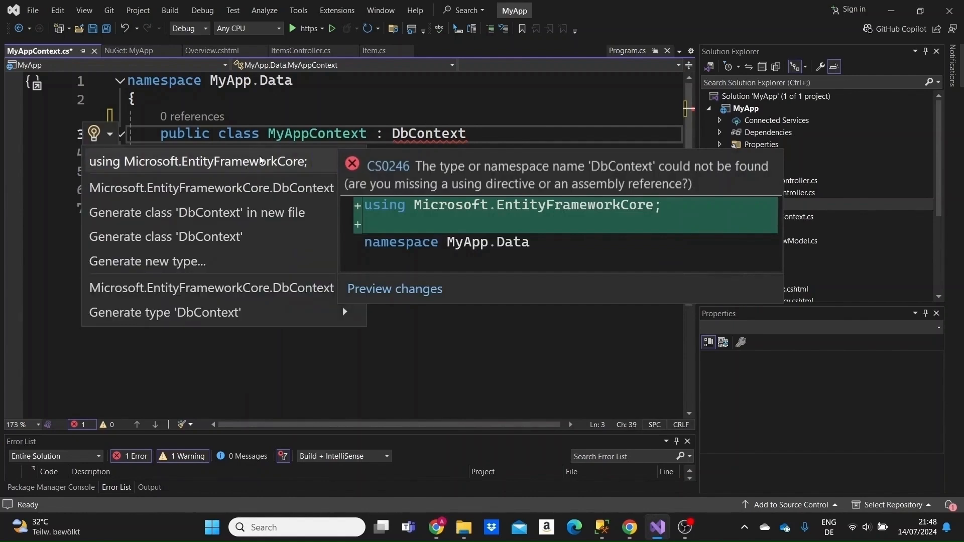
pyautogui.click(199, 161)
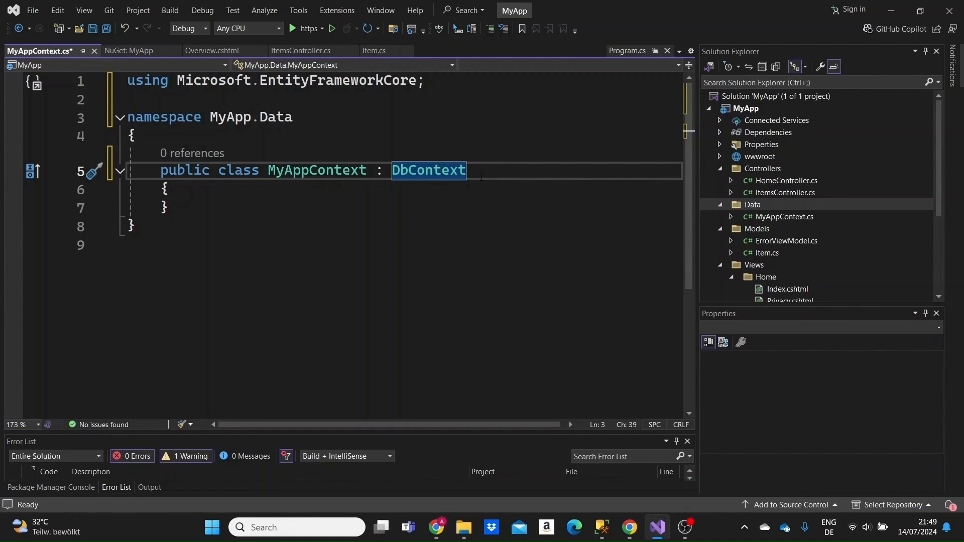
# Step: Write the constructor 'public MyAppContext(DbContextOptions<MyAppContext> options) : base(options) { }' inside the class body
pyautogui.click(168, 188)
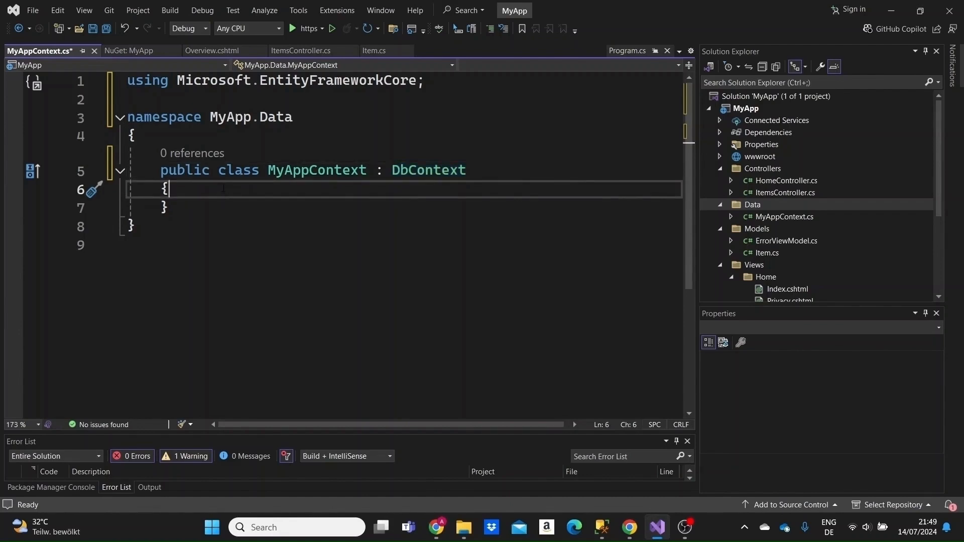
pyautogui.write('public MyAppContext() { }')
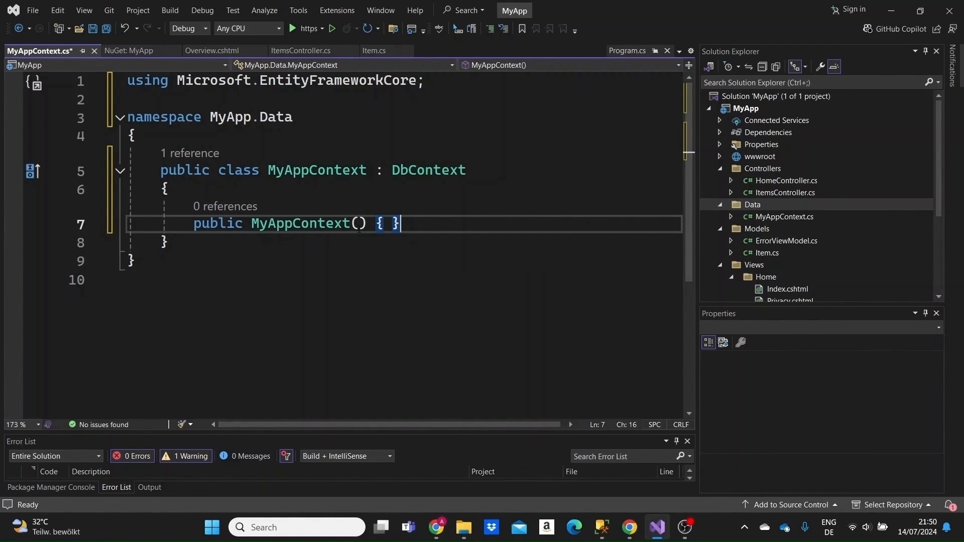
pyautogui.write('DbContextOptions')
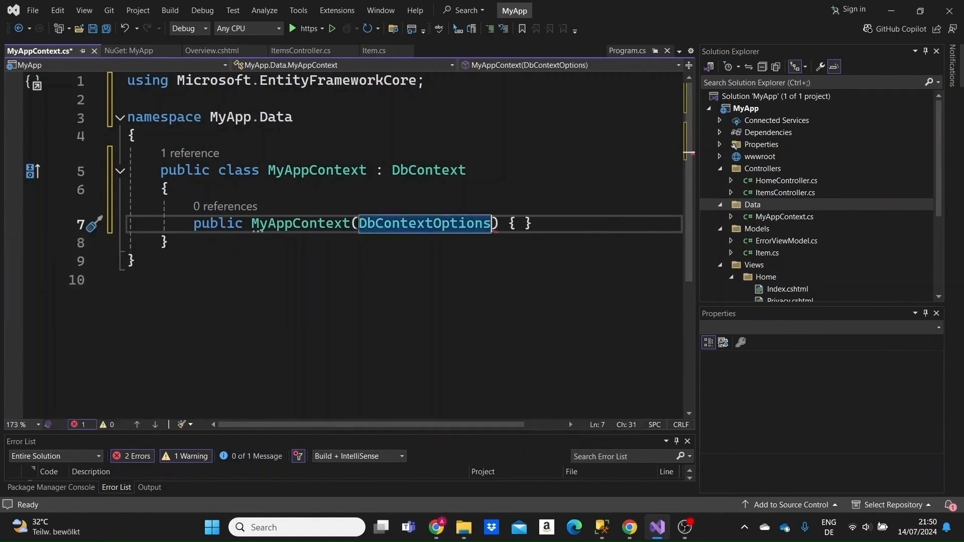
pyautogui.write('<M>')
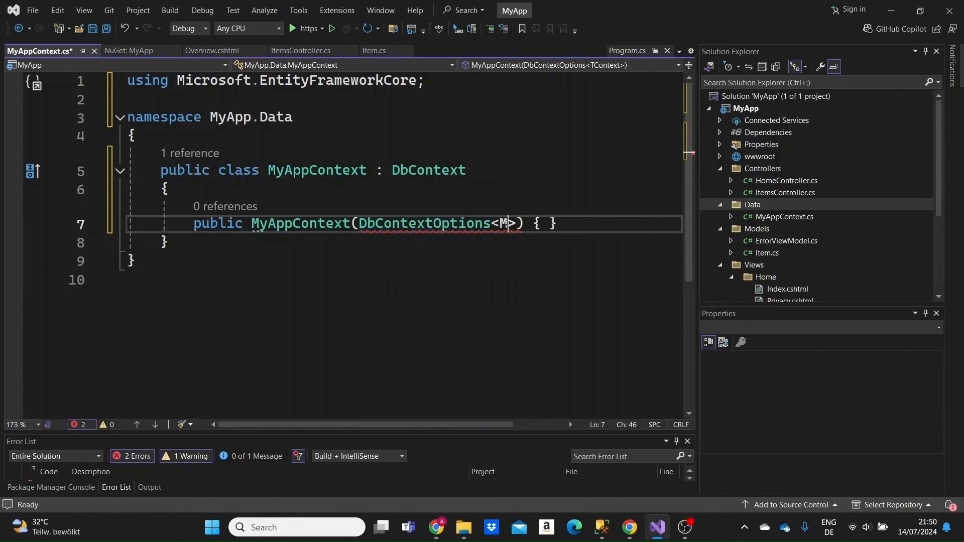
pyautogui.write('yAppContext')
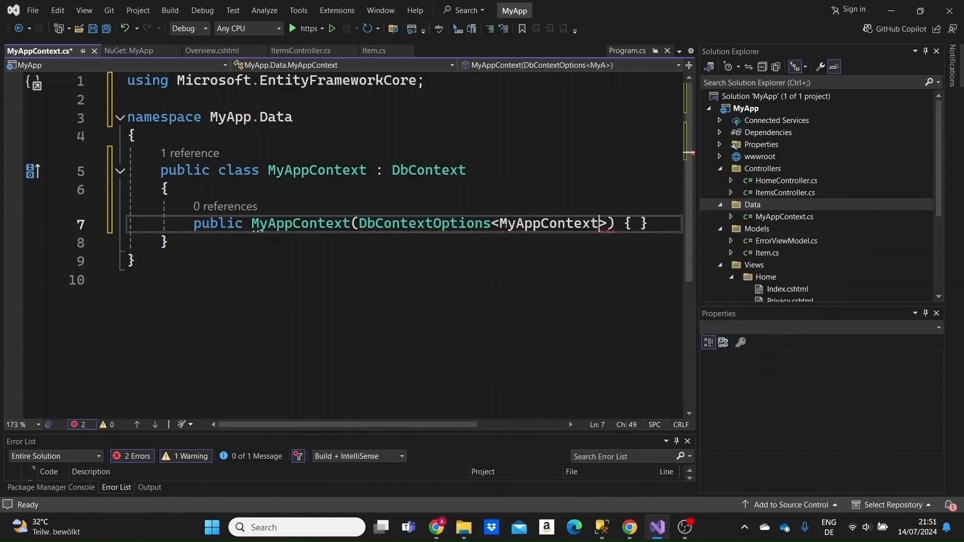
pyautogui.write('options')
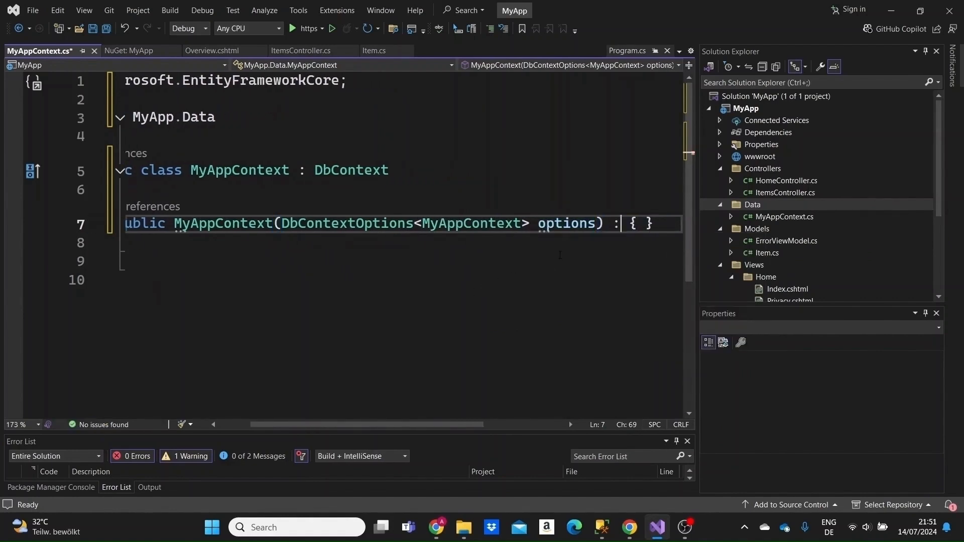
pyautogui.write('base(')
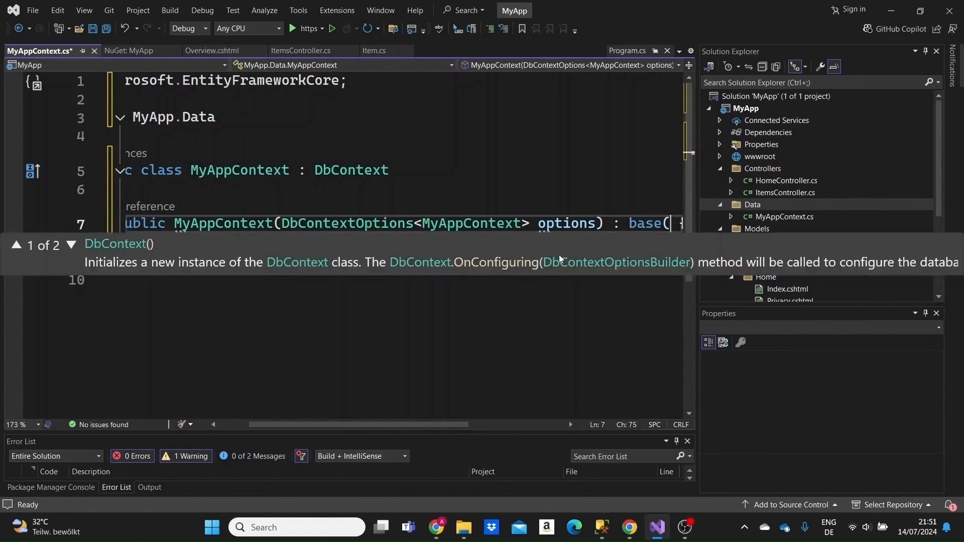
pyautogui.write('op')
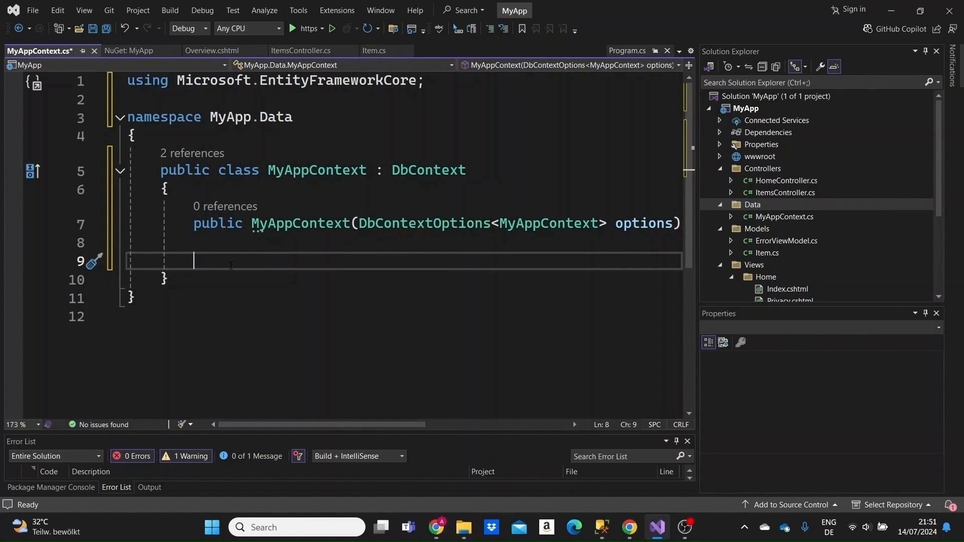
# Step: Declare 'public DbSet<Item> Items { get; set; }' below the constructor
pyautogui.write('public')
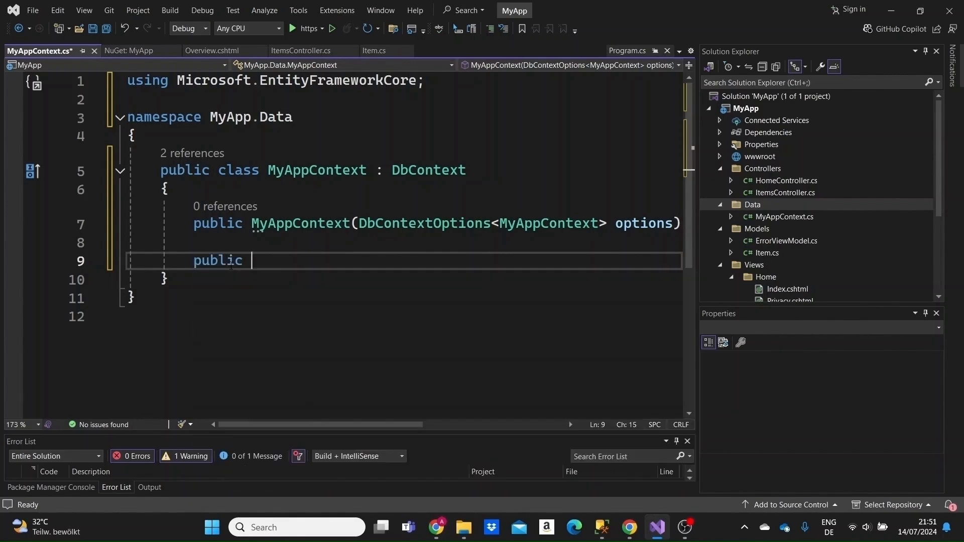
pyautogui.write('DbSet<>')
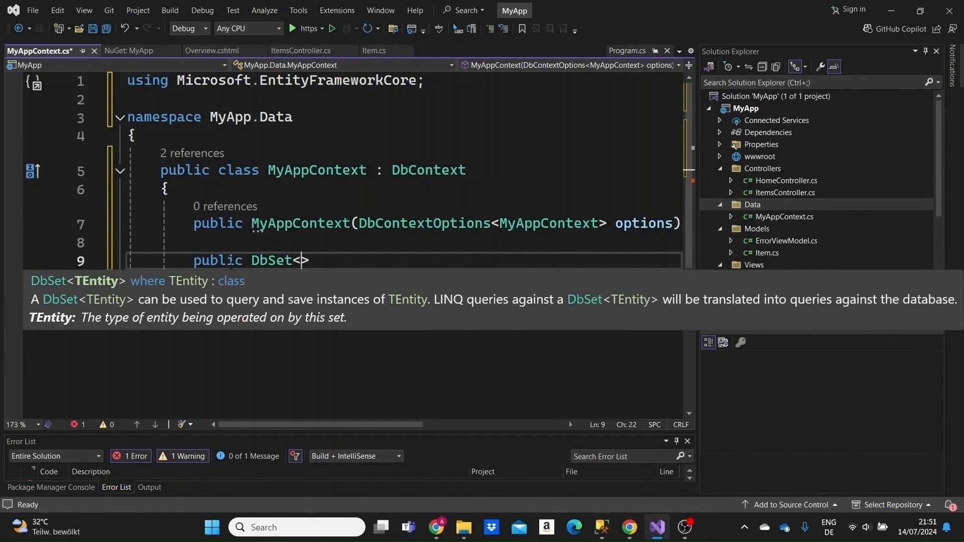
pyautogui.write('Item')
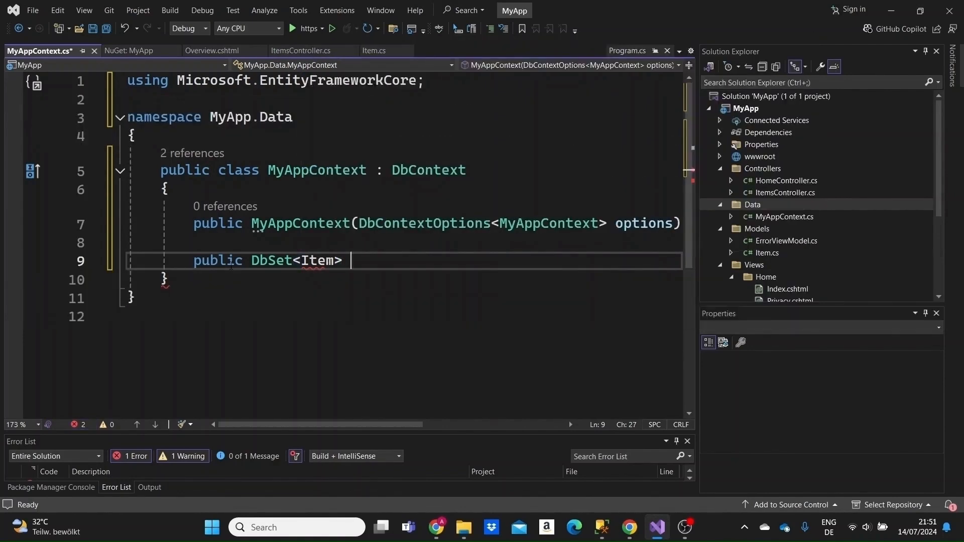
pyautogui.write('Ite')
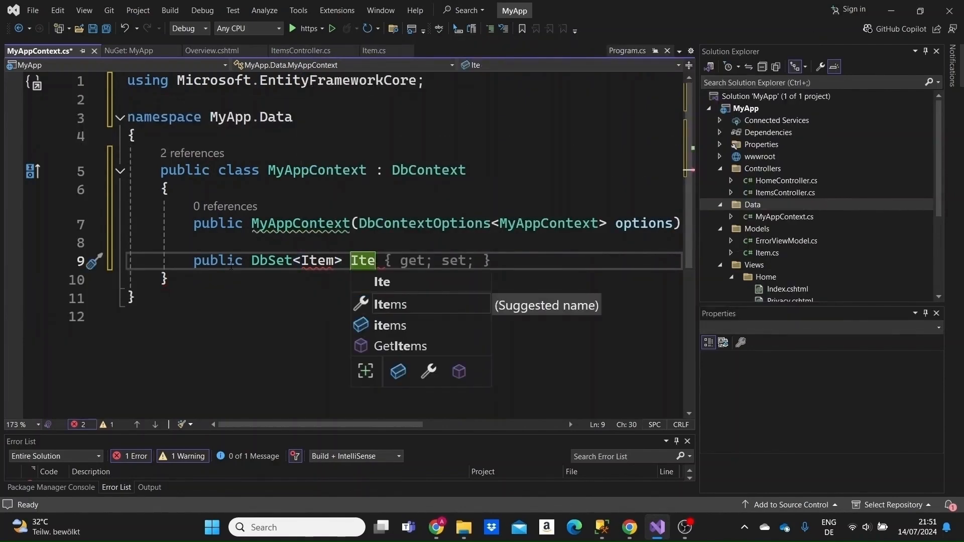
pyautogui.write('ms')
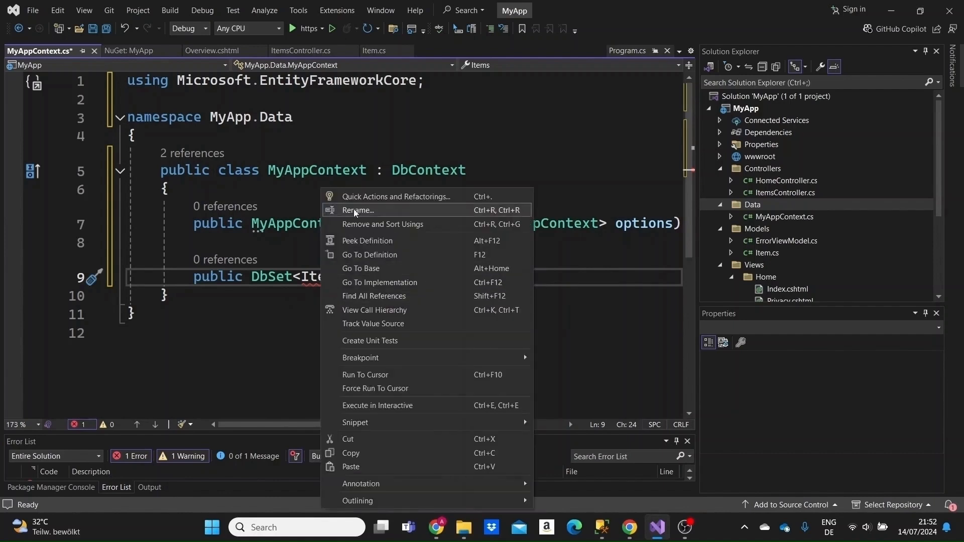
# Step: Add 'using MyApp.Models;' via Quick Actions so the Item type resolves with no errors
pyautogui.click(396, 196)
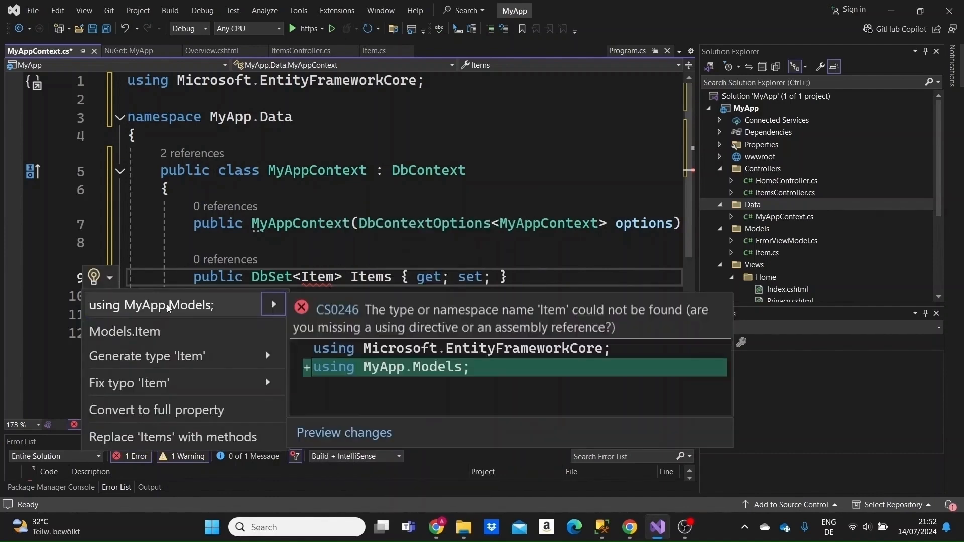
pyautogui.click(152, 304)
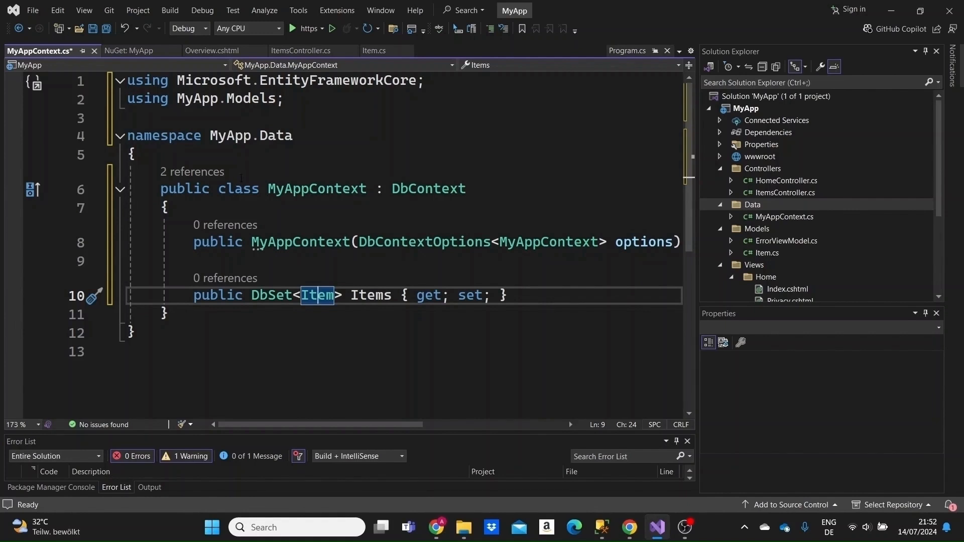
pyautogui.click(628, 527)
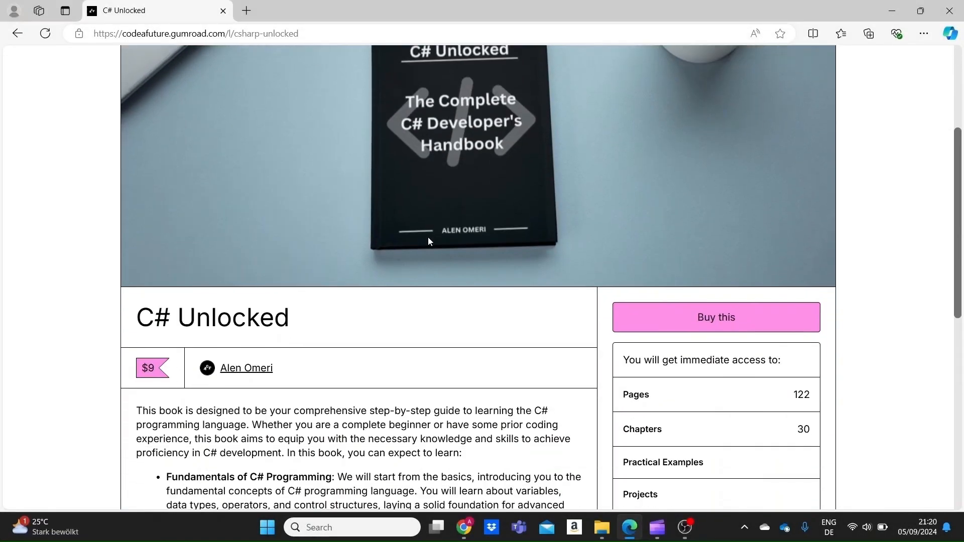
pyautogui.scroll(-3)
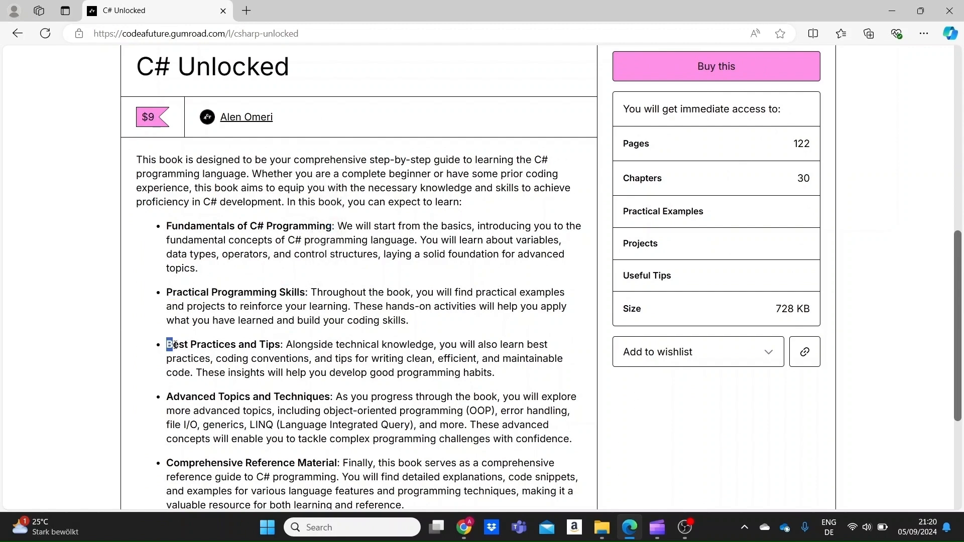
pyautogui.scroll(-3)
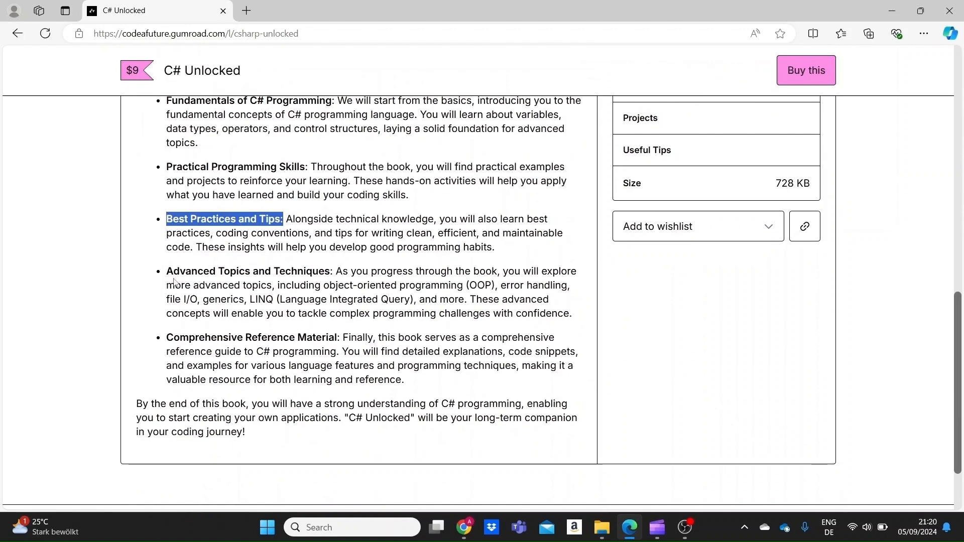
pyautogui.doubleClick(247, 271)
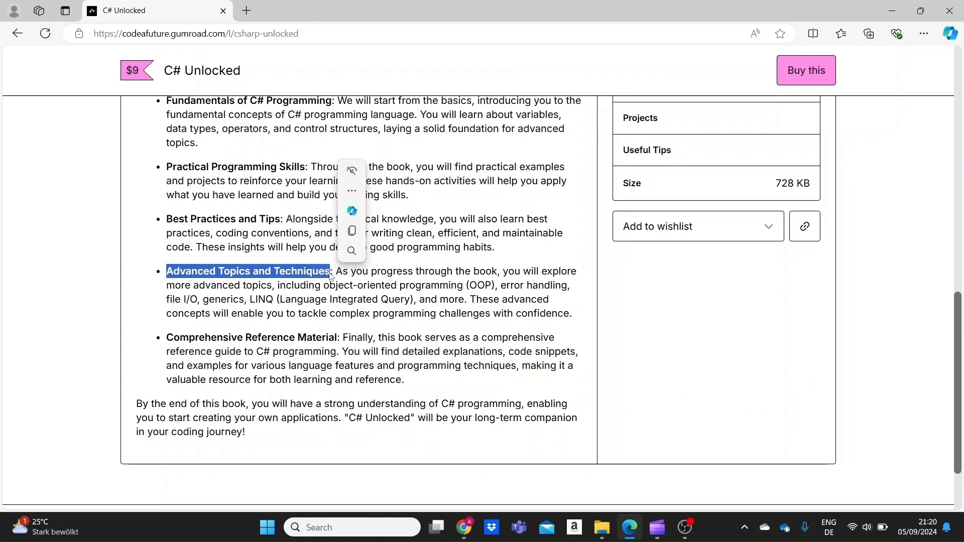
pyautogui.doubleClick(248, 337)
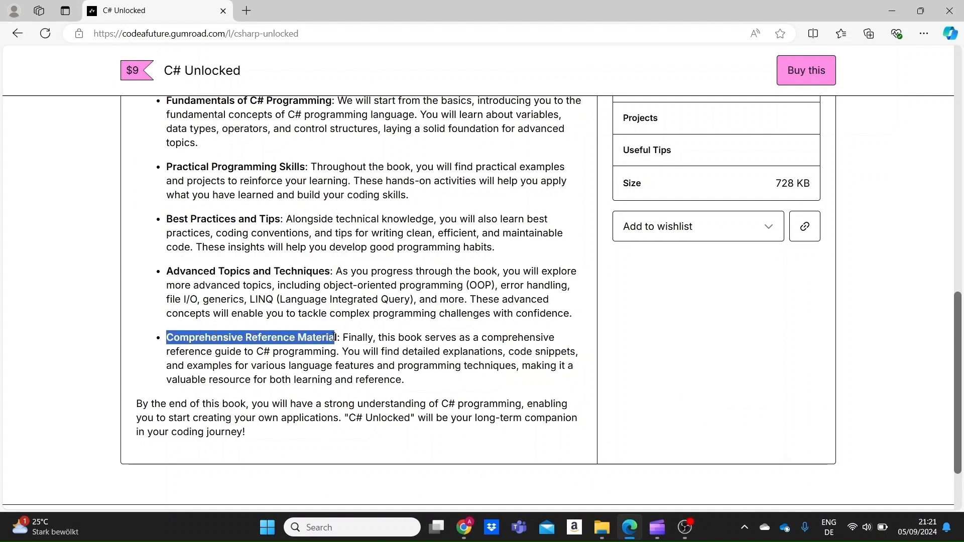
pyautogui.scroll(3)
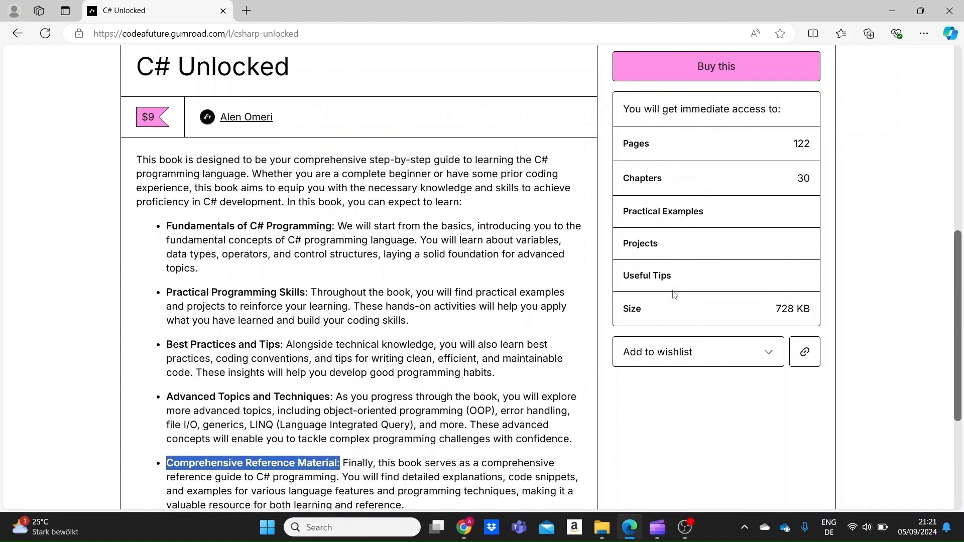
pyautogui.scroll(3)
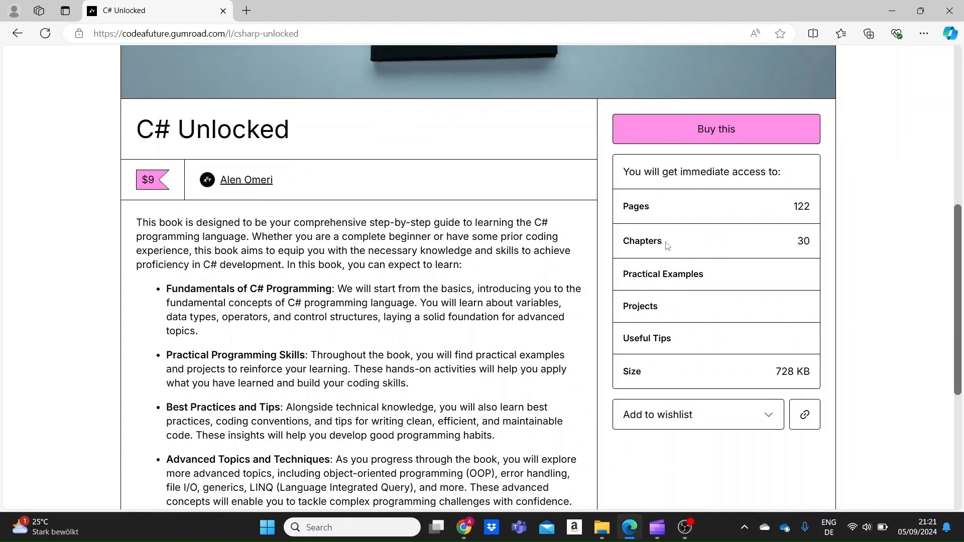
pyautogui.scroll(3)
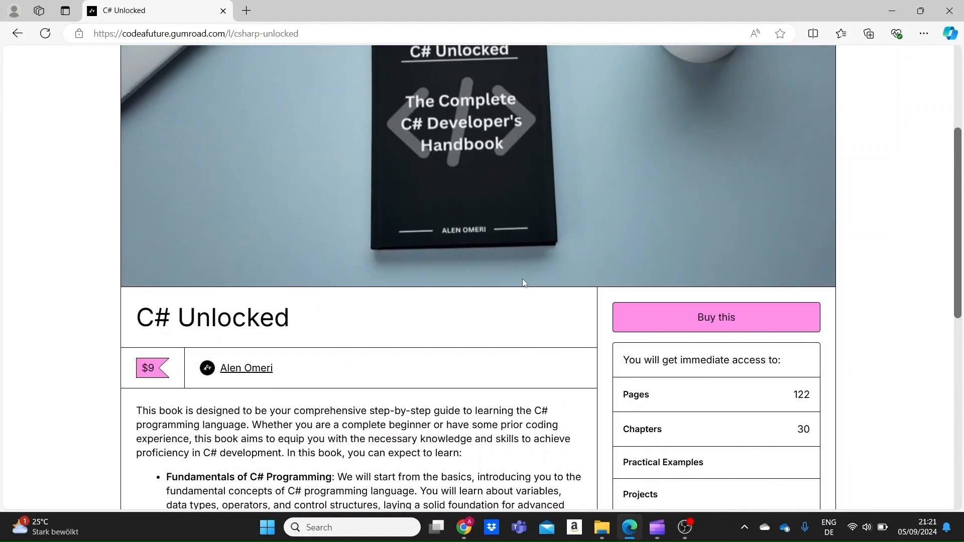
pyautogui.scroll(3)
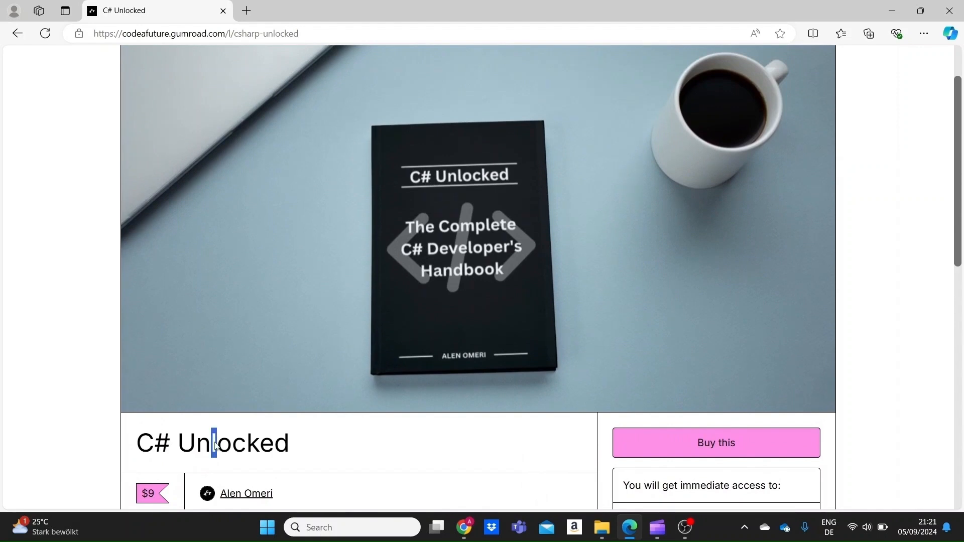
pyautogui.tripleClick(212, 443)
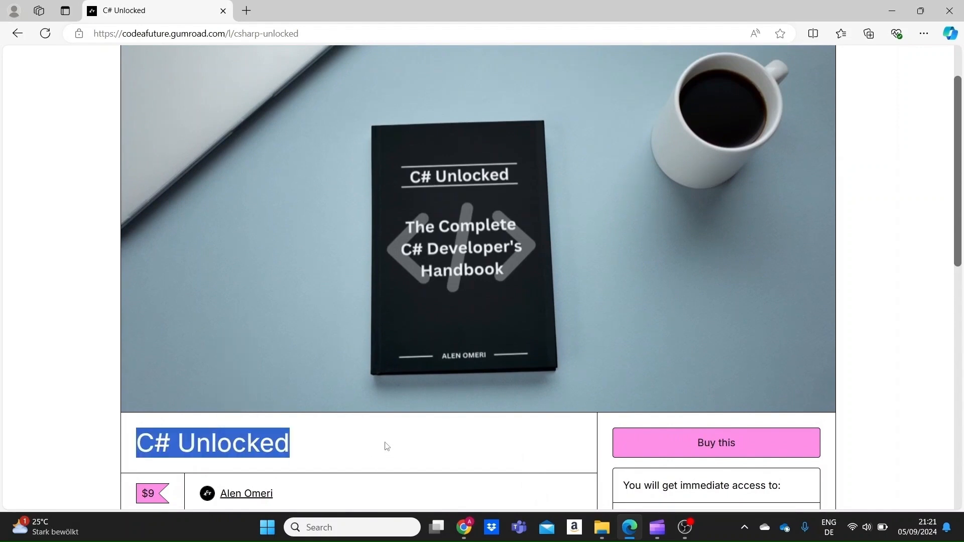
pyautogui.click(385, 446)
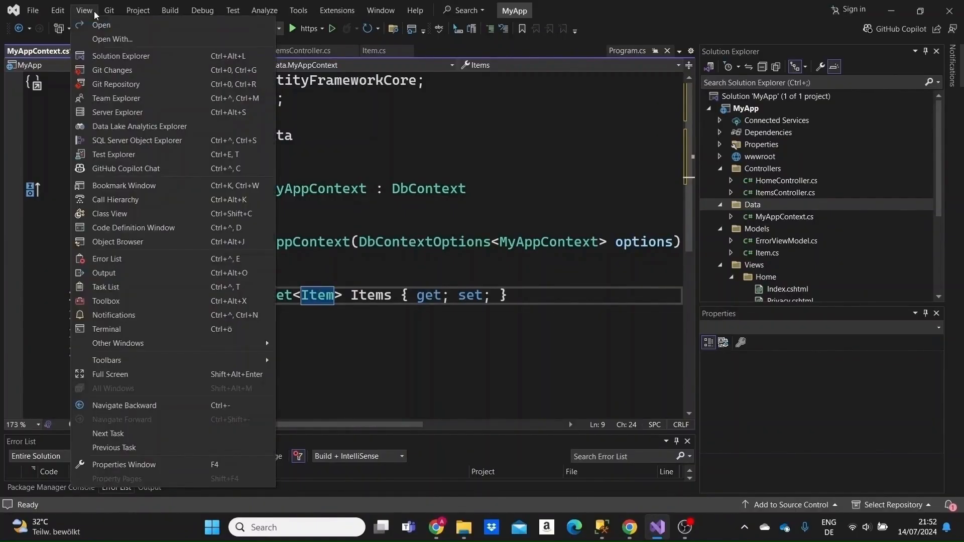
pyautogui.moveTo(119, 75)
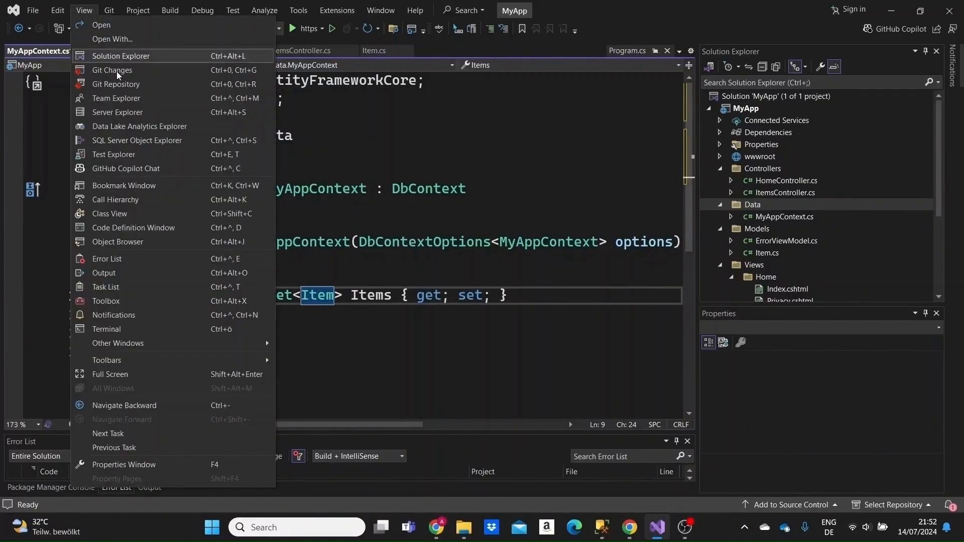
pyautogui.moveTo(129, 111)
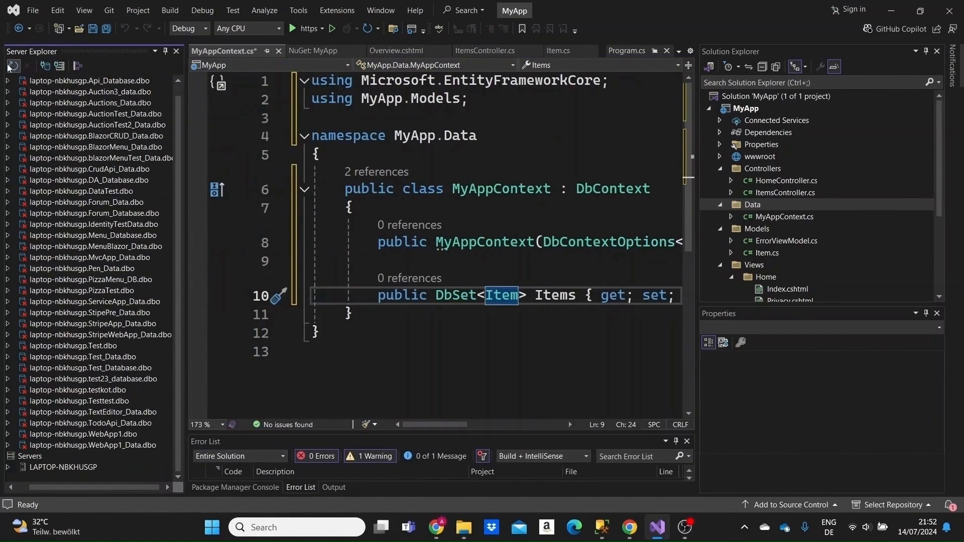
pyautogui.moveTo(98, 394)
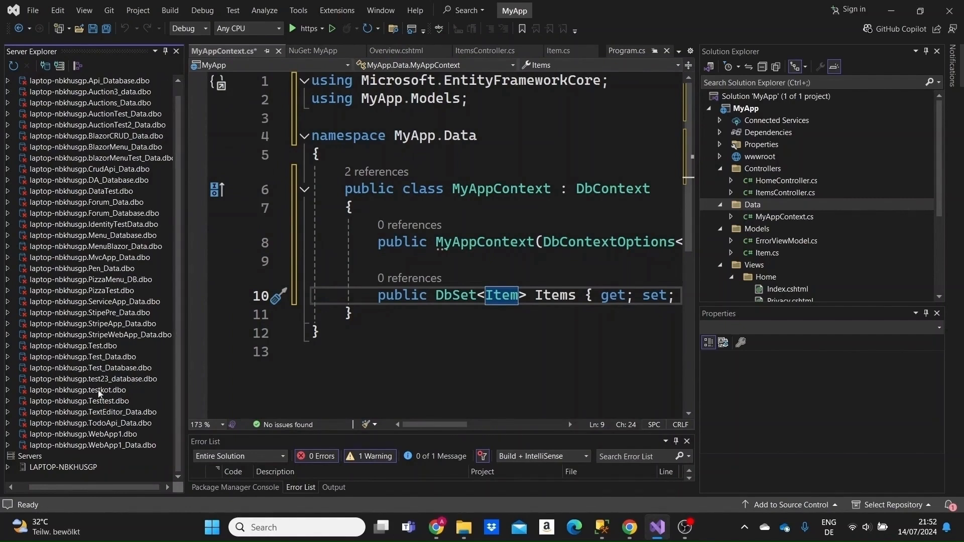
pyautogui.moveTo(102, 158)
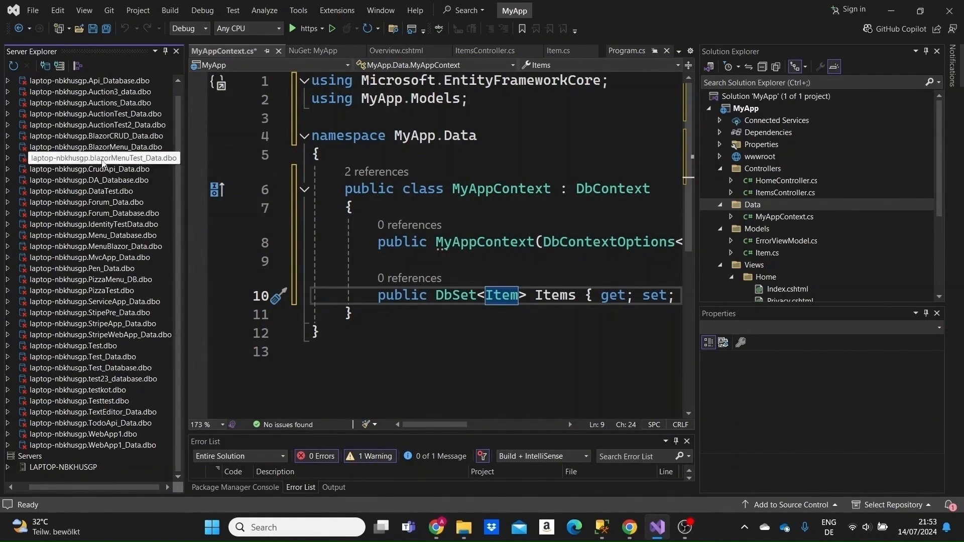
# Step: From Data Connections in Server Explorer, start Create New SQL Server Database
pyautogui.scroll(3)
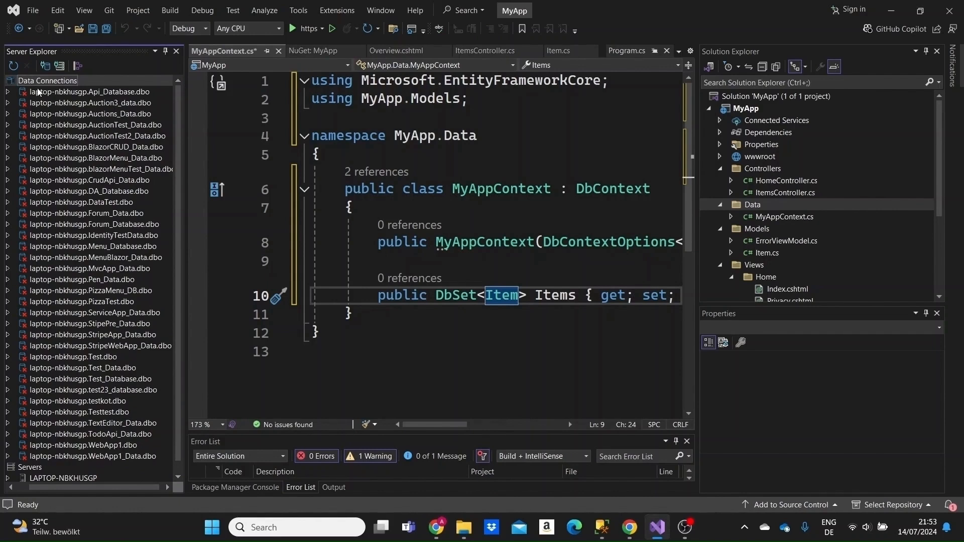
pyautogui.rightClick(47, 81)
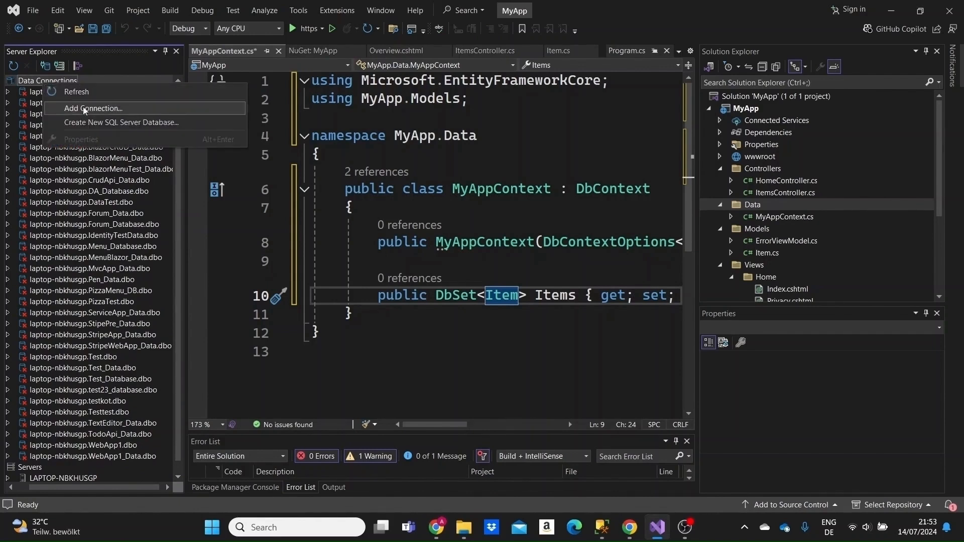
pyautogui.moveTo(102, 126)
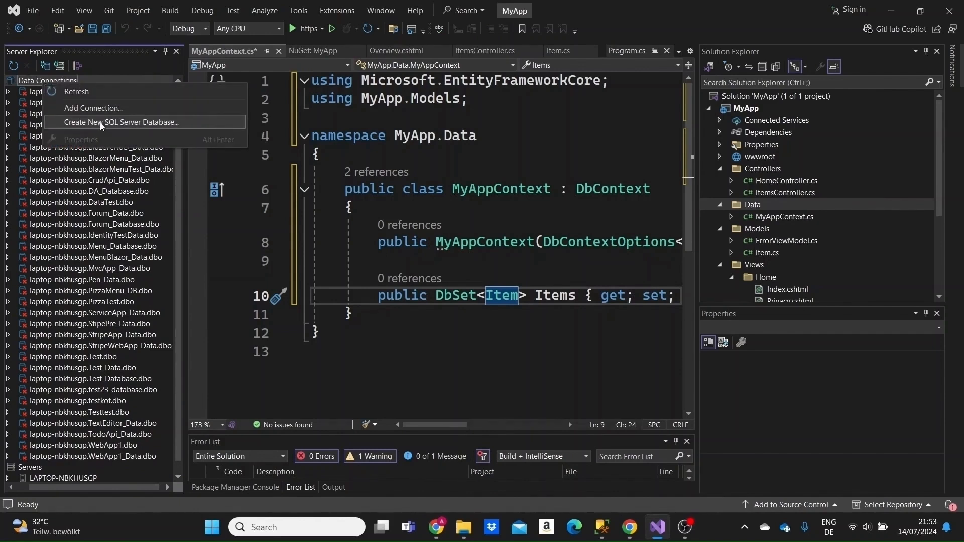
pyautogui.click(116, 122)
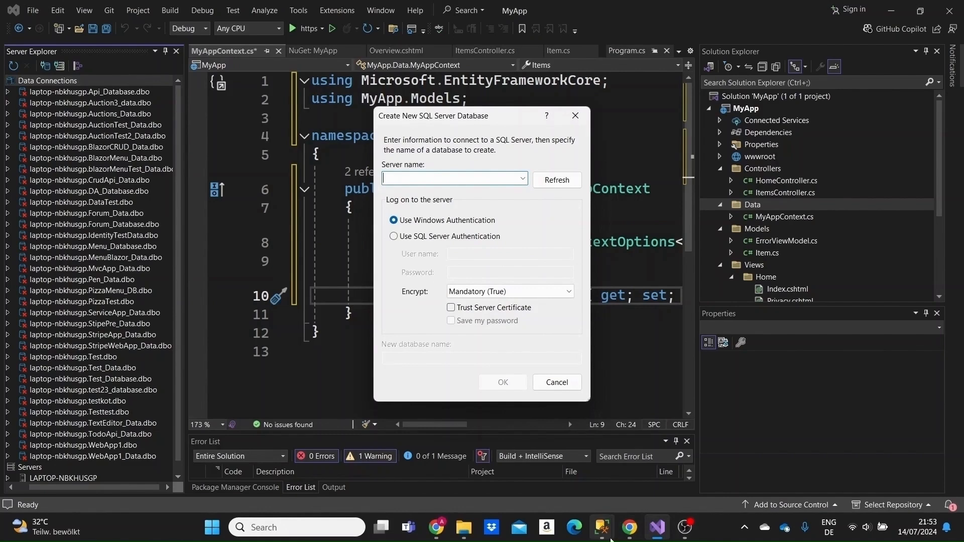
# Step: In SSMS's Connect to Server dialog, select the local server name, connect, and return to Visual Studio
pyautogui.click(600, 527)
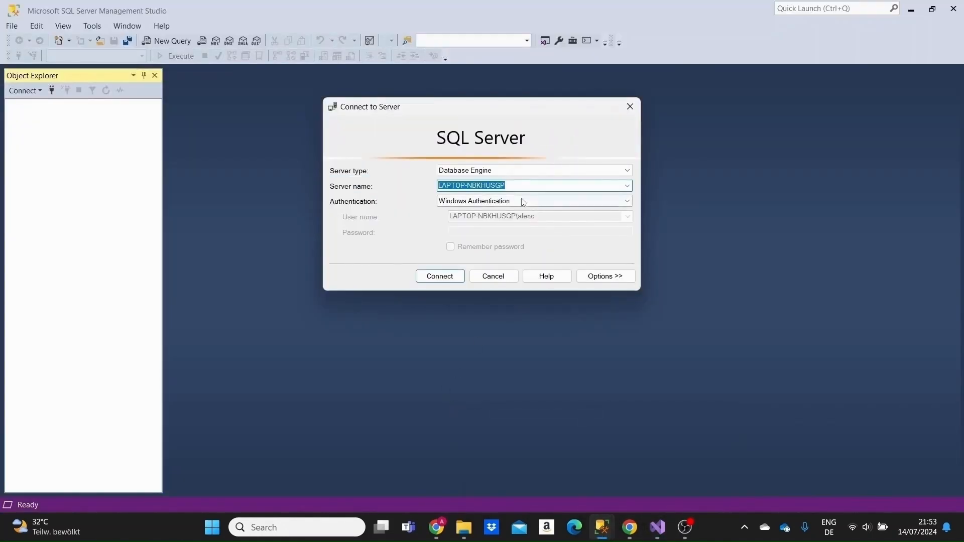
pyautogui.click(519, 185)
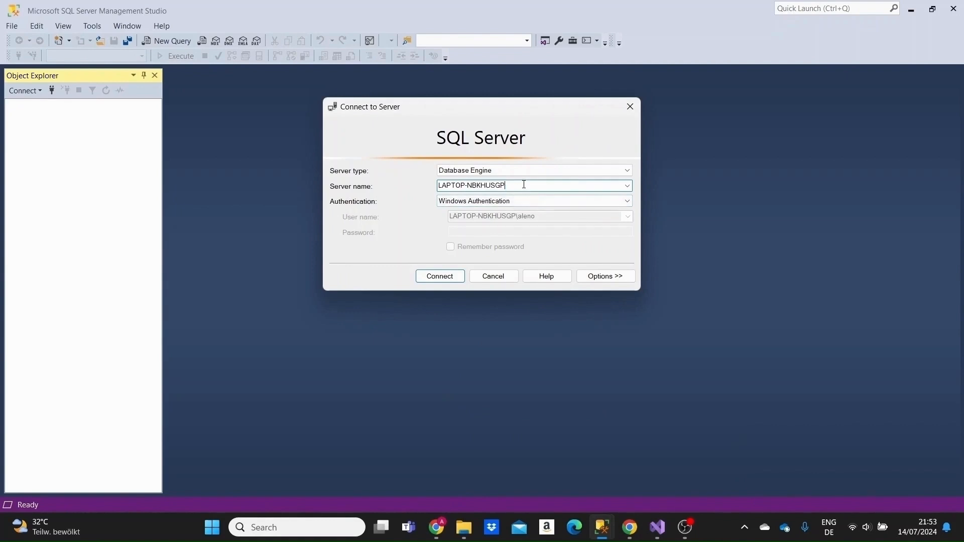
pyautogui.tripleClick(471, 185)
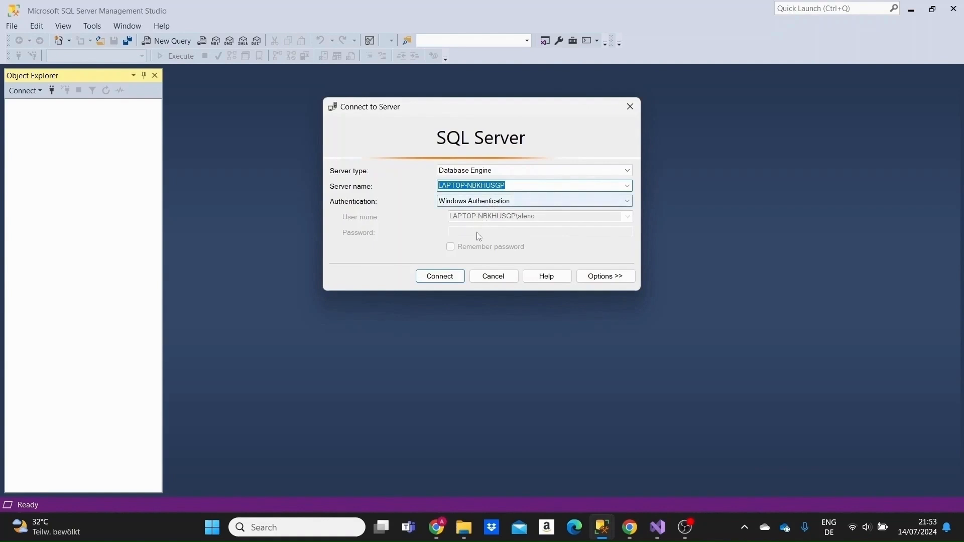
pyautogui.click(439, 275)
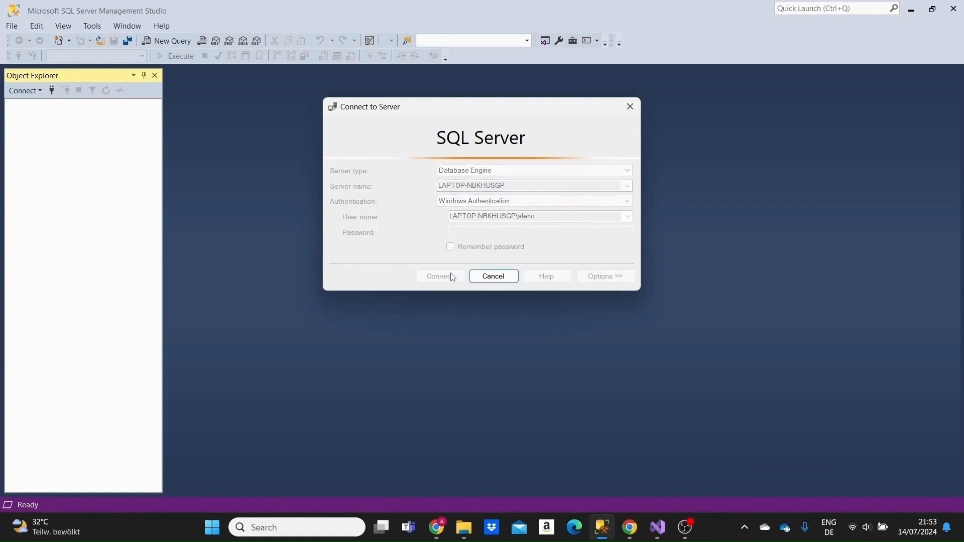
pyautogui.click(436, 275)
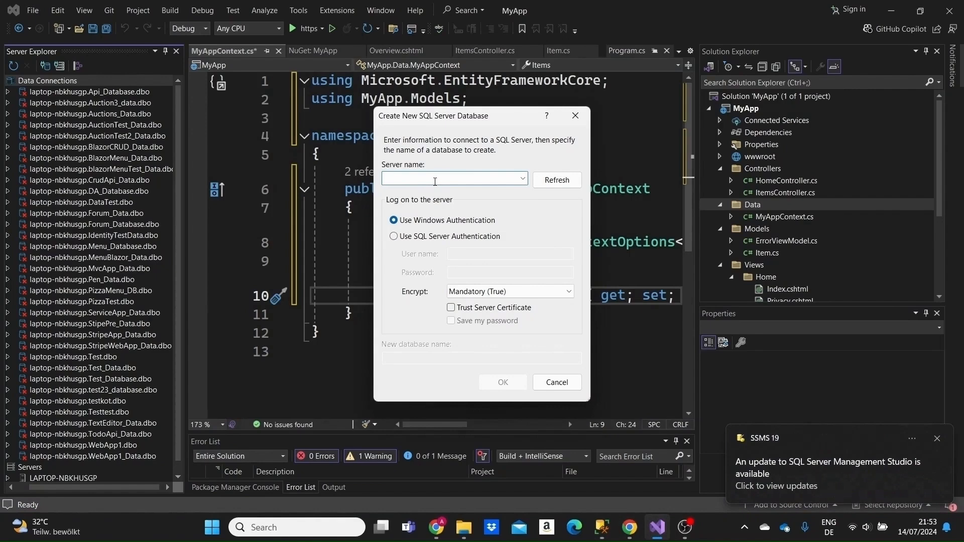
# Step: Set server LAPTOP-NBKHUSGP with optional encryption and a trusted server certificate
pyautogui.write('LAPTOP-NBKHUSGP')
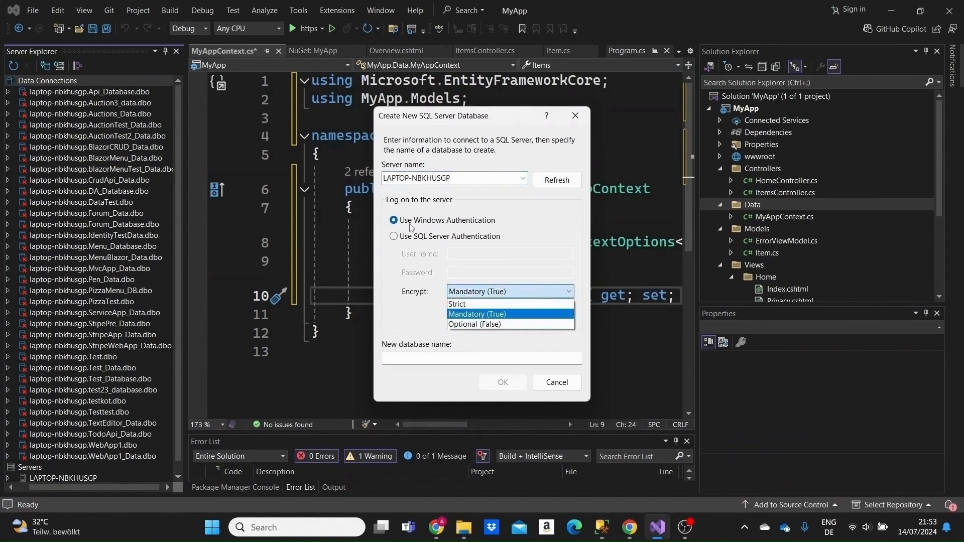
pyautogui.moveTo(430, 226)
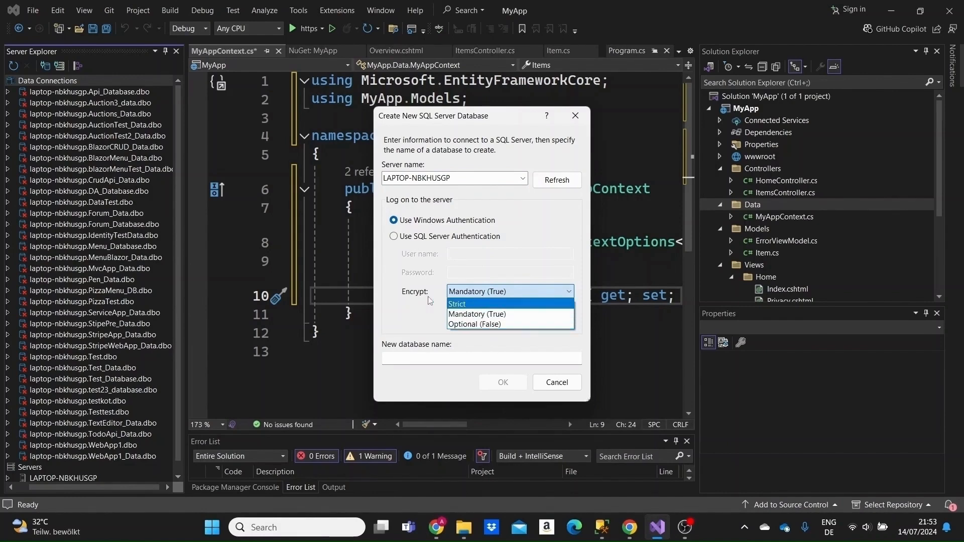
pyautogui.moveTo(476, 315)
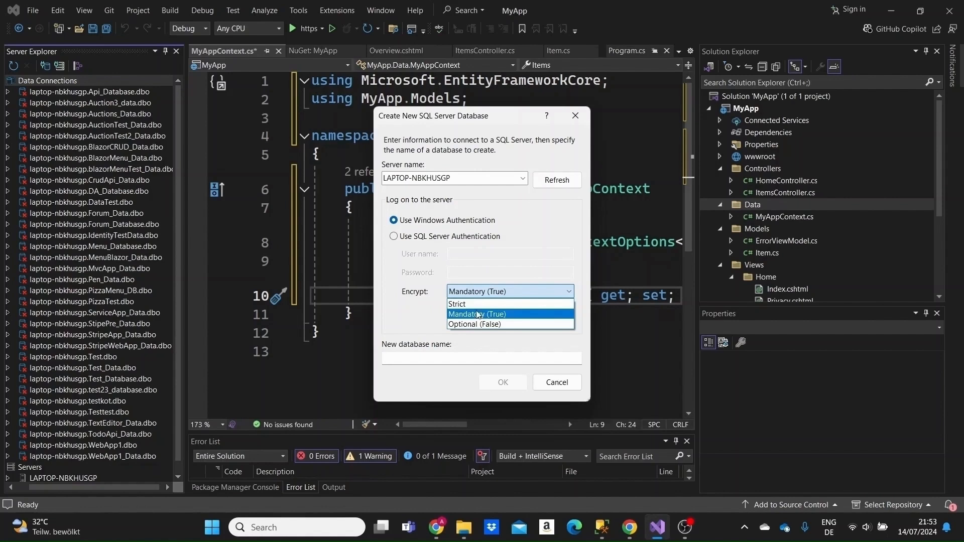
pyautogui.click(483, 324)
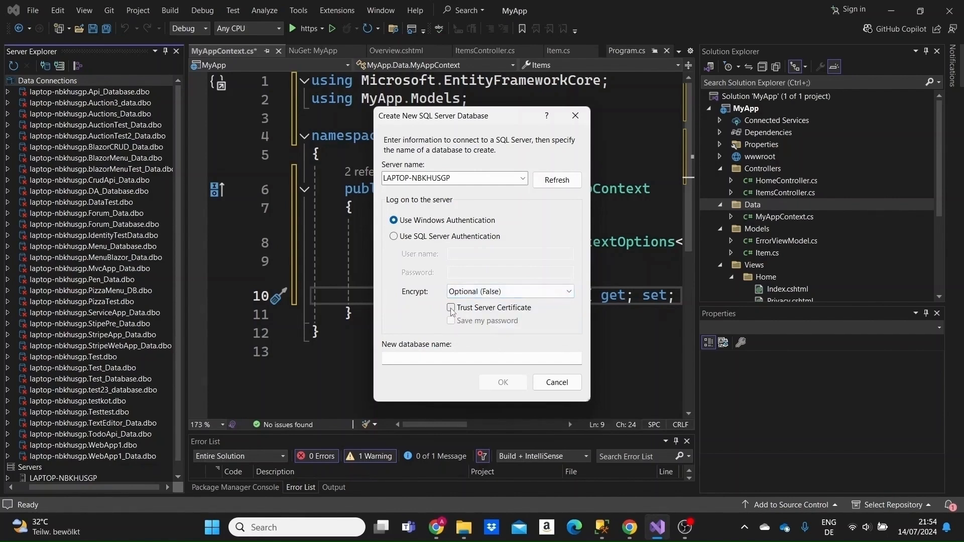
pyautogui.click(450, 308)
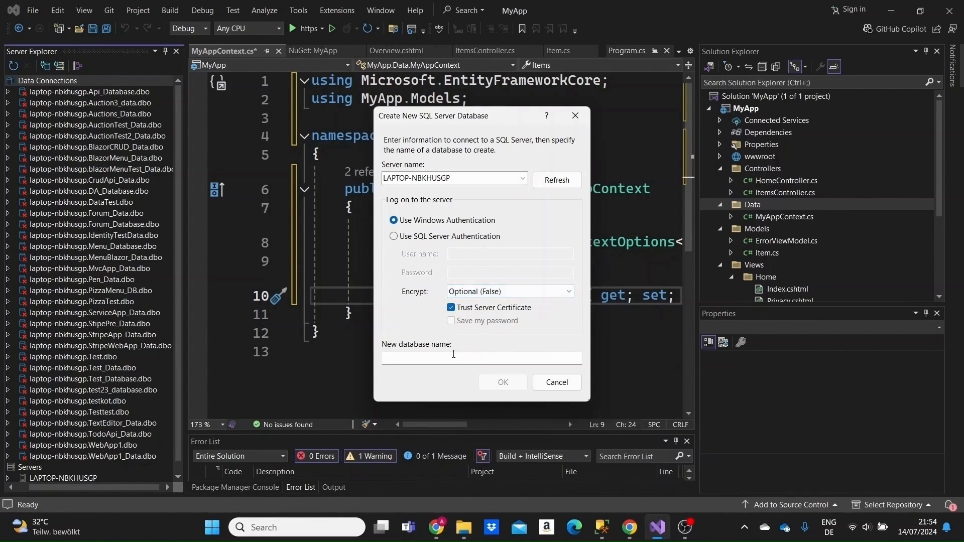
# Step: Name the new database myapp_database, correcting a typo along the way
pyautogui.click(482, 358)
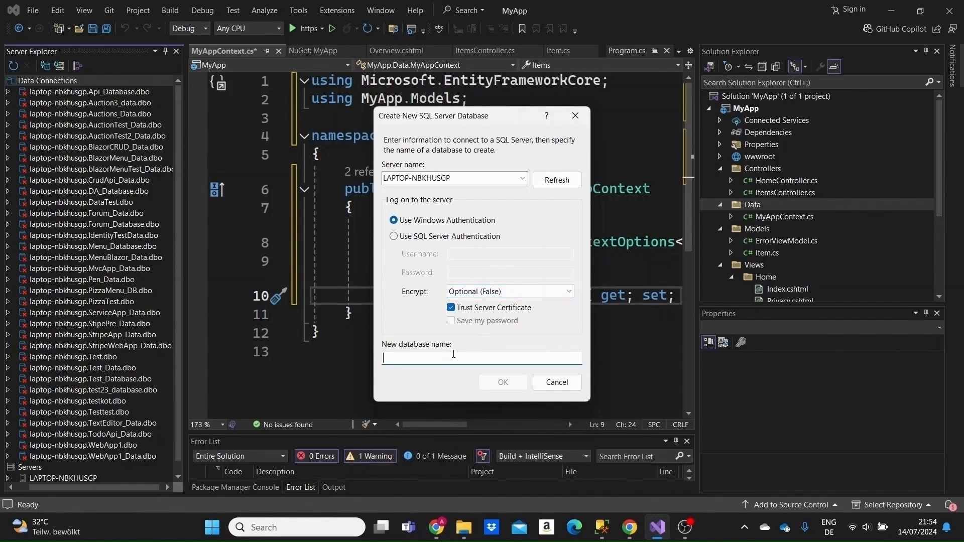
pyautogui.write('myapp_')
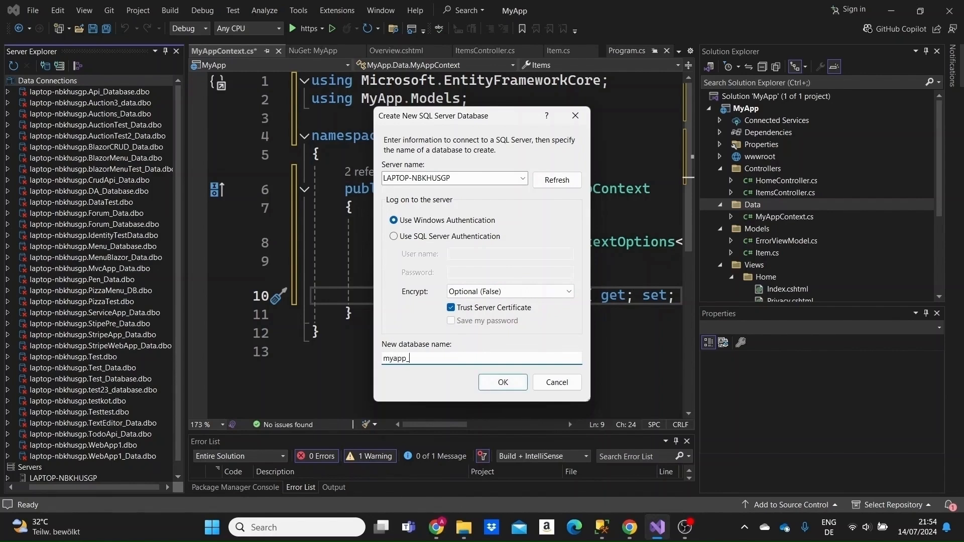
pyautogui.write('dart')
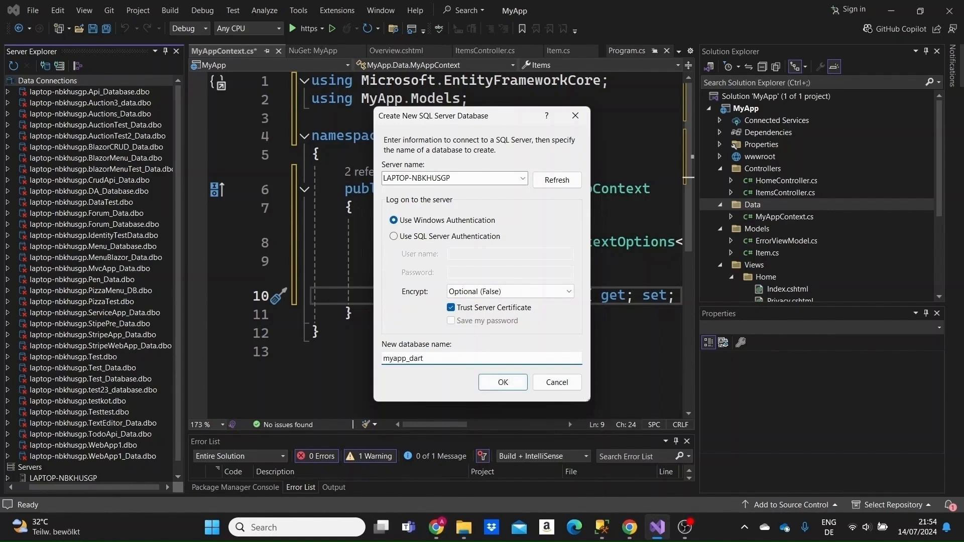
pyautogui.press('Backspace')
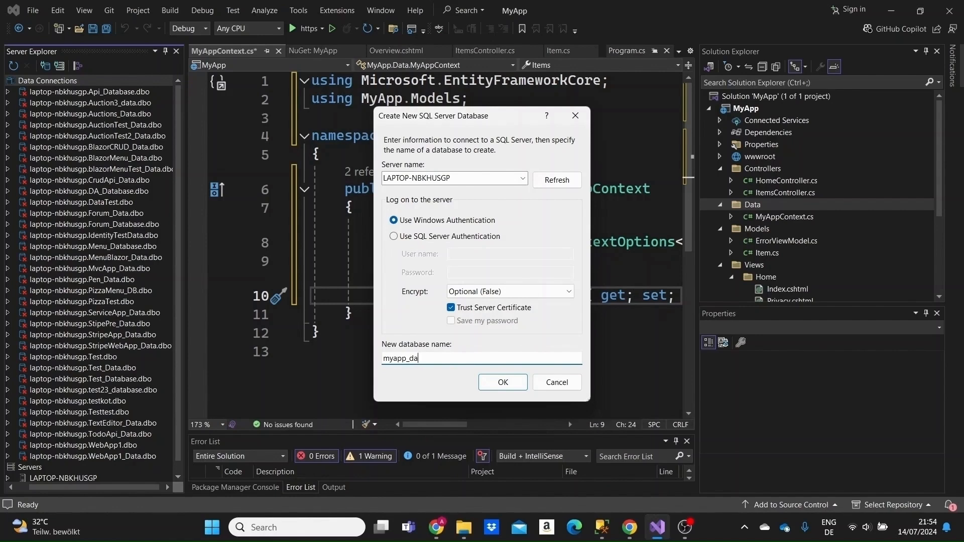
pyautogui.write('tabase')
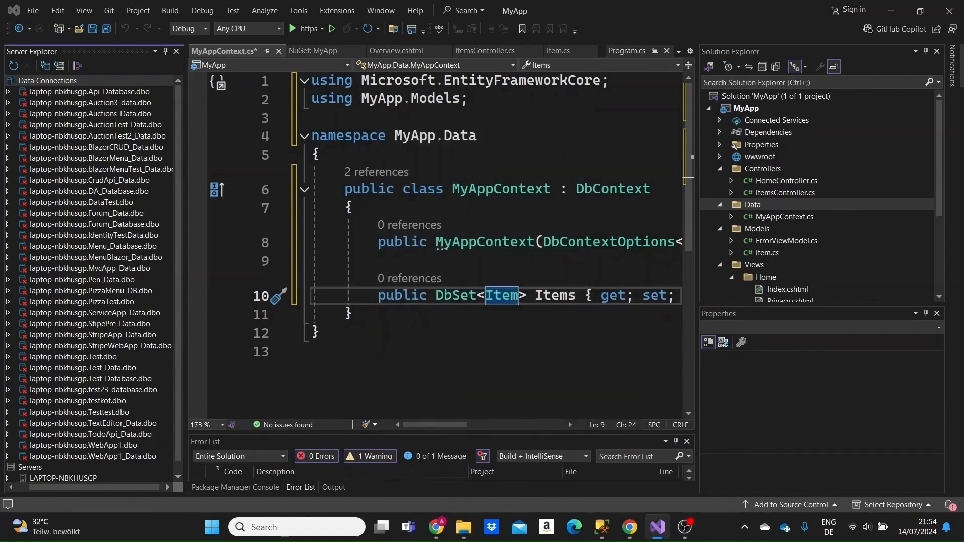
# Step: Select the myapp_database connection, copy its connection string from Properties, and pick appsettings.json
pyautogui.click(87, 280)
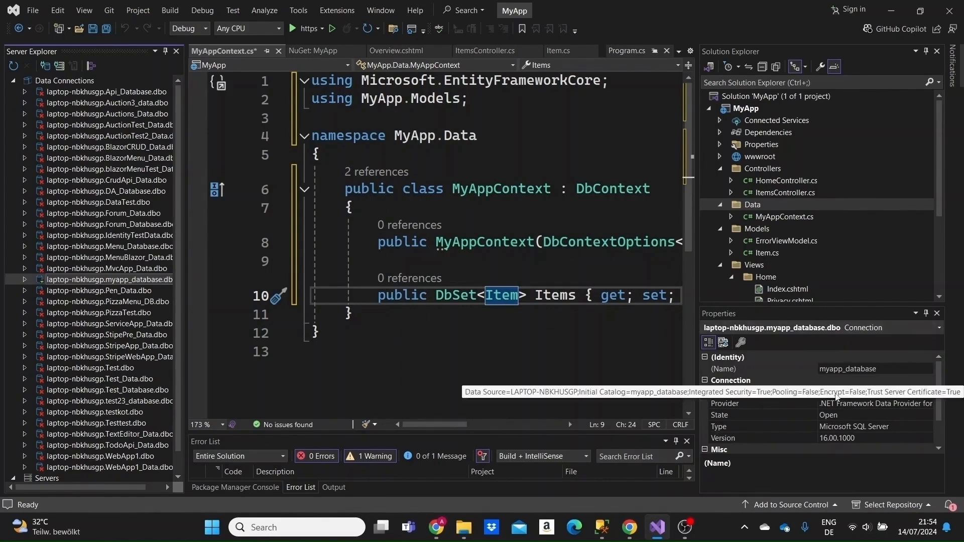
pyautogui.moveTo(838, 396)
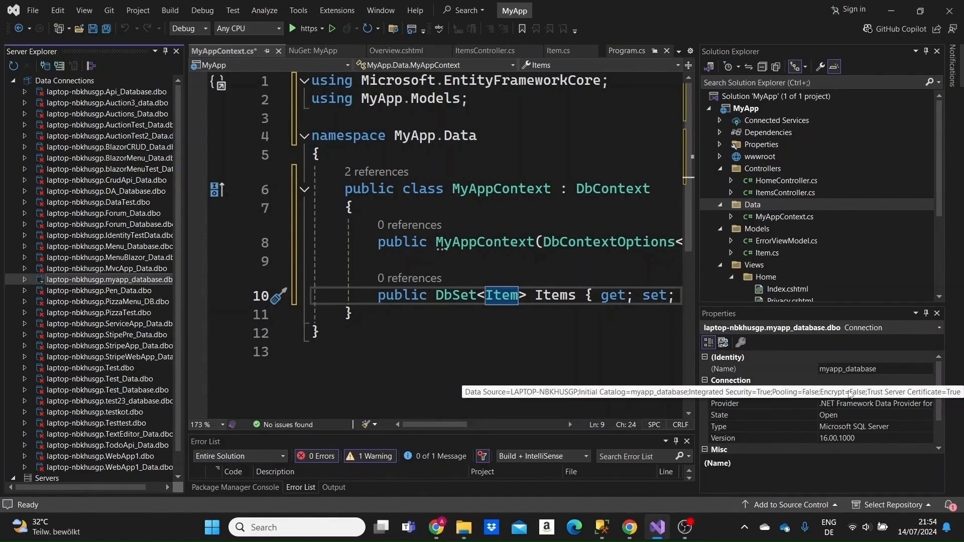
pyautogui.click(740, 391)
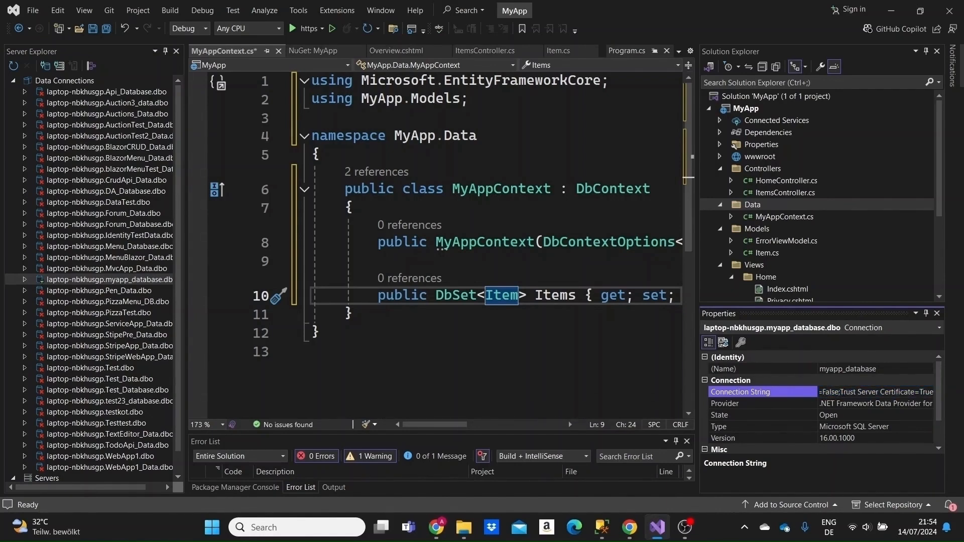
pyautogui.scroll(-3)
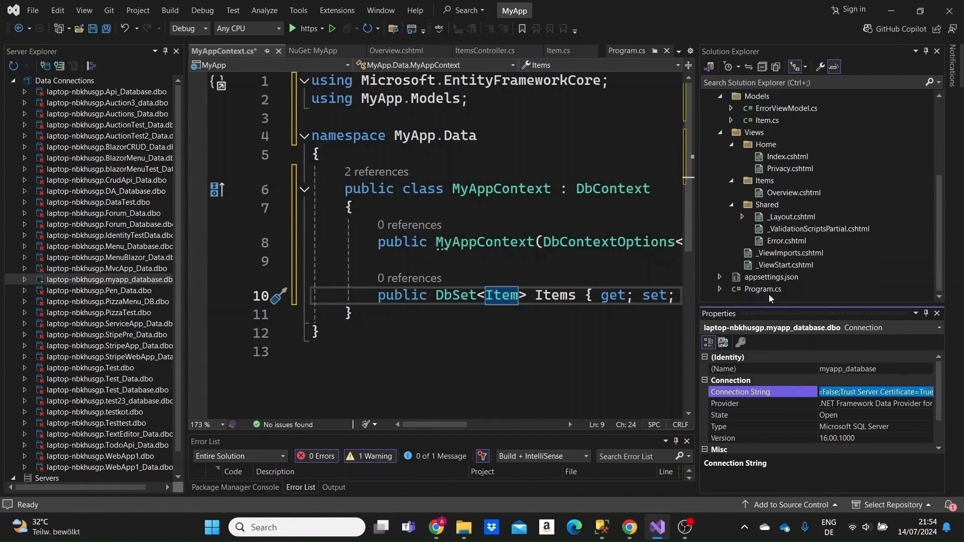
pyautogui.click(771, 277)
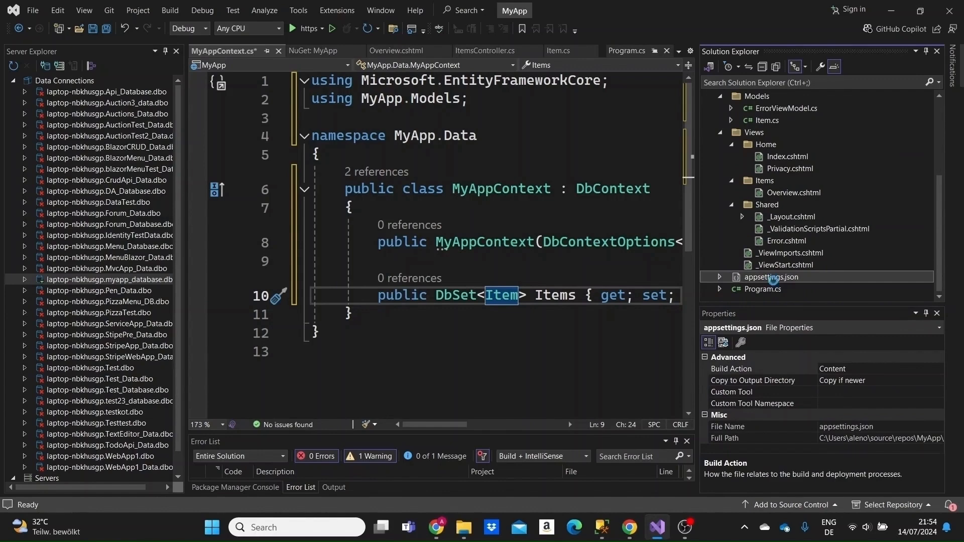
pyautogui.moveTo(403, 299)
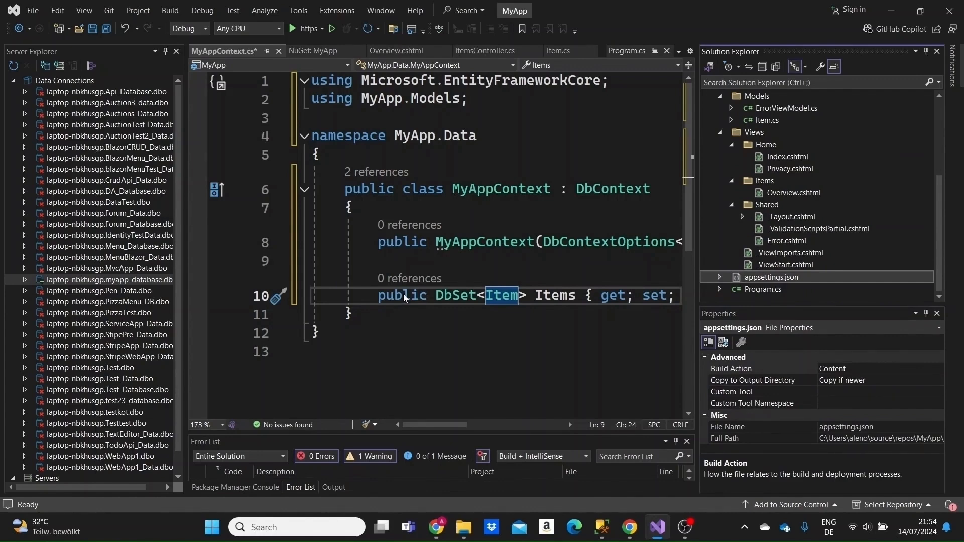
# Step: Add a ConnectionStrings object with a DefaultConnectionString key in appsettings.json
pyautogui.click(618, 51)
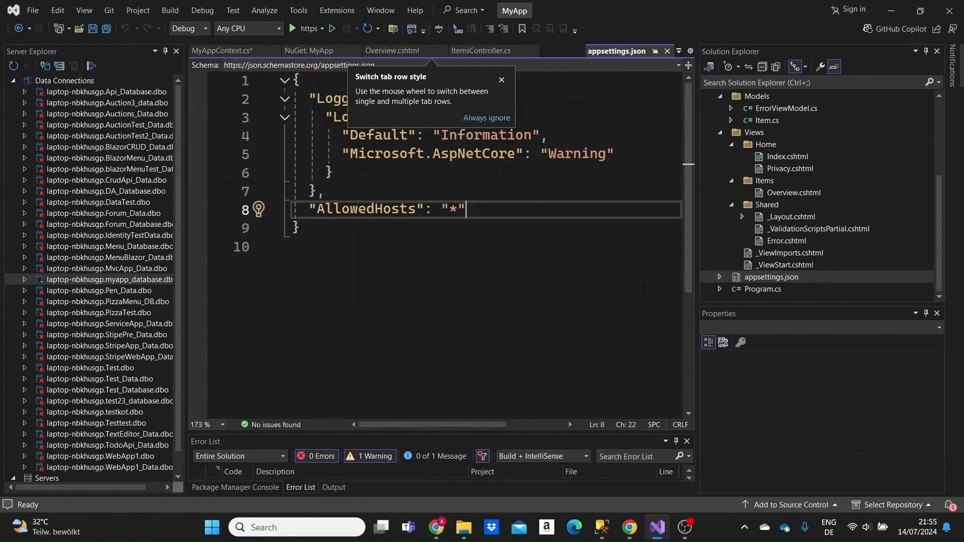
pyautogui.write(',')
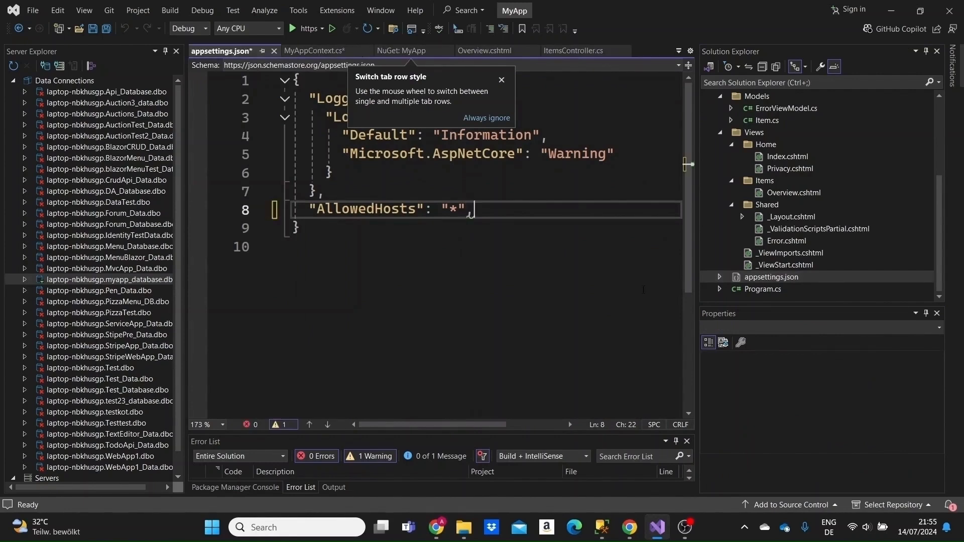
pyautogui.write('"')
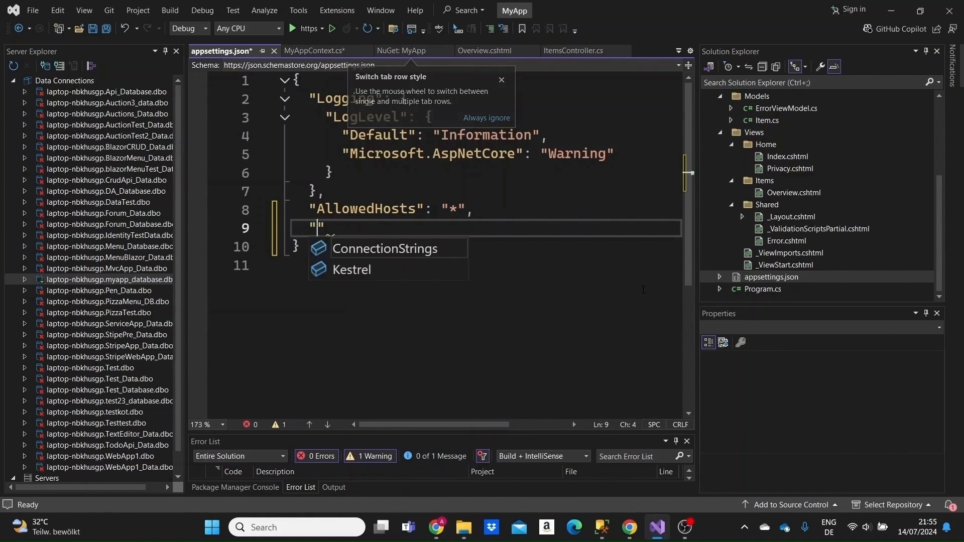
pyautogui.moveTo(385, 248)
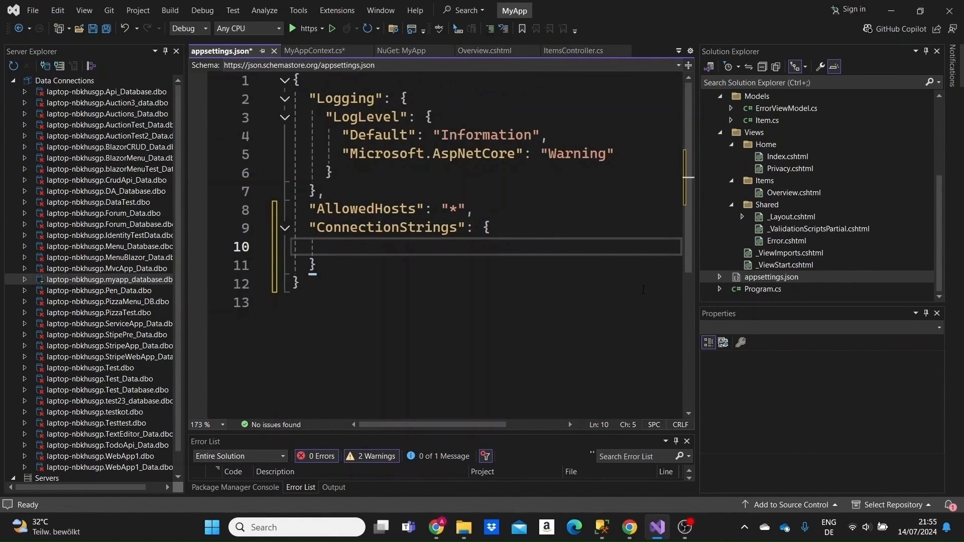
pyautogui.write('"De"')
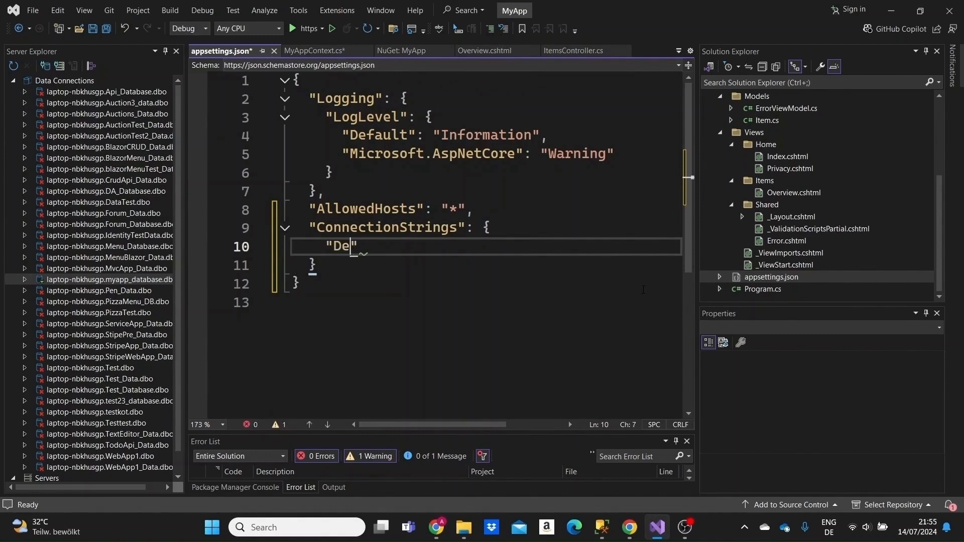
pyautogui.write('faultConnectionStri')
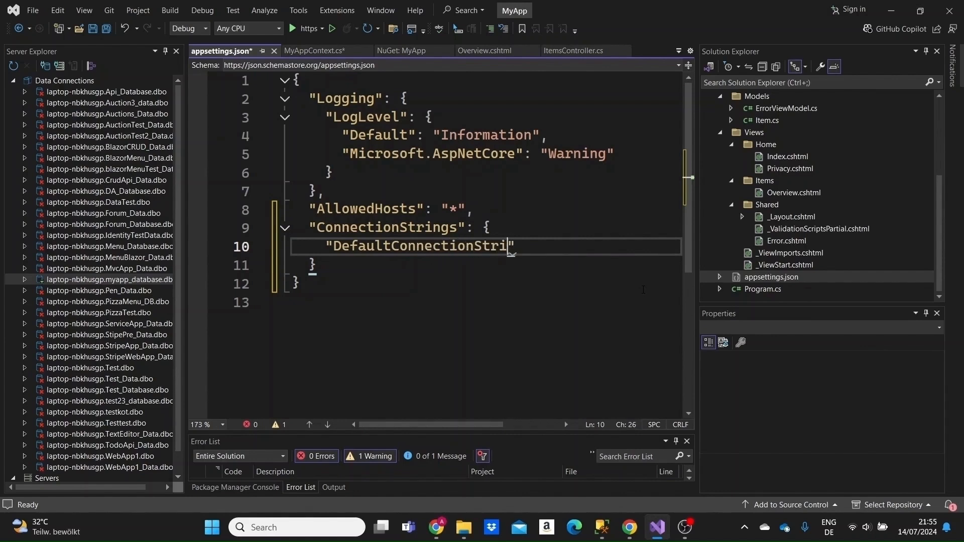
pyautogui.write('ng')
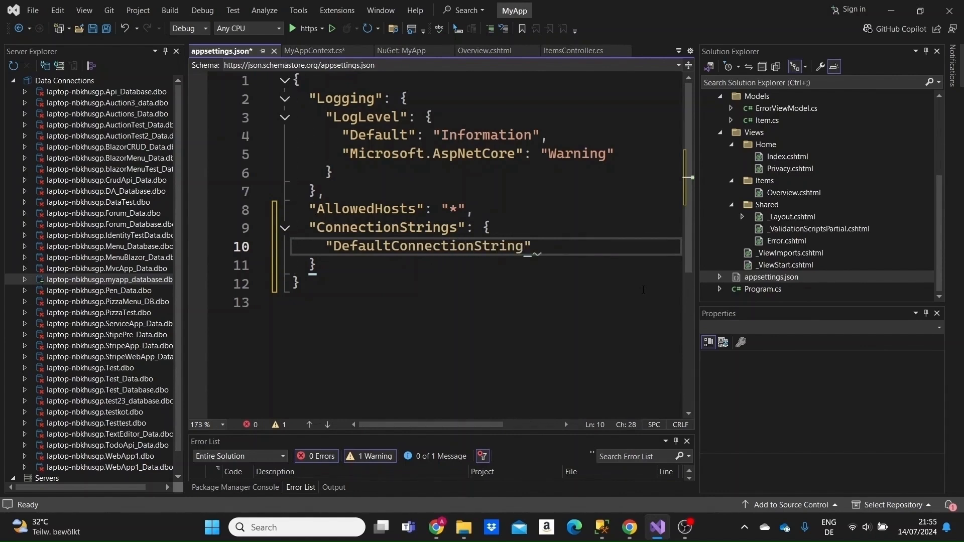
pyautogui.write(': ""')
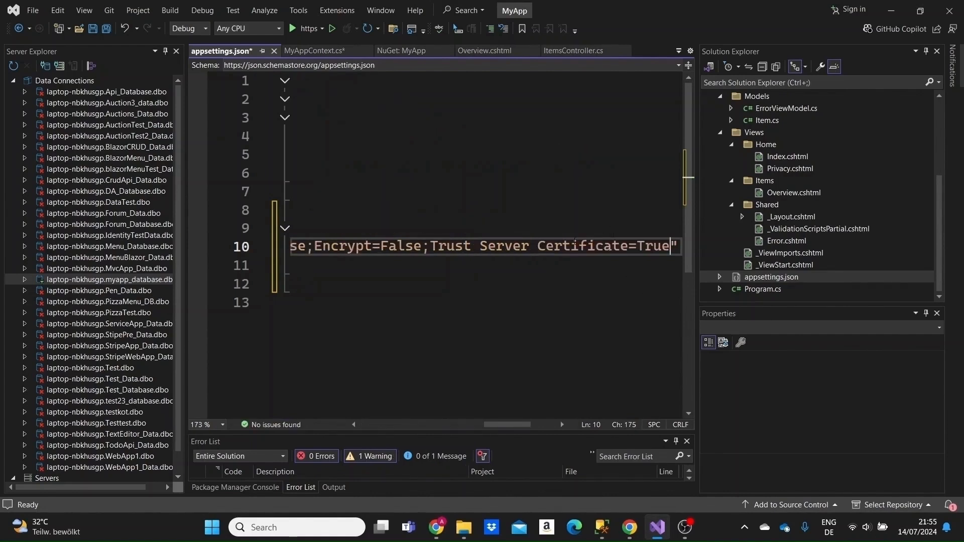
# Step: Paste the myapp_database connection string as its value and review the long line
pyautogui.hscroll(-3)
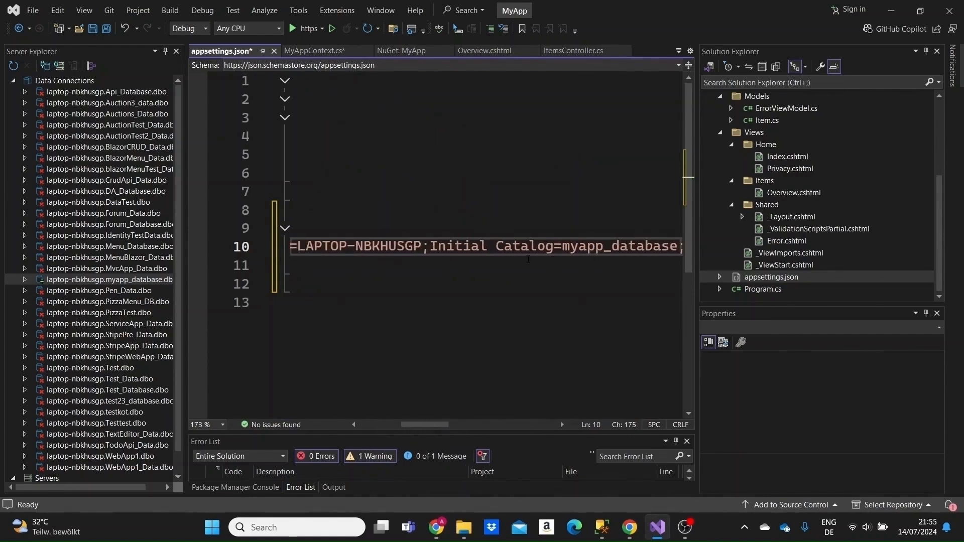
pyautogui.hscroll(-3)
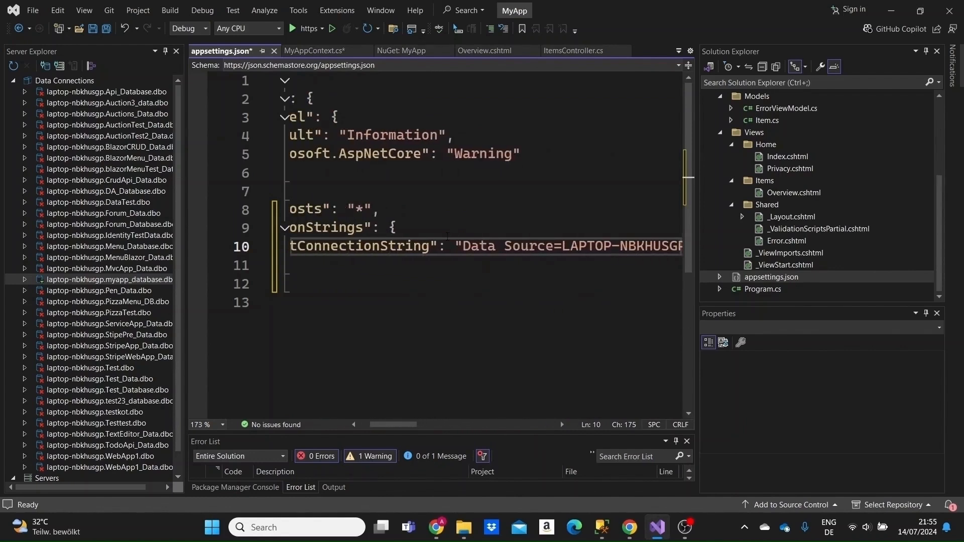
pyautogui.hscroll(3)
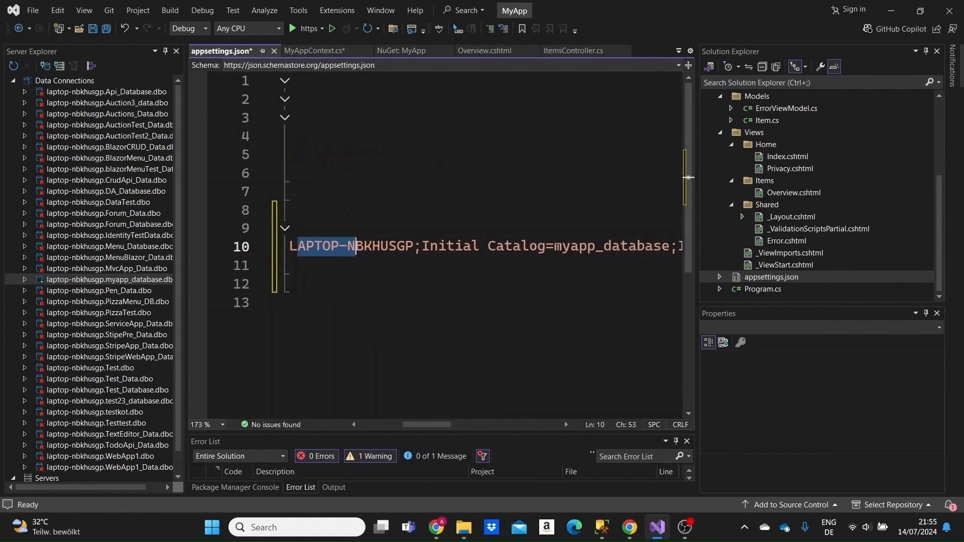
pyautogui.hscroll(3)
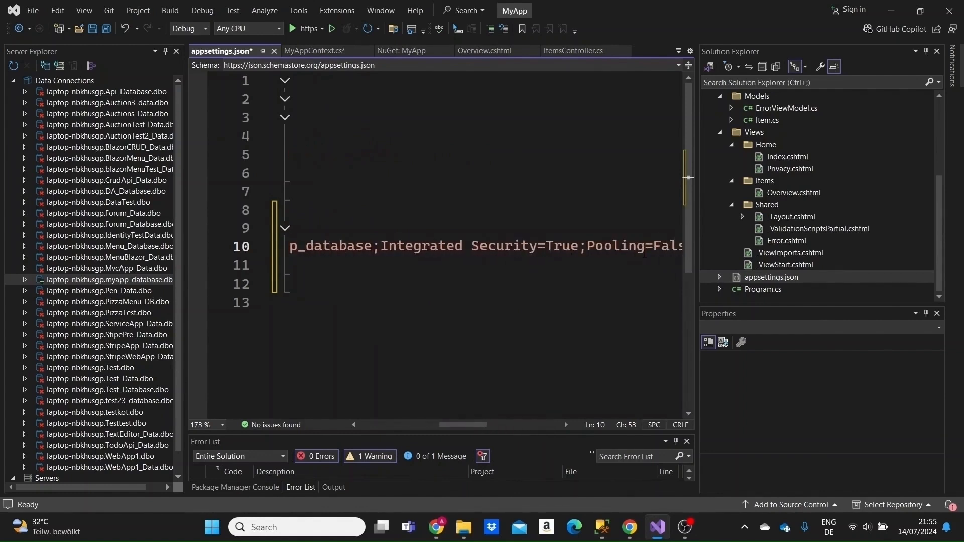
pyautogui.hscroll(3)
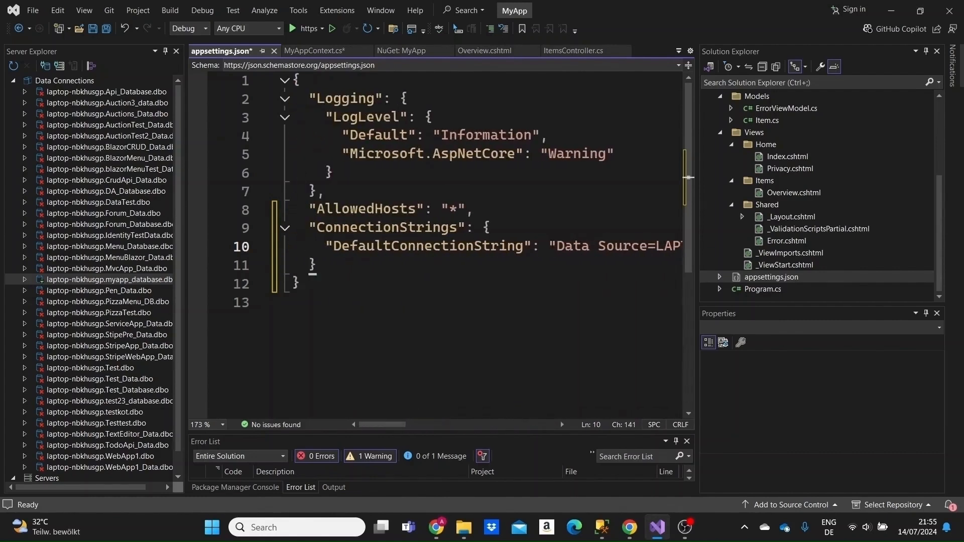
pyautogui.click(298, 283)
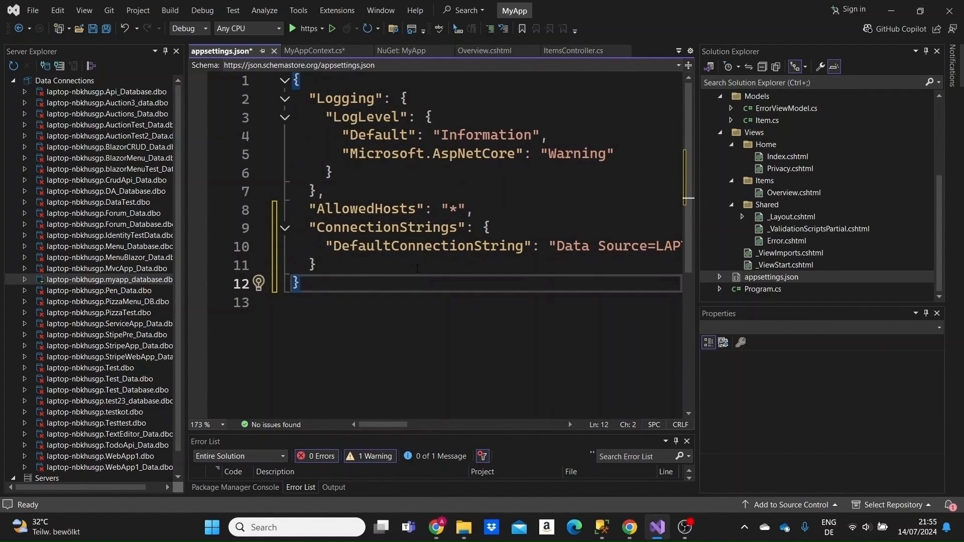
pyautogui.moveTo(748, 297)
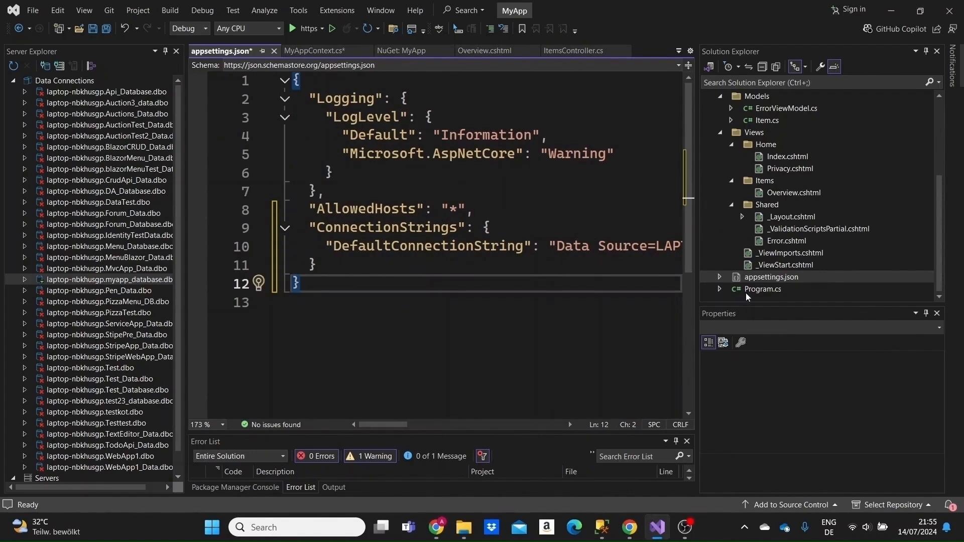
# Step: In Program.cs write builder.Services.AddDbContext<MyAppContext>(options => with the MyApp.Data import
pyautogui.click(762, 290)
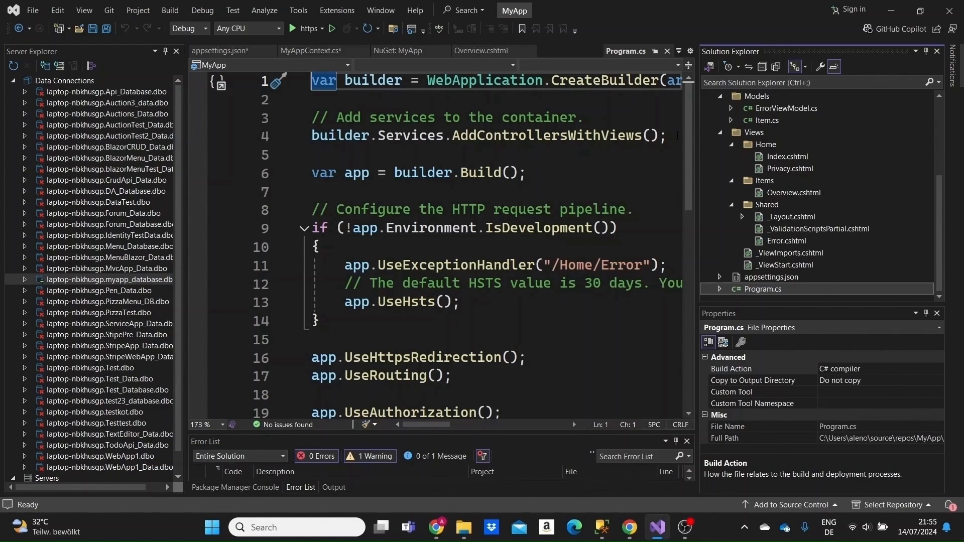
pyautogui.write('b')
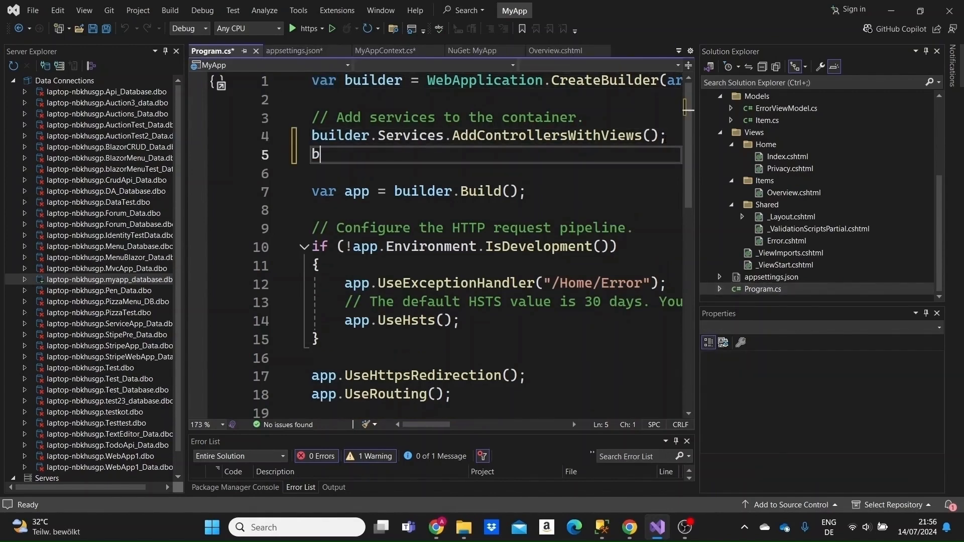
pyautogui.write('uilder')
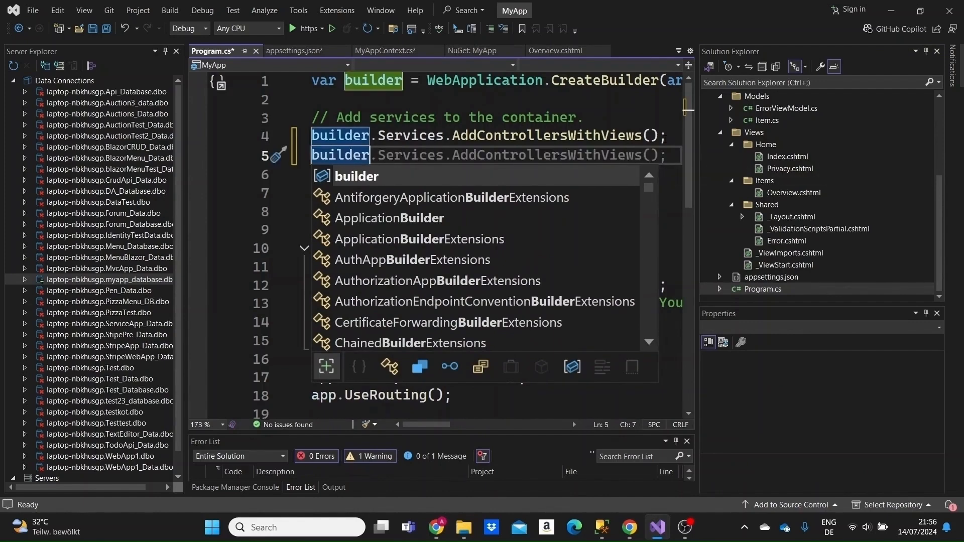
pyautogui.write('.Services')
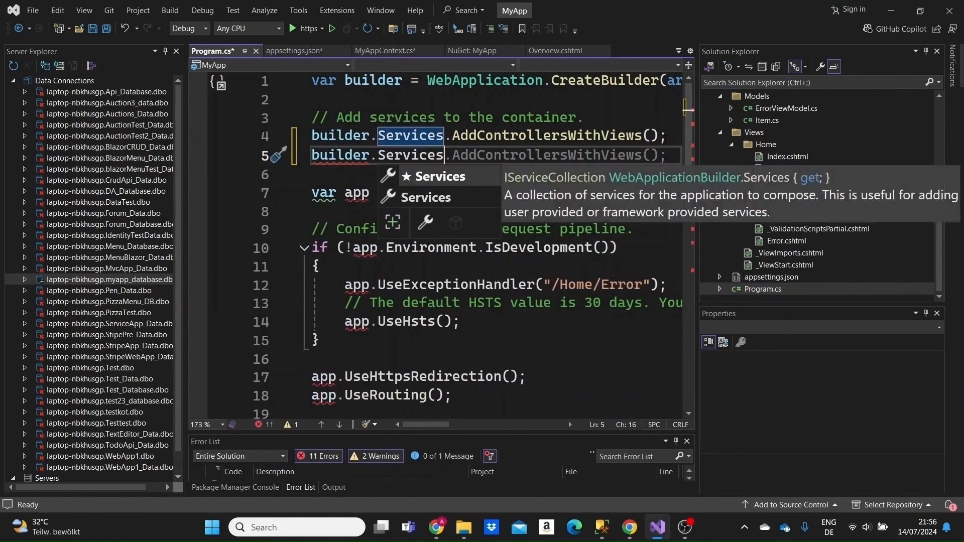
pyautogui.write('.Ad')
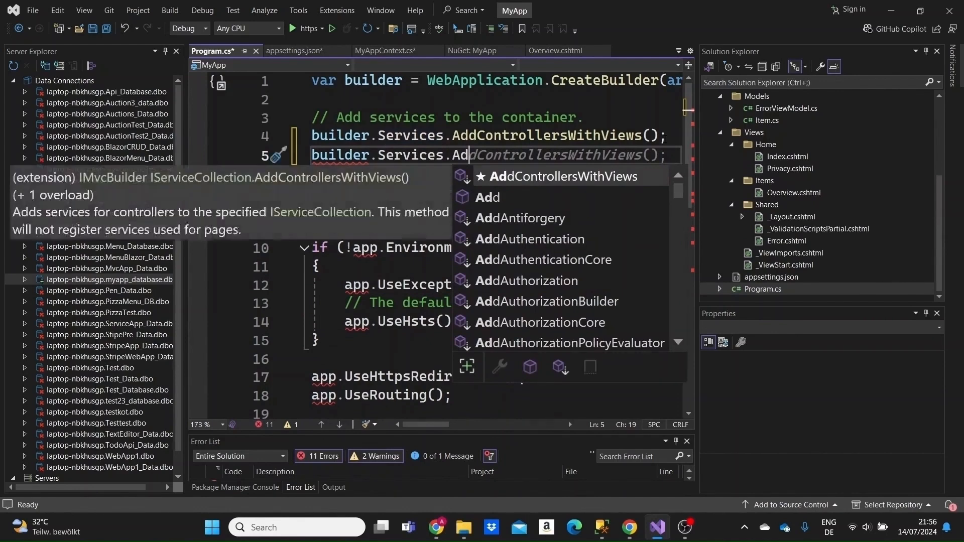
pyautogui.write('C')
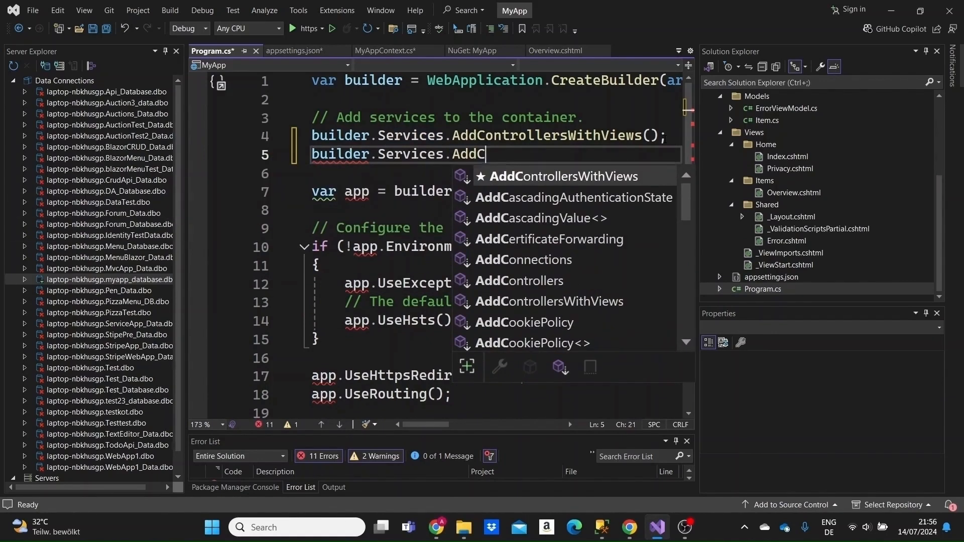
pyautogui.write('DbContext')
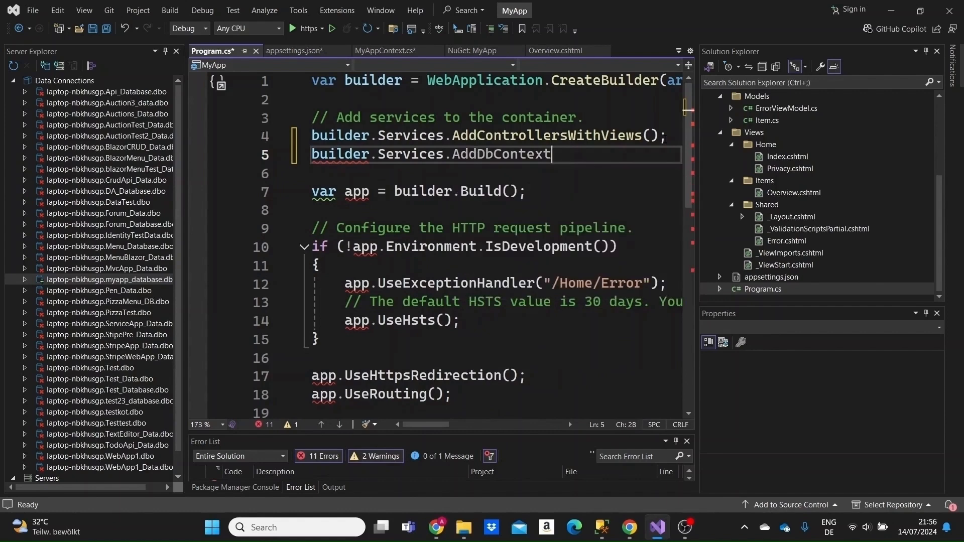
pyautogui.write('<>')
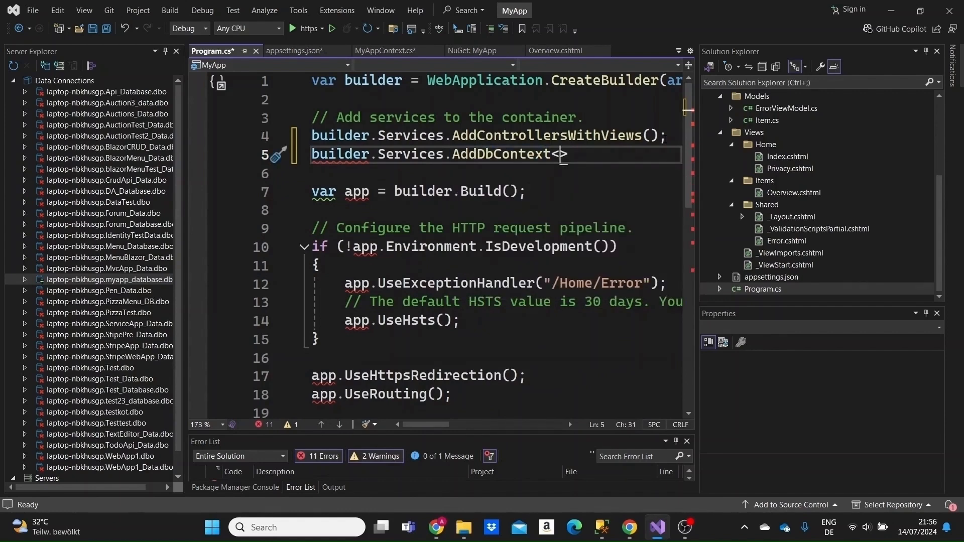
pyautogui.write('M')
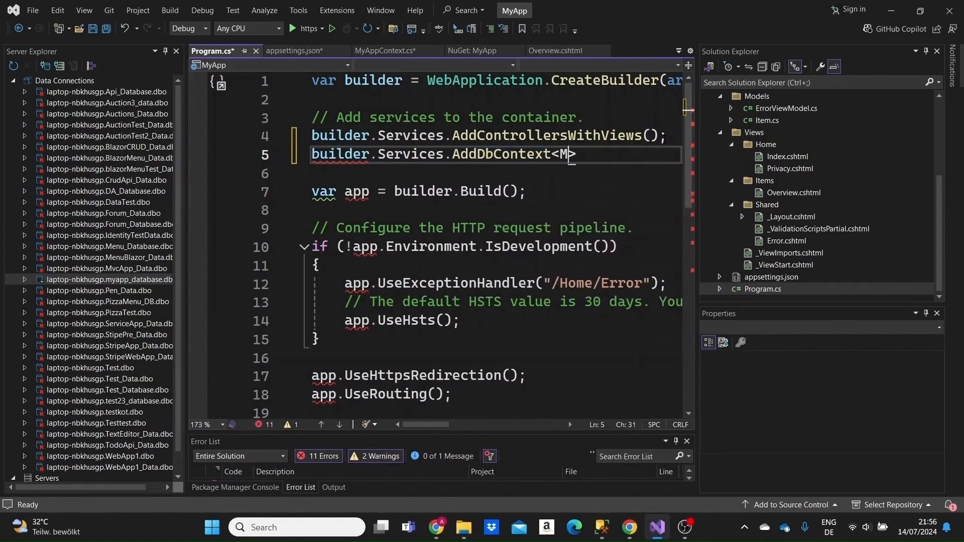
pyautogui.write('yAppContext')
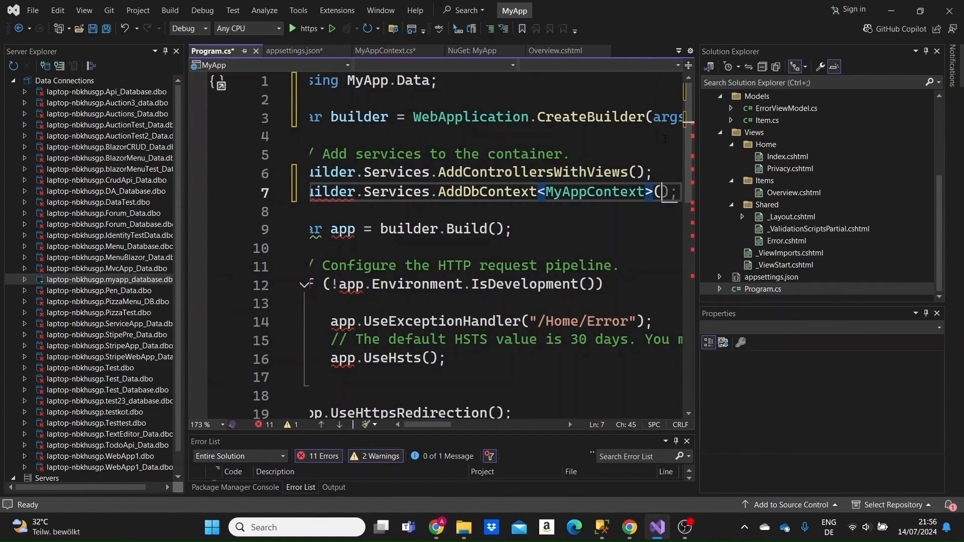
pyautogui.write('options =>')
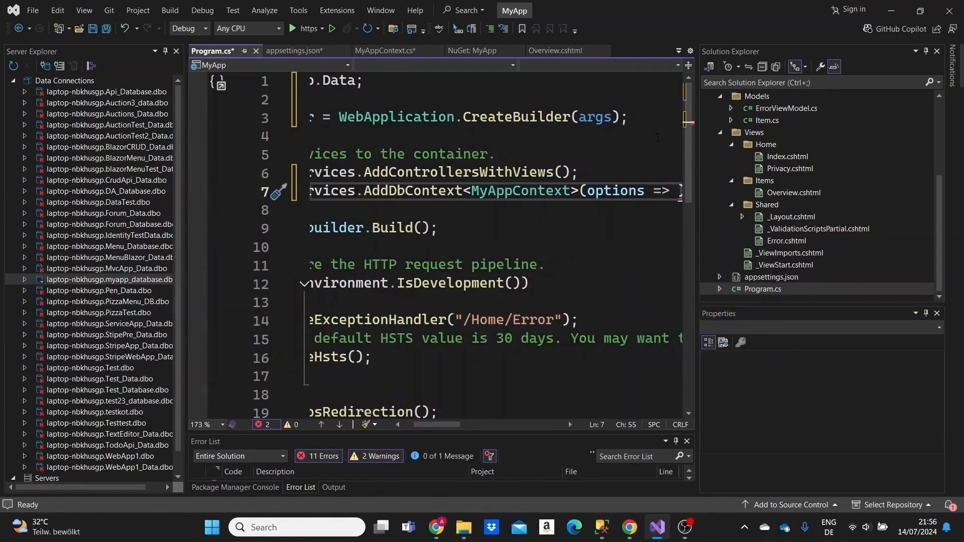
pyautogui.write('options)')
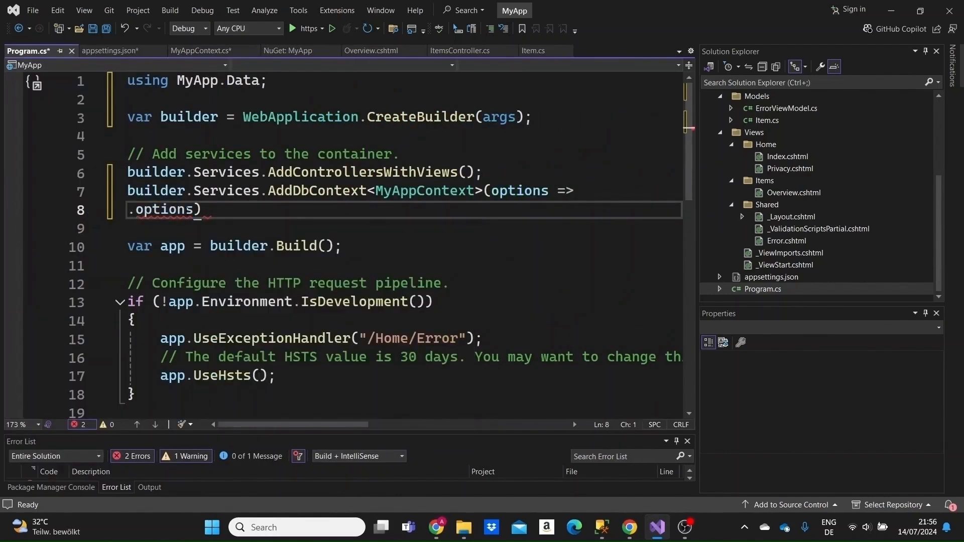
# Step: Continue the lambda with options.UseSqlServer(
pyautogui.write('Use')
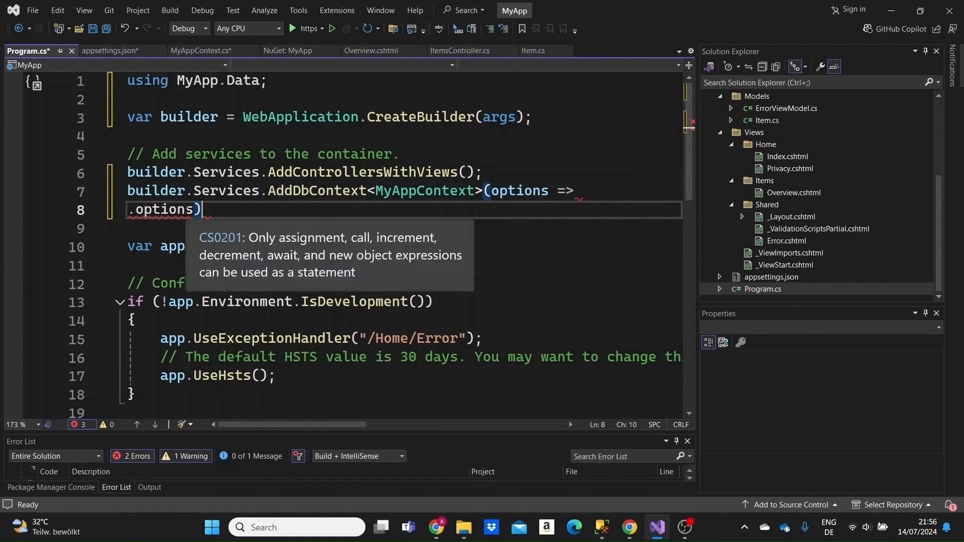
pyautogui.write('U')
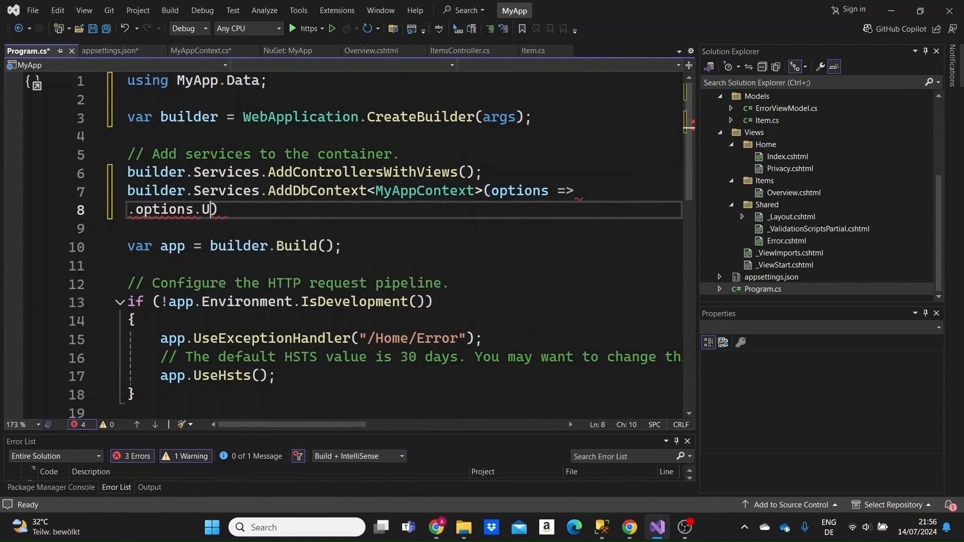
pyautogui.write('seSQ')
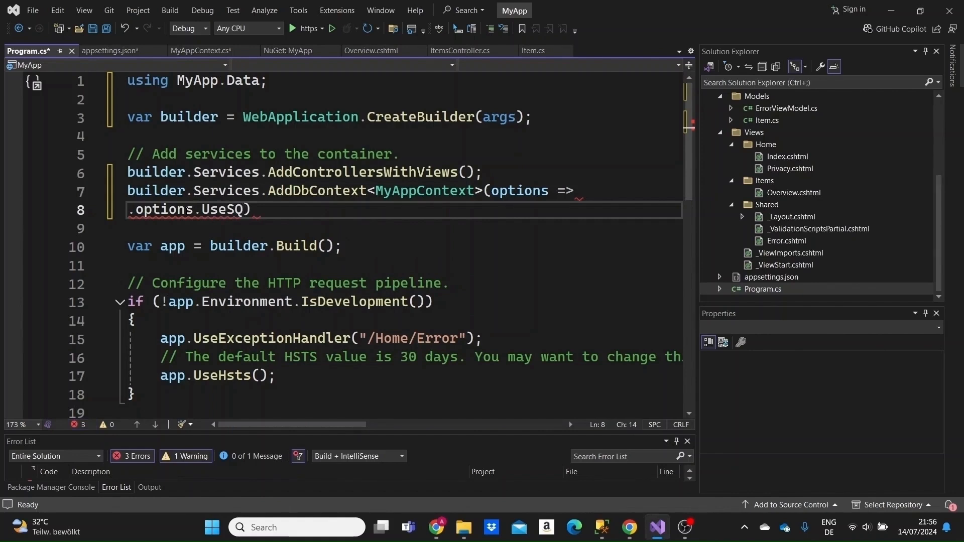
pyautogui.write('l')
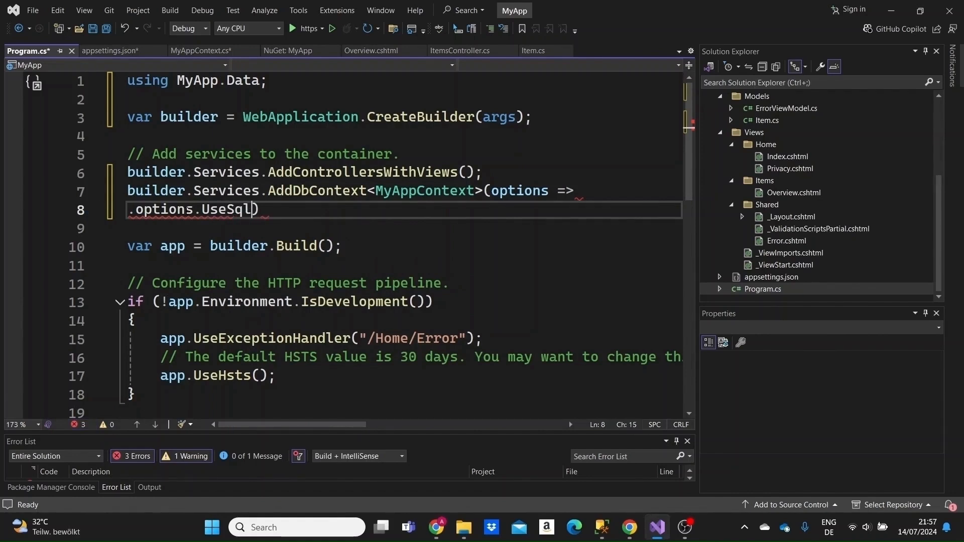
pyautogui.write('Server')
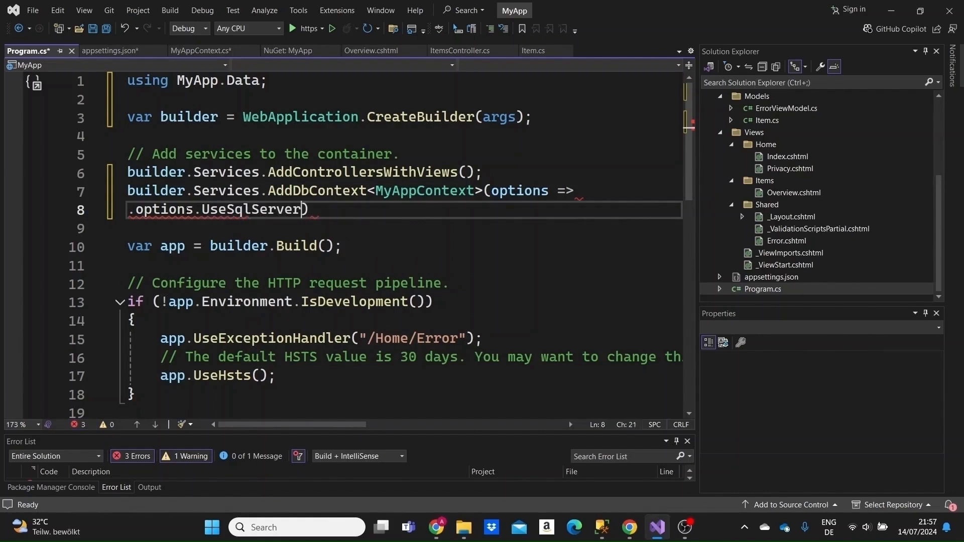
pyautogui.write('(')
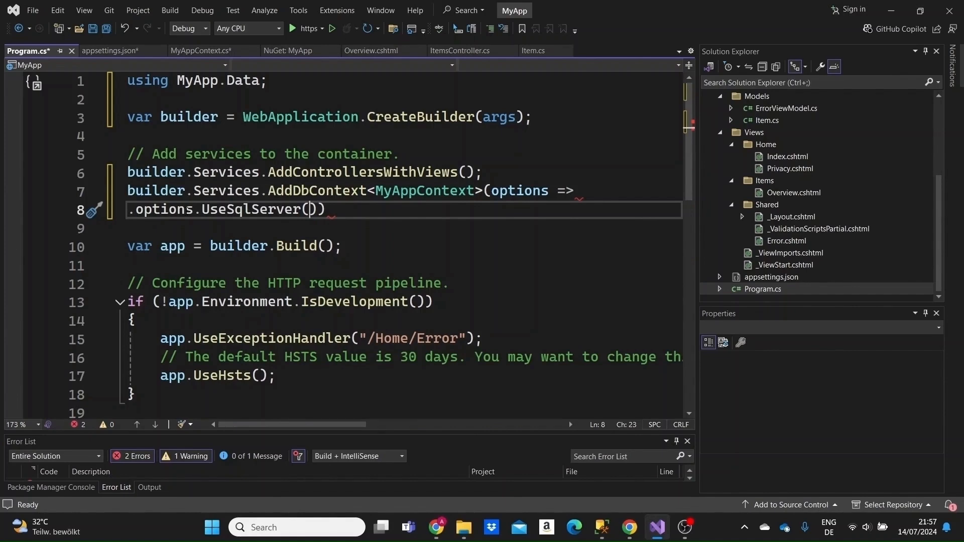
# Step: Pass builder.Configuration.GetConnectionString("DefaultConnection") as the UseSqlServer argument
pyautogui.write('builder')
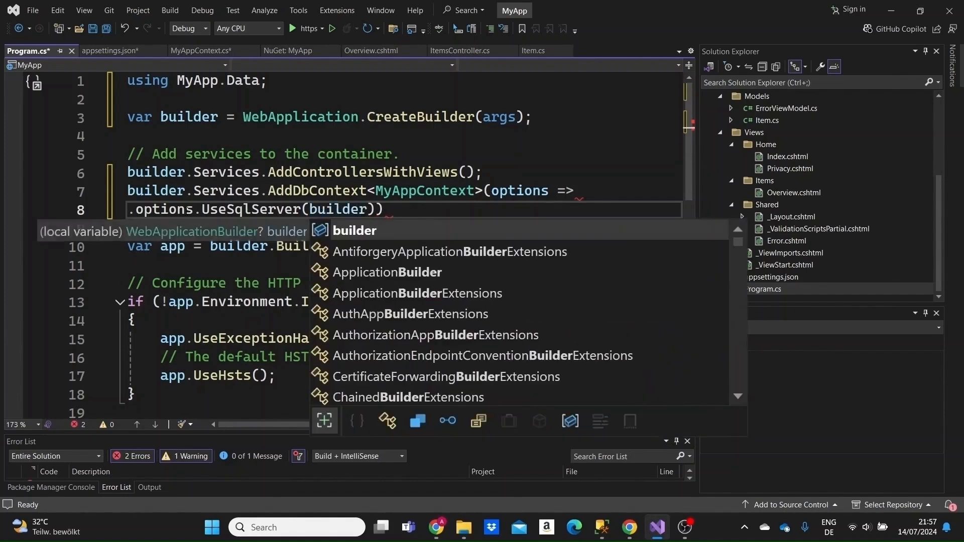
pyautogui.write('.Configuration')
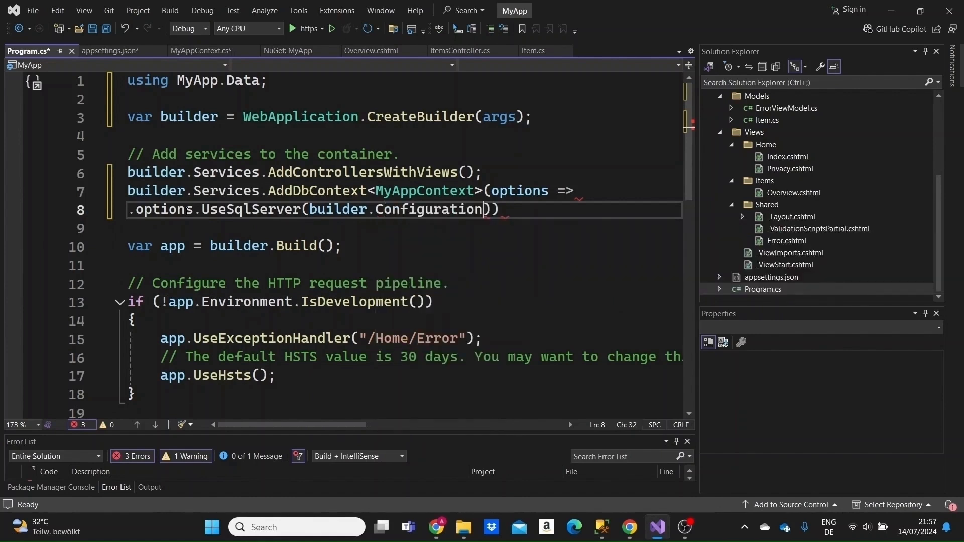
pyautogui.write('.GetConnectionString')
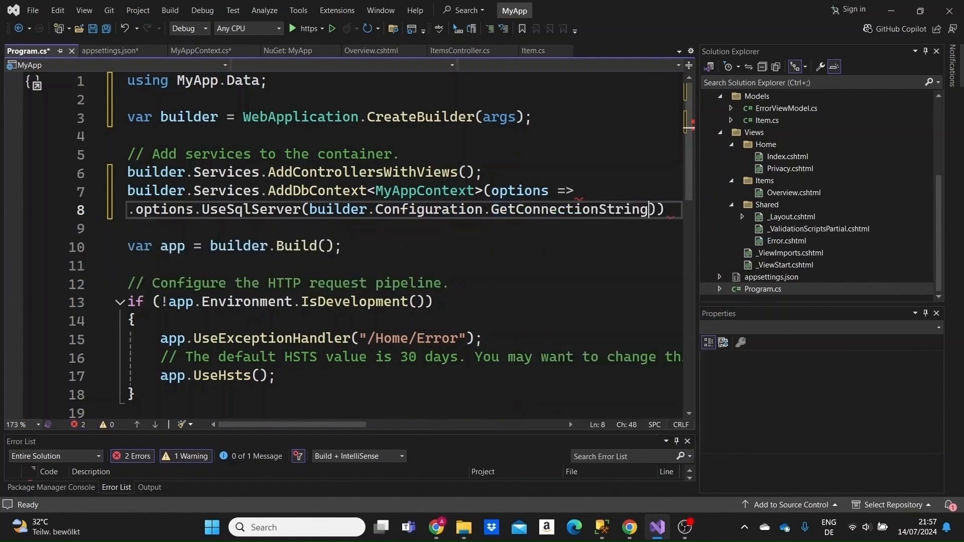
pyautogui.doubleClick(569, 209)
pyautogui.write('(')
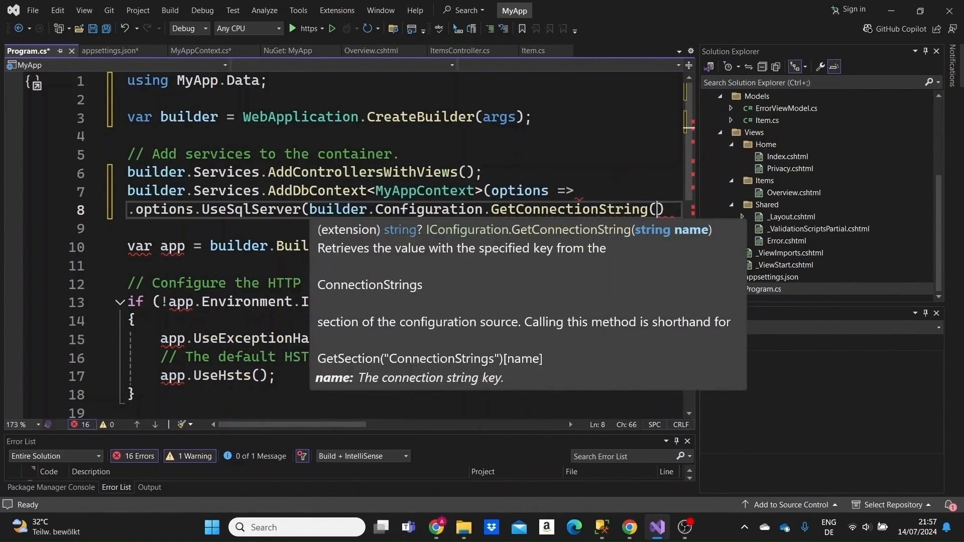
pyautogui.write('""')
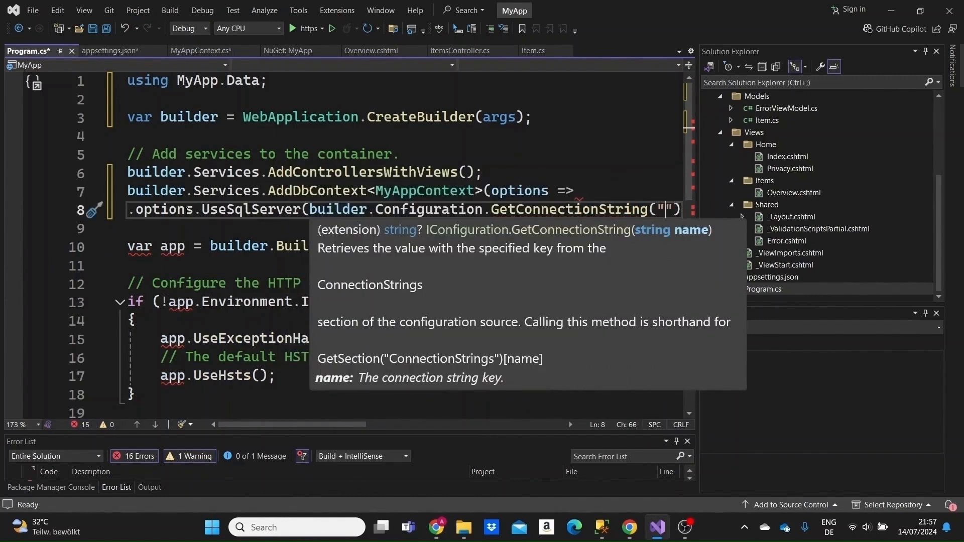
pyautogui.write('DefaultC')
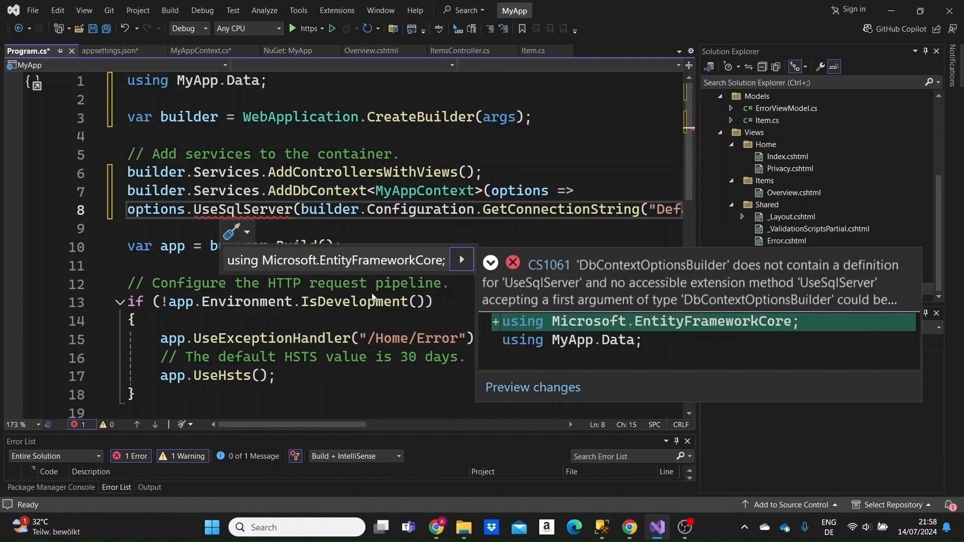
# Step: Add using Microsoft.EntityFrameworkCore via Quick Actions so UseSqlServer resolves
pyautogui.click(645, 322)
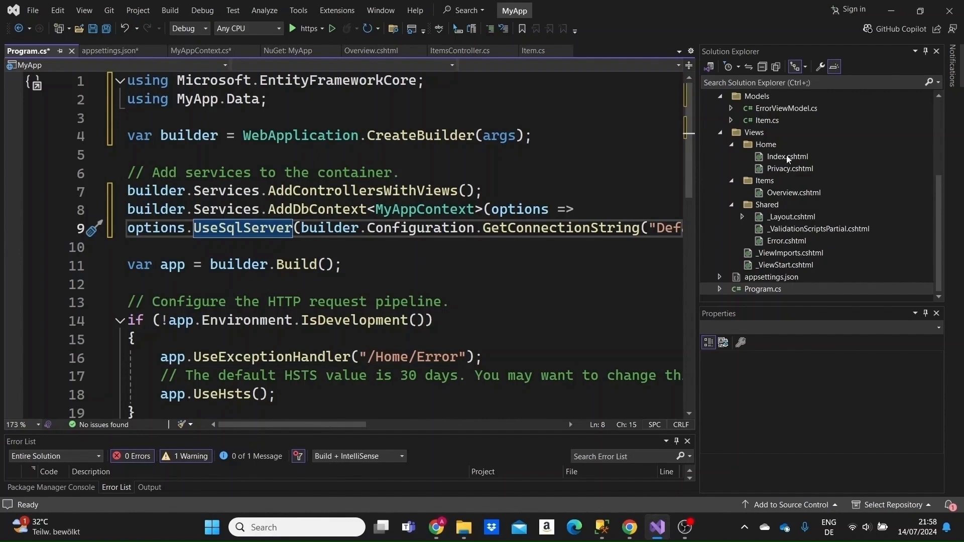
pyautogui.moveTo(782, 151)
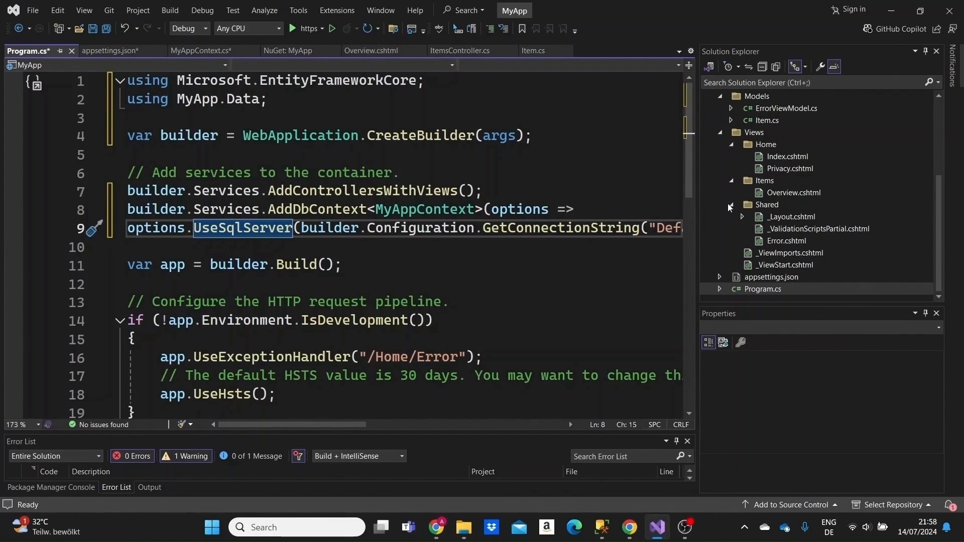
pyautogui.scroll(-3)
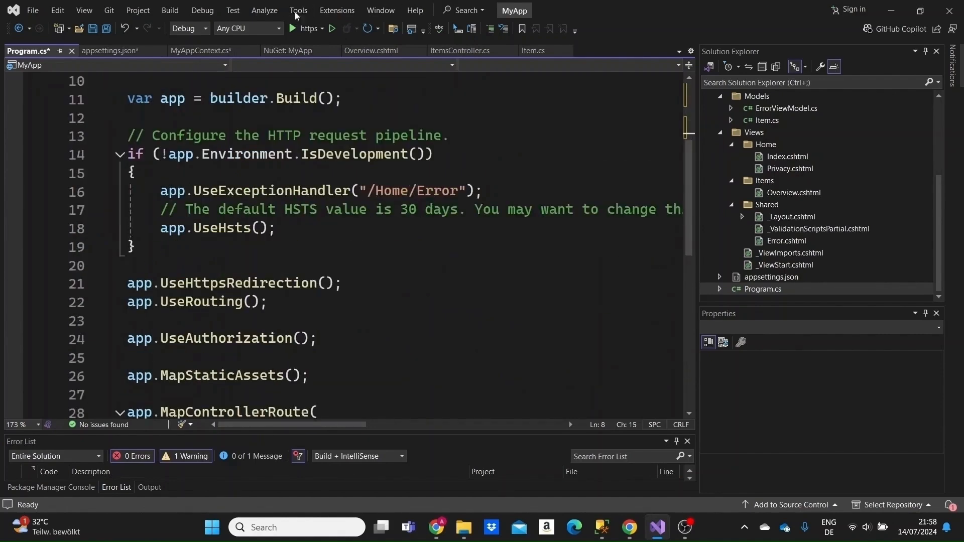
pyautogui.moveTo(284, 4)
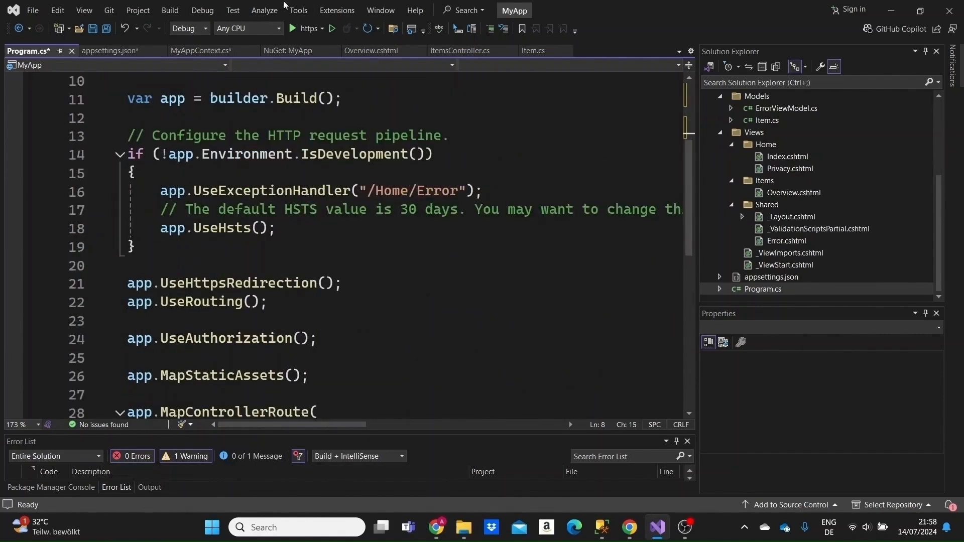
# Step: Run Add-Migration "Initial Migration" in the Package Manager Console
pyautogui.click(299, 10)
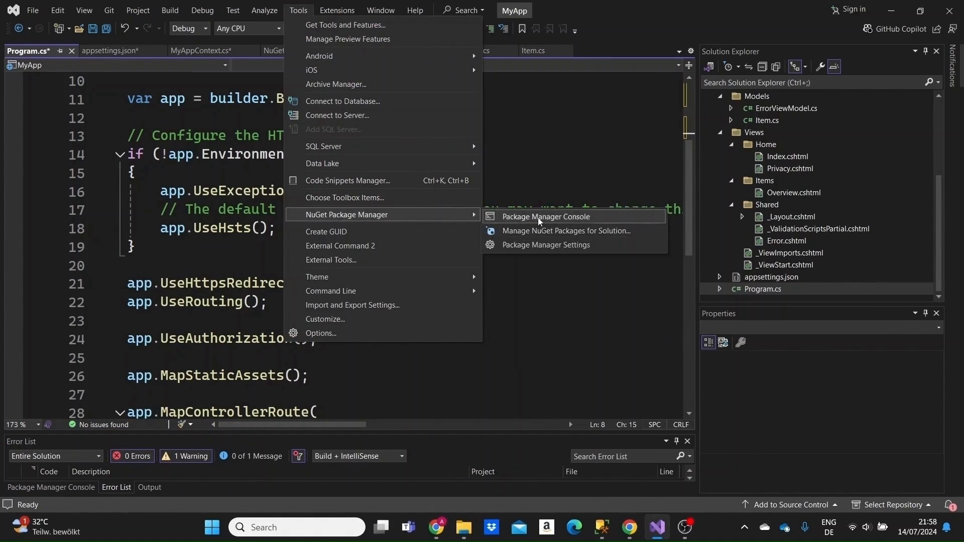
pyautogui.click(544, 217)
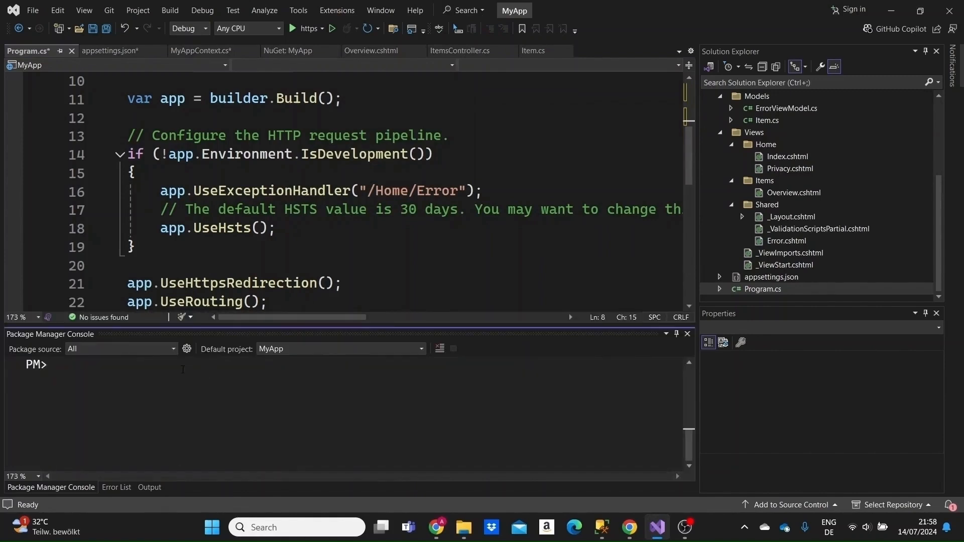
pyautogui.write('Add')
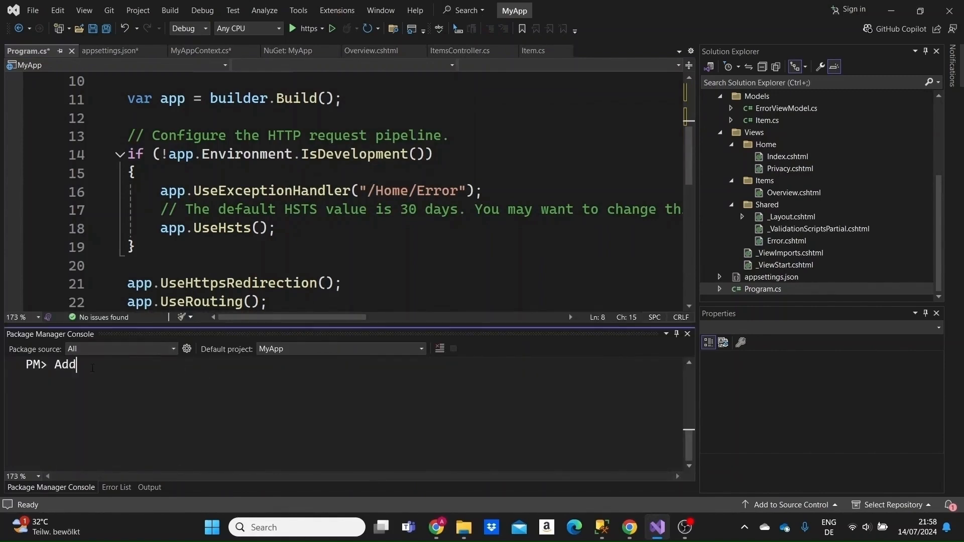
pyautogui.write('-')
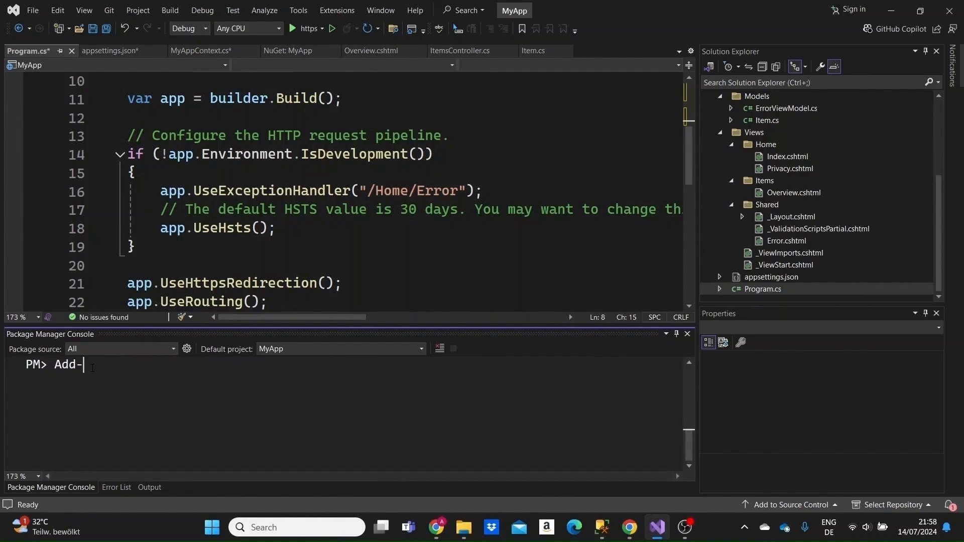
pyautogui.write('Migration')
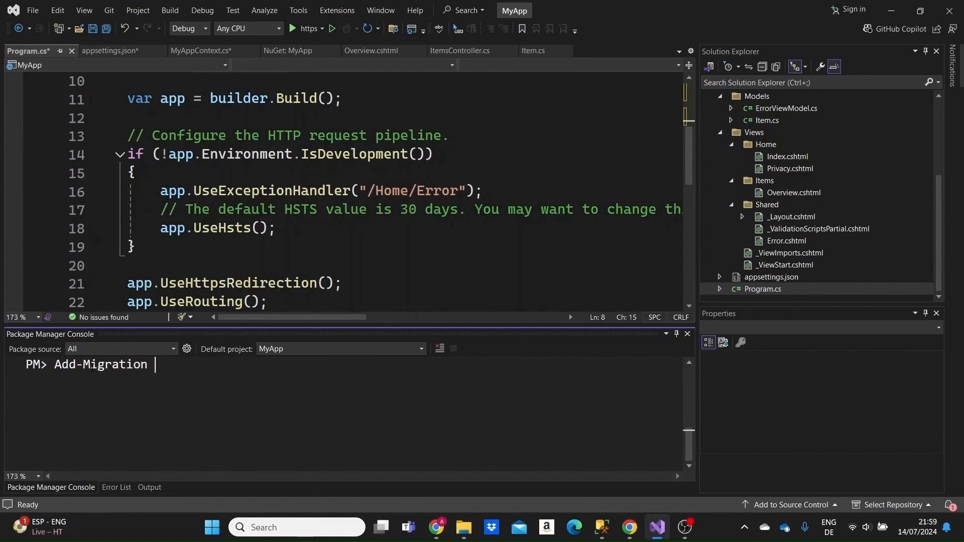
pyautogui.write('"Ini')
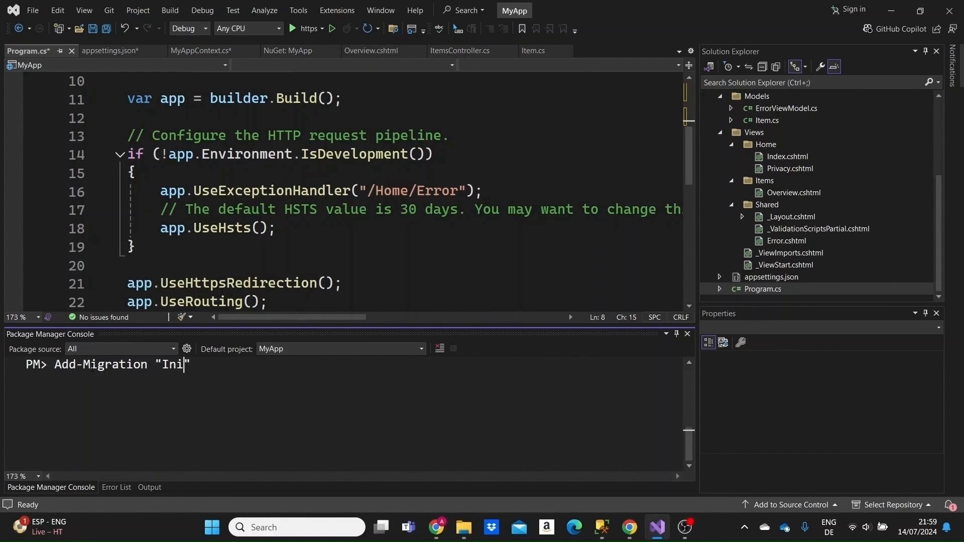
pyautogui.write('tial Migra')
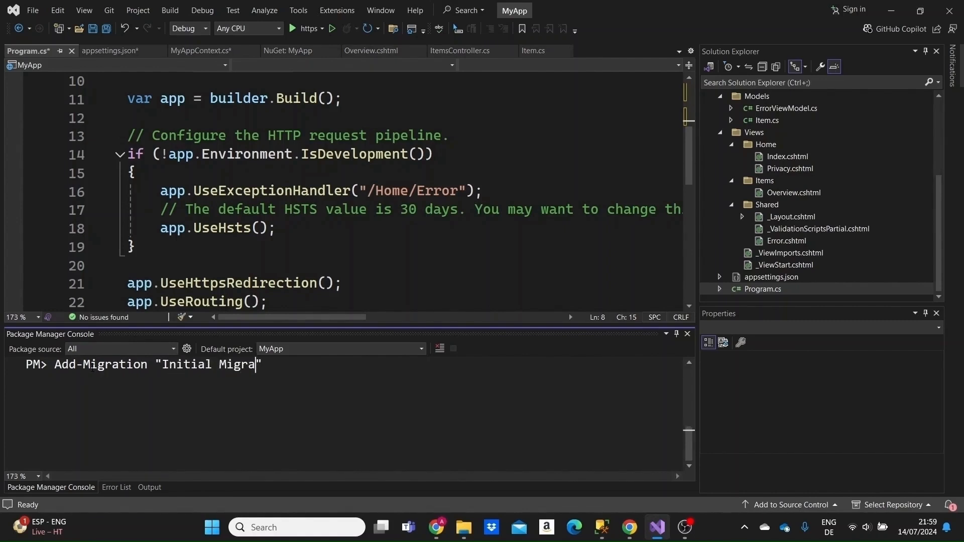
pyautogui.write('tion')
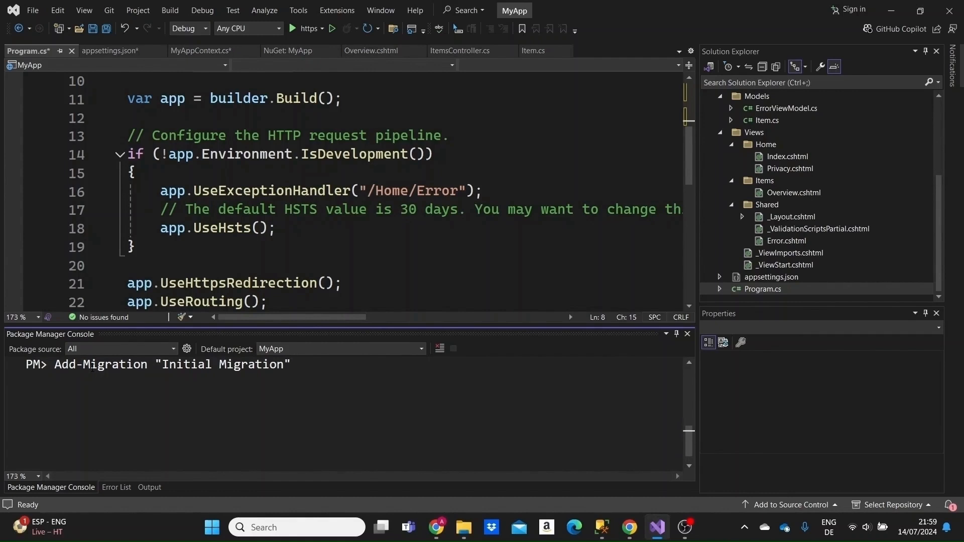
pyautogui.press('Return')
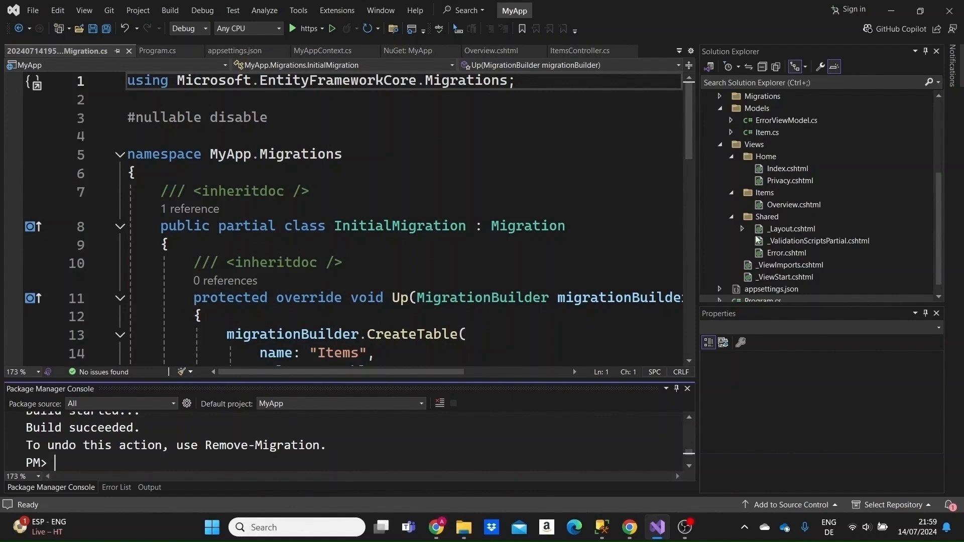
# Step: Scroll through the InitialMigration's CreateTable code for Items with Id, Name and PK_Items
pyautogui.scroll(3)
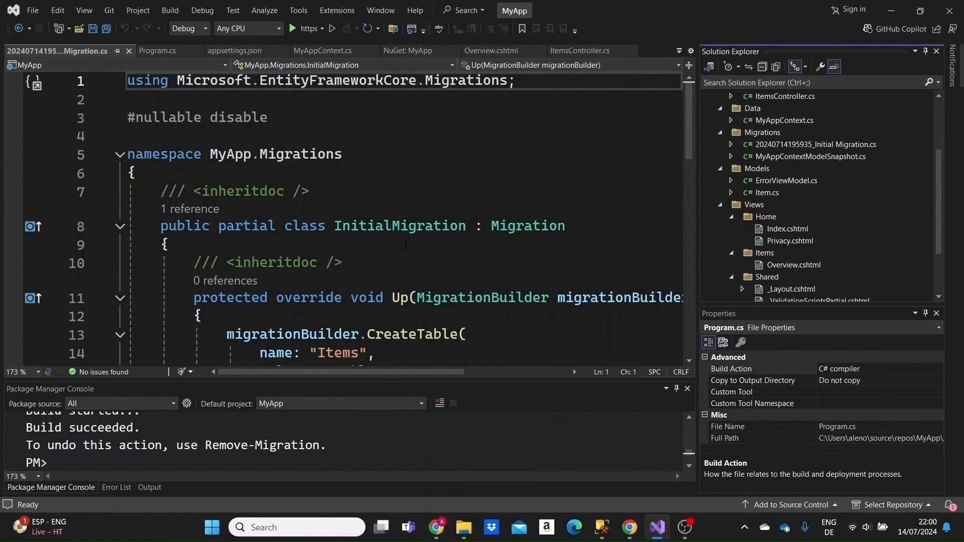
pyautogui.moveTo(538, 226)
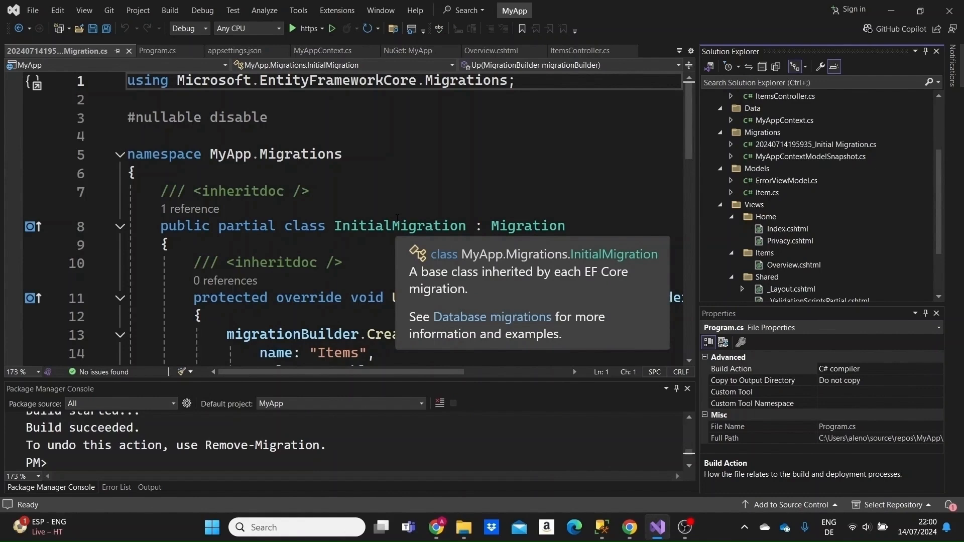
pyautogui.scroll(-3)
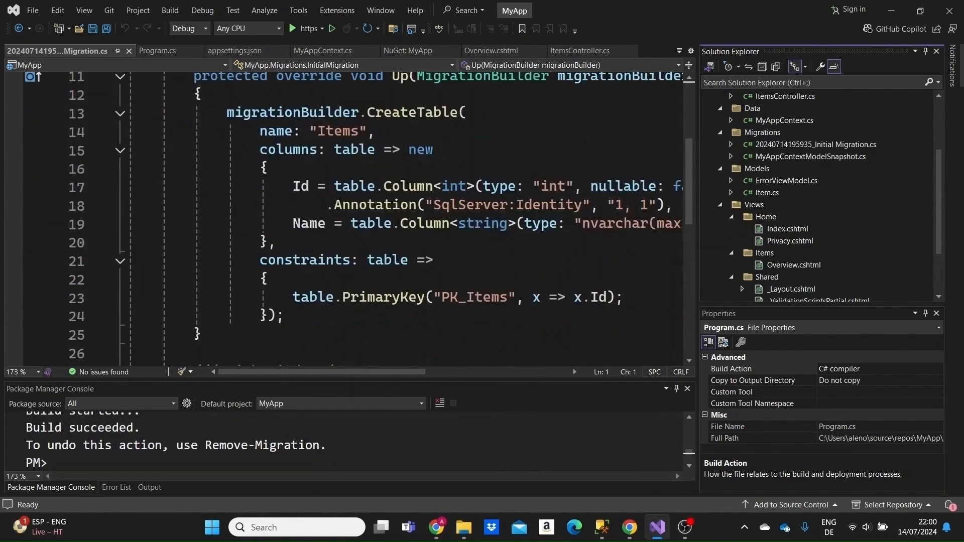
pyautogui.scroll(3)
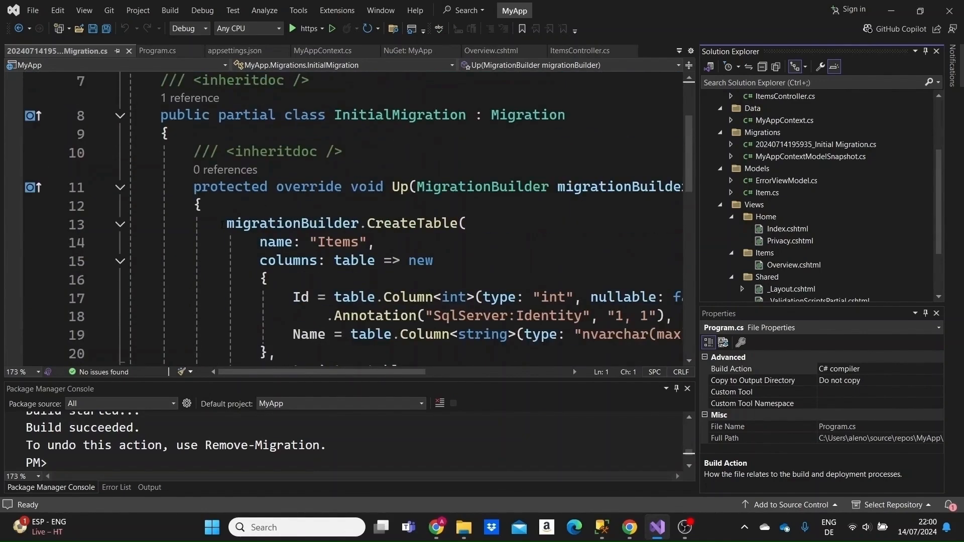
pyautogui.scroll(-3)
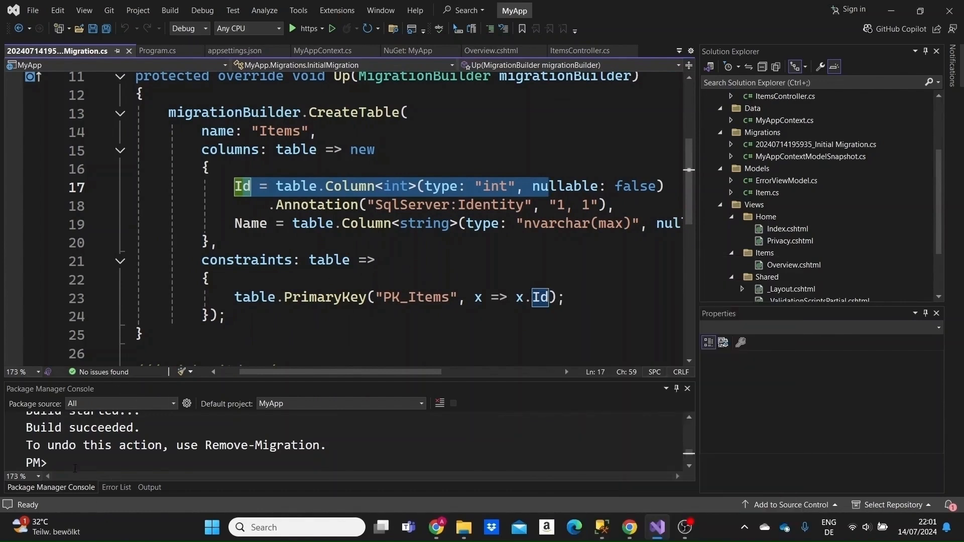
# Step: Run Update-Database to apply the Initial migration, then switch to SQL Server Management Studio
pyautogui.write('U')
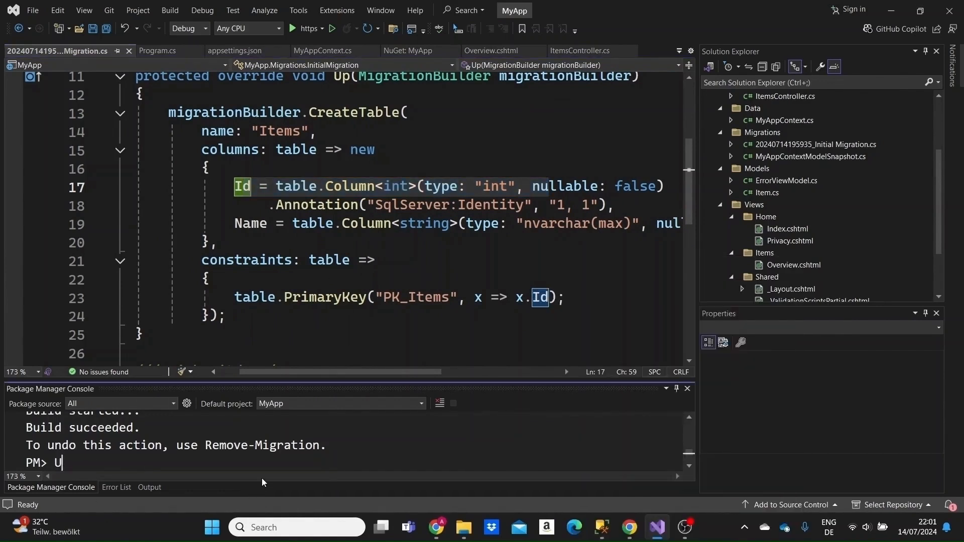
pyautogui.write('pdate-Dat')
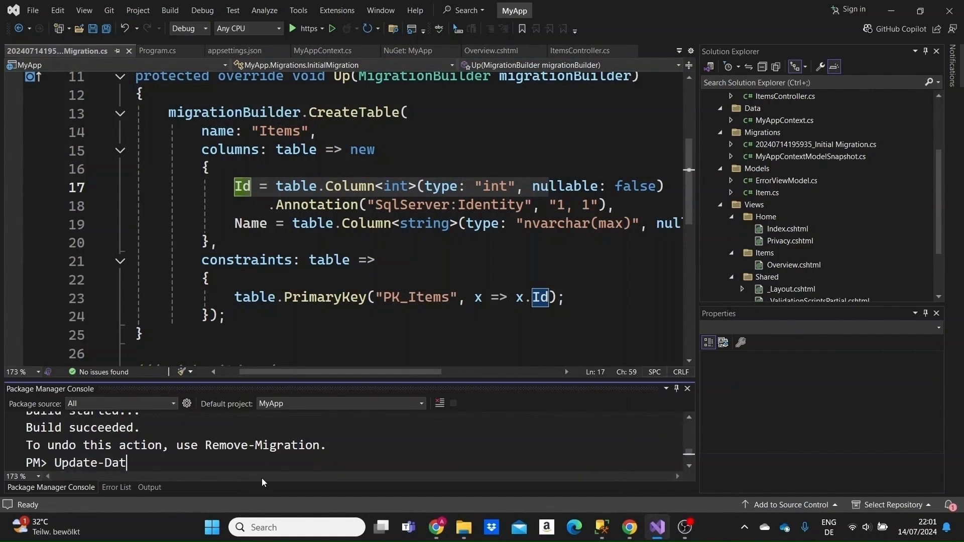
pyautogui.press('Return')
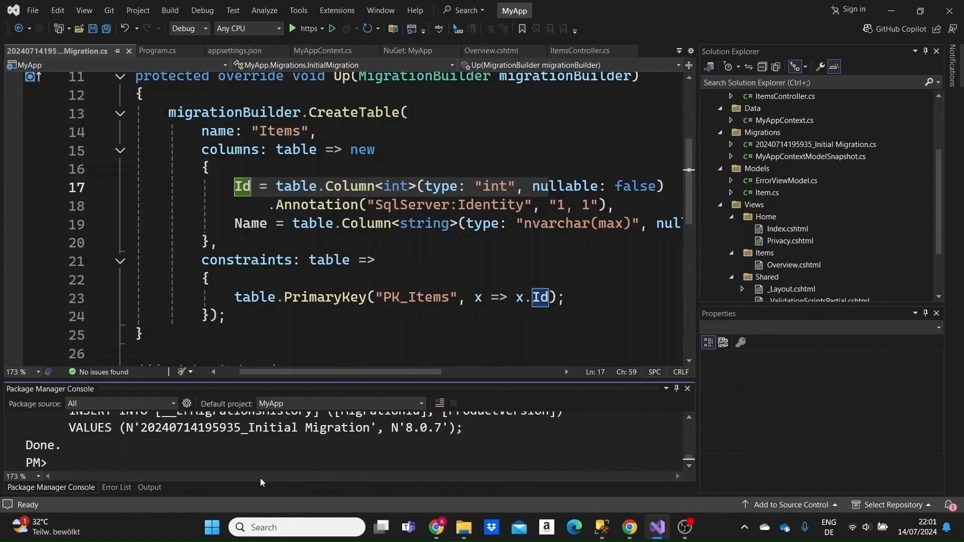
pyautogui.click(602, 528)
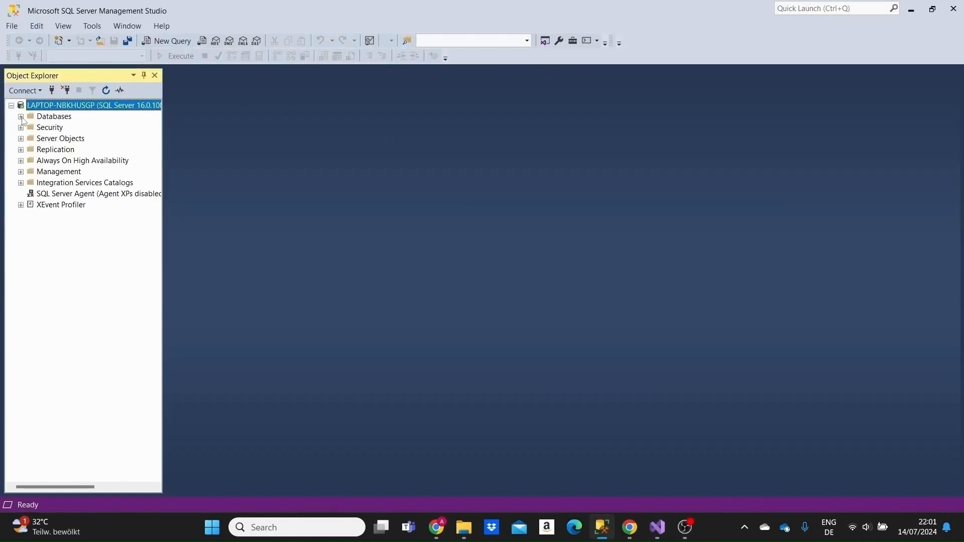
# Step: Expand Databases > myapp_database > Tables in Object Explorer to reveal dbo.Items
pyautogui.click(21, 116)
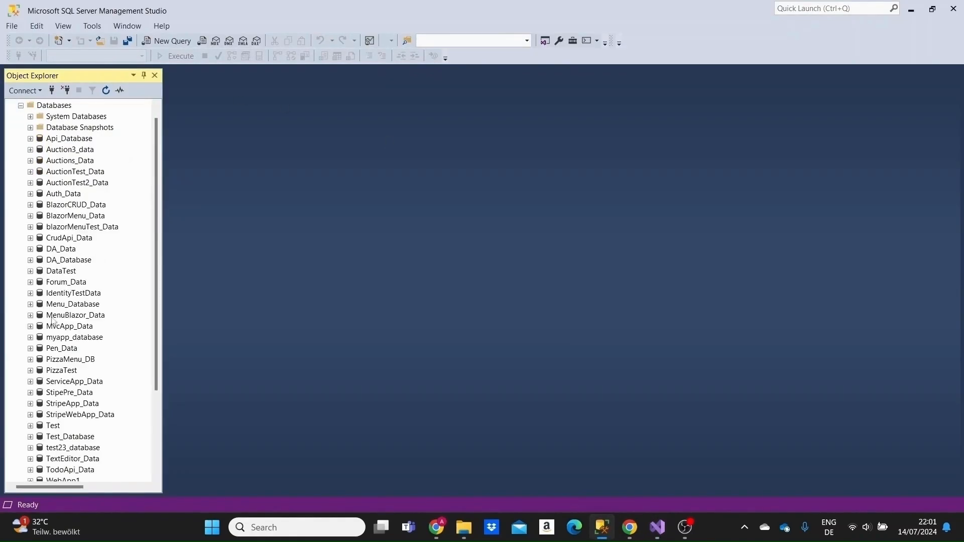
pyautogui.scroll(-3)
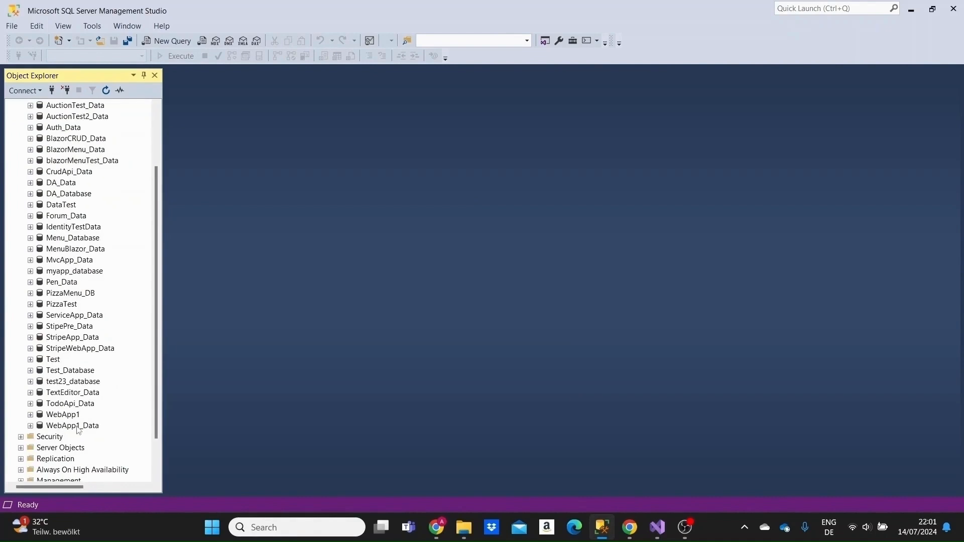
pyautogui.moveTo(62, 283)
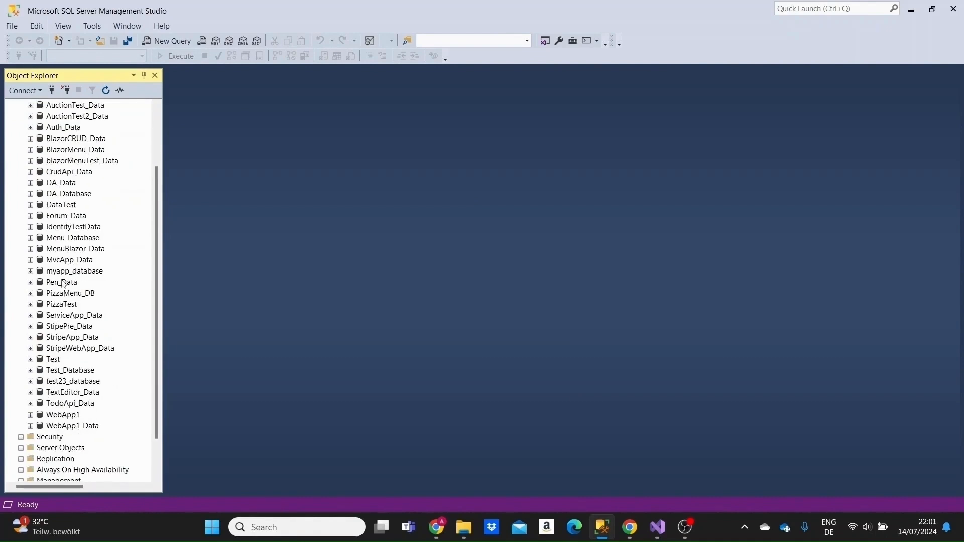
pyautogui.click(30, 272)
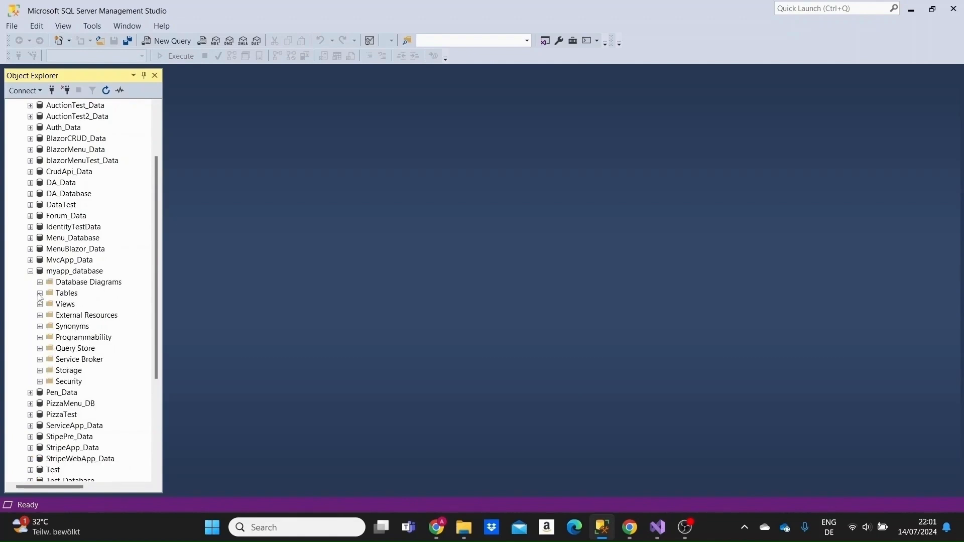
pyautogui.click(39, 292)
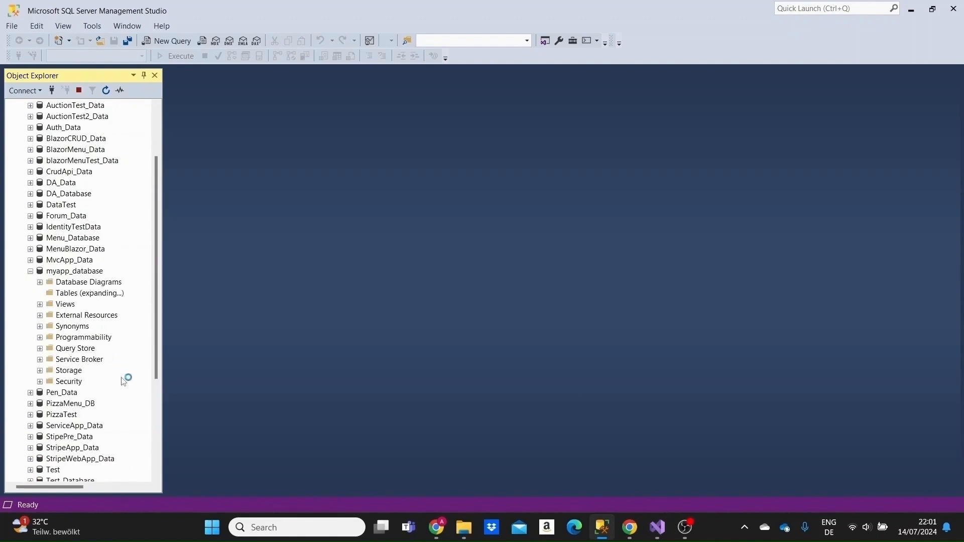
pyautogui.click(39, 292)
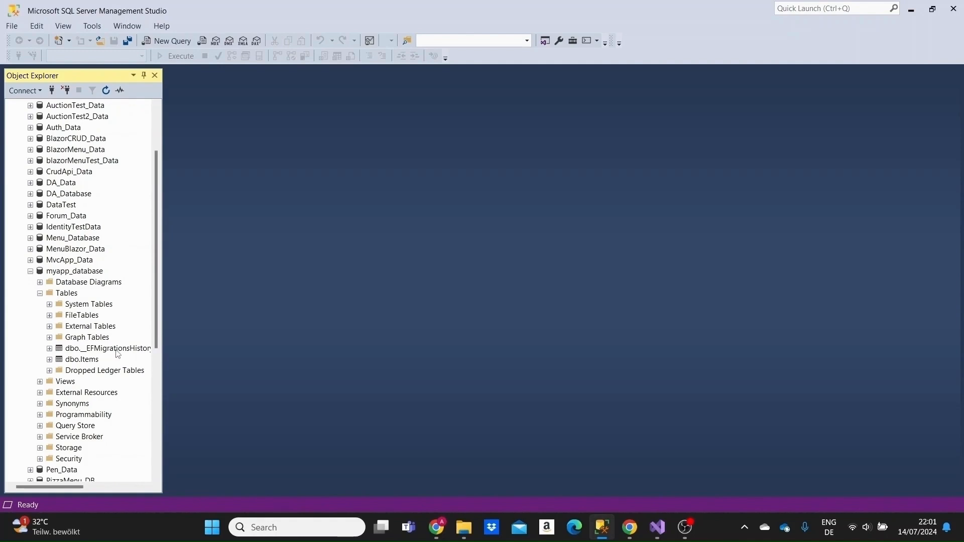
pyautogui.moveTo(84, 363)
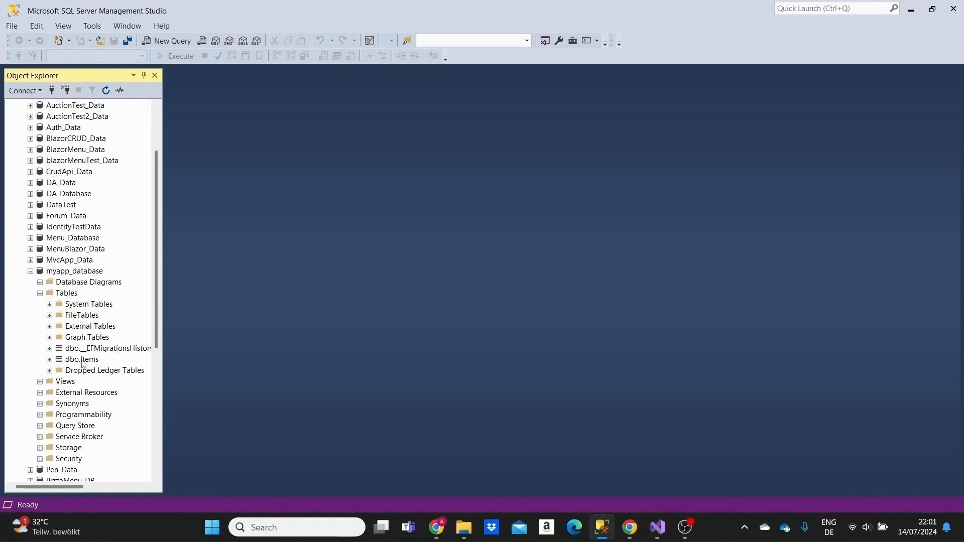
# Step: Edit Top 200 Rows of dbo.Items, showing it empty with Id and Name columns
pyautogui.rightClick(78, 359)
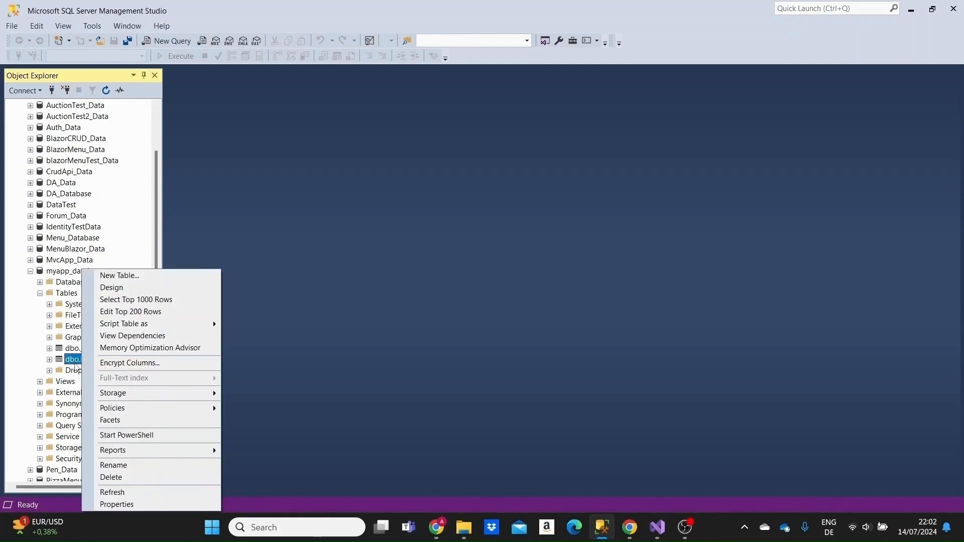
pyautogui.moveTo(130, 311)
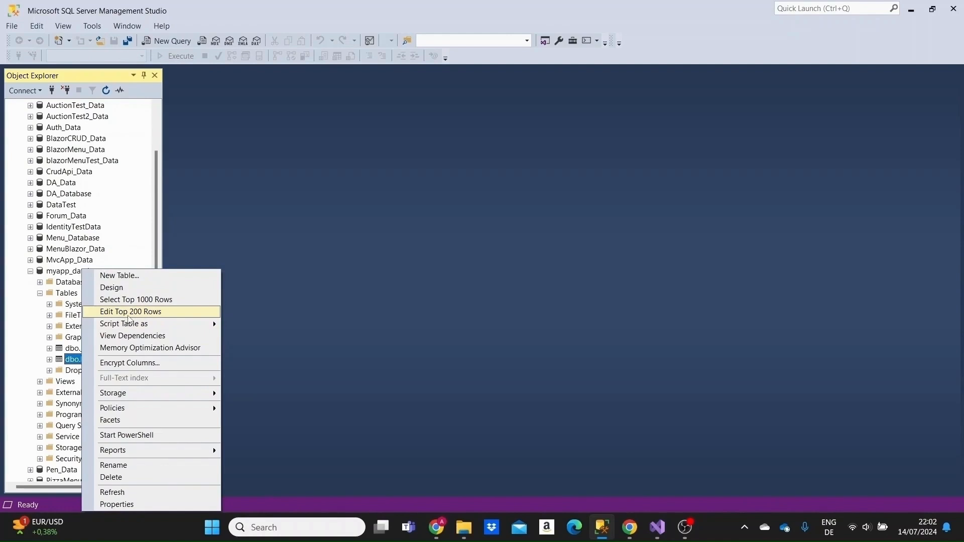
pyautogui.click(130, 312)
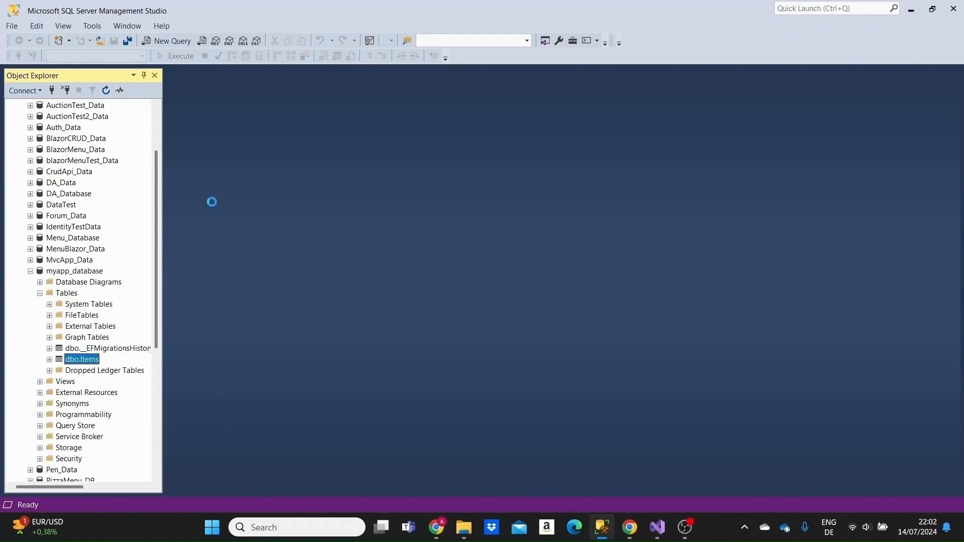
pyautogui.moveTo(213, 207)
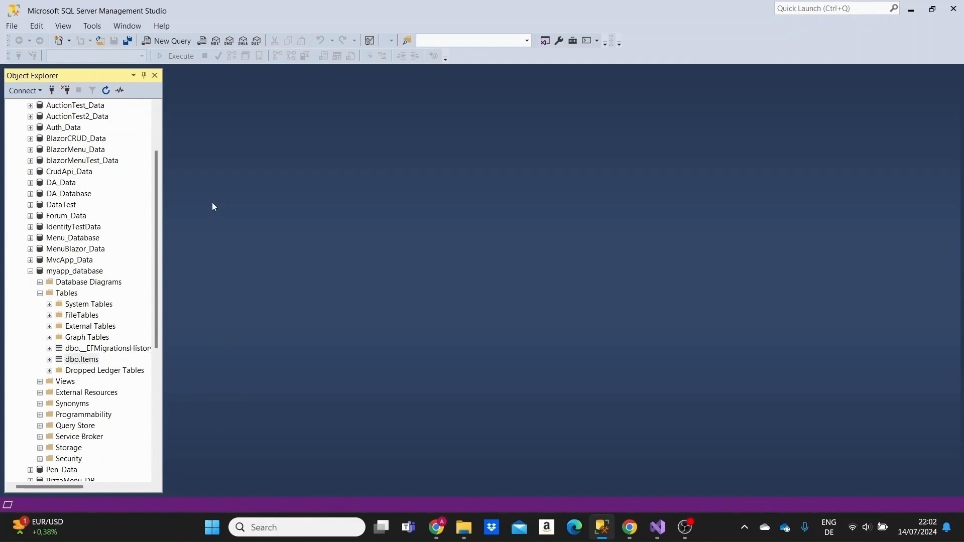
pyautogui.doubleClick(81, 359)
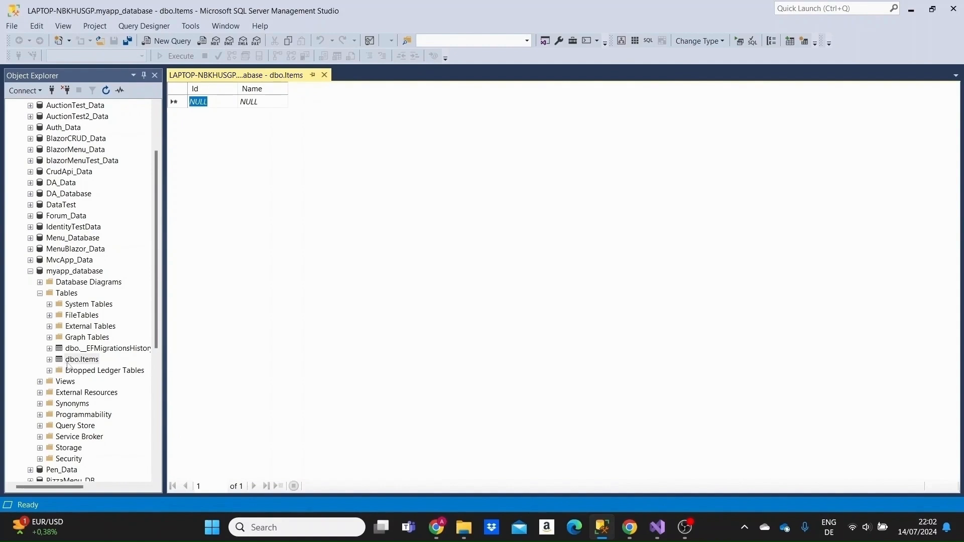
pyautogui.rightClick(81, 359)
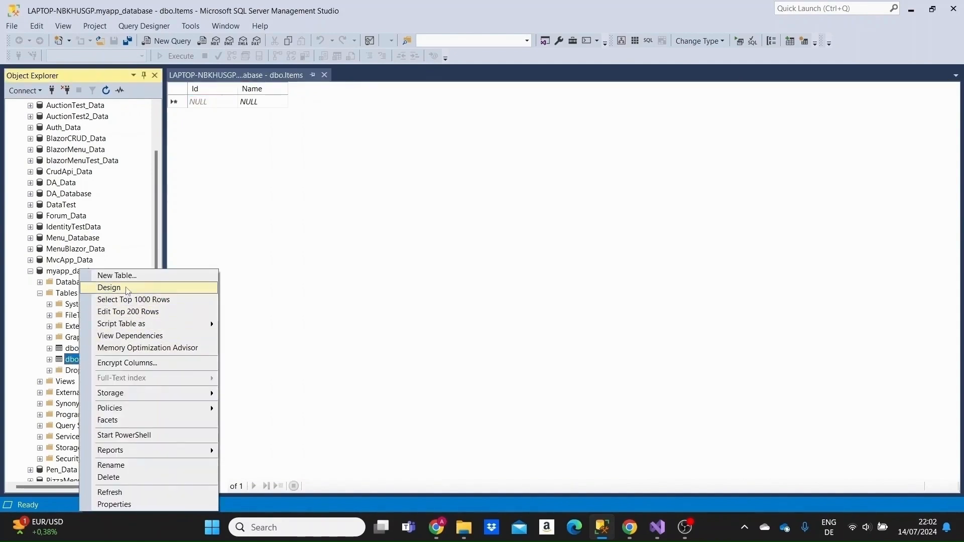
# Step: Choose Design on dbo.Items to view its column definitions
pyautogui.click(108, 287)
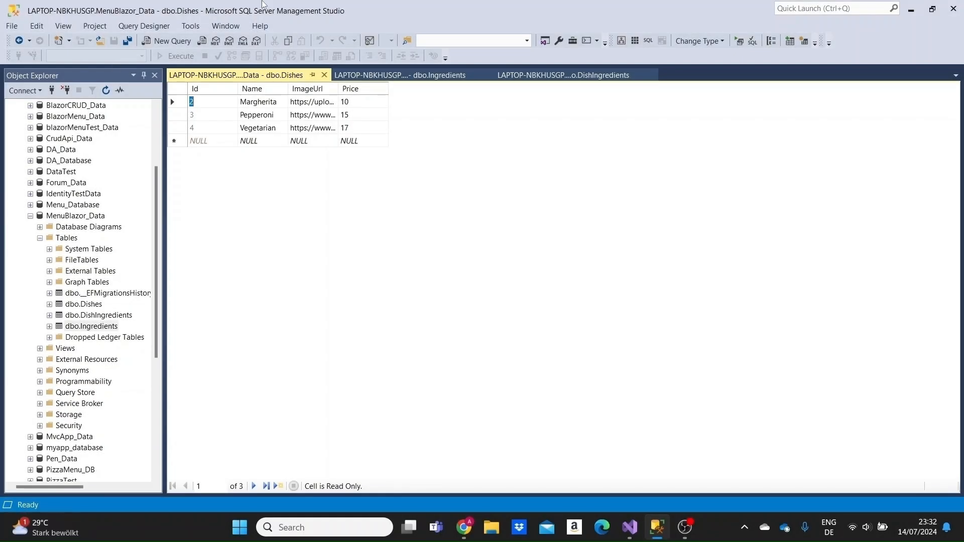
pyautogui.moveTo(310, 45)
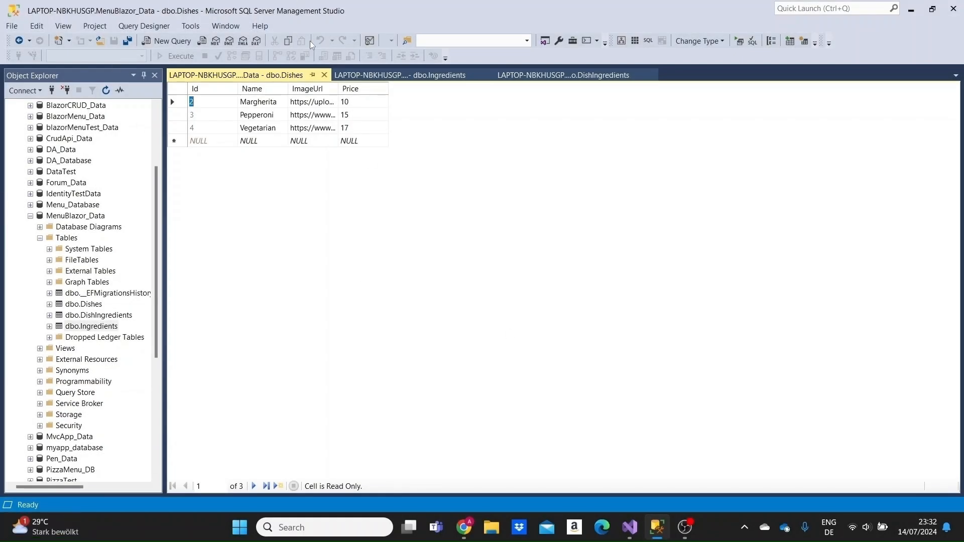
pyautogui.moveTo(220, 307)
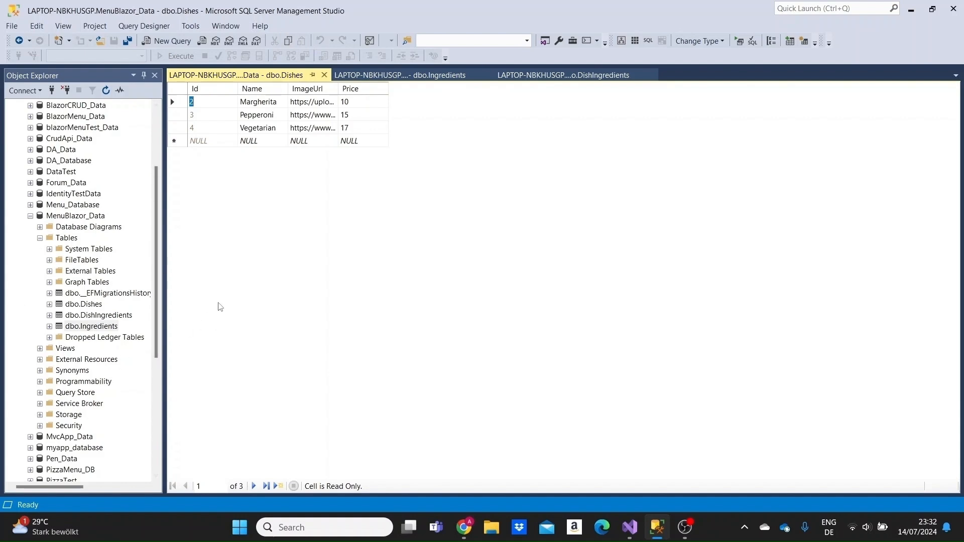
pyautogui.moveTo(393, 259)
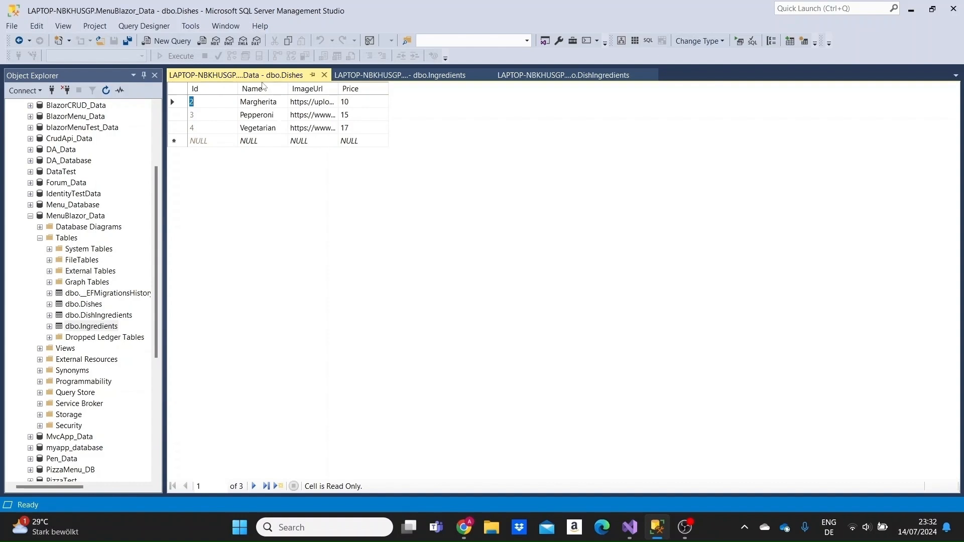
pyautogui.moveTo(417, 79)
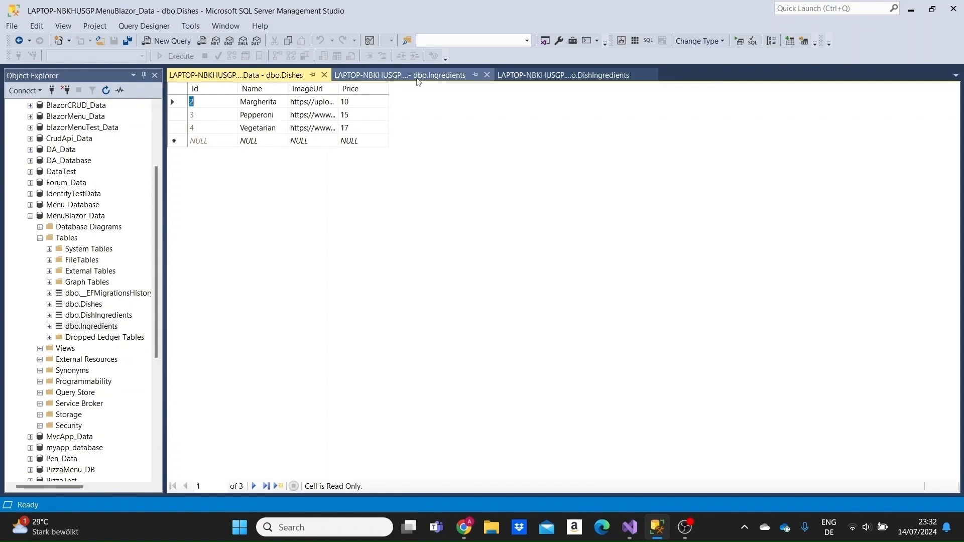
# Step: View the dbo.DishIngredients rows linking dish ids to ingredient ids, then return to Visual Studio
pyautogui.click(562, 74)
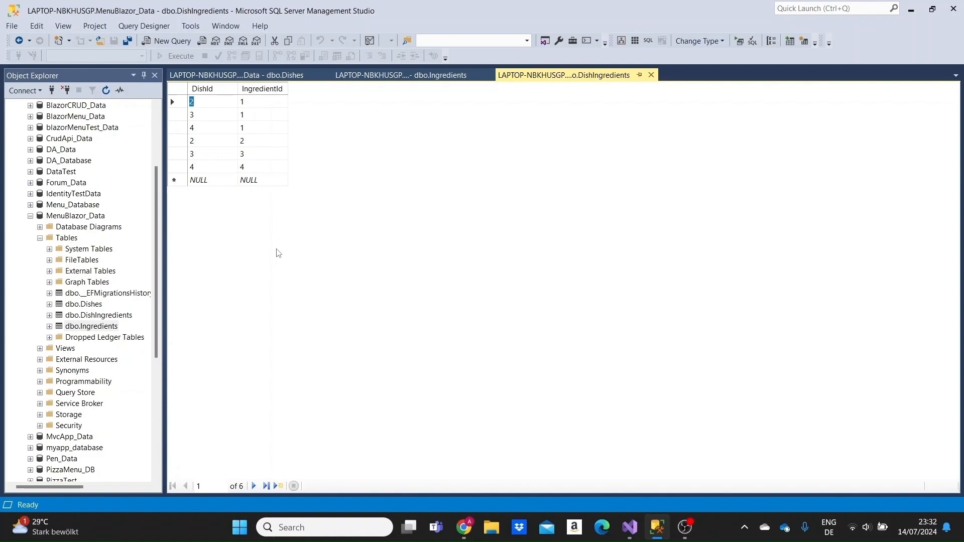
pyautogui.moveTo(524, 472)
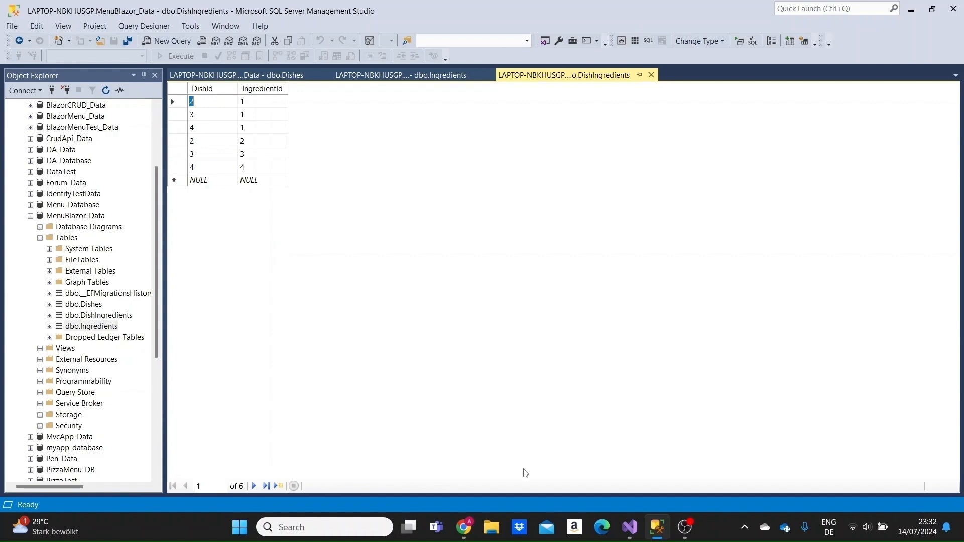
pyautogui.click(629, 528)
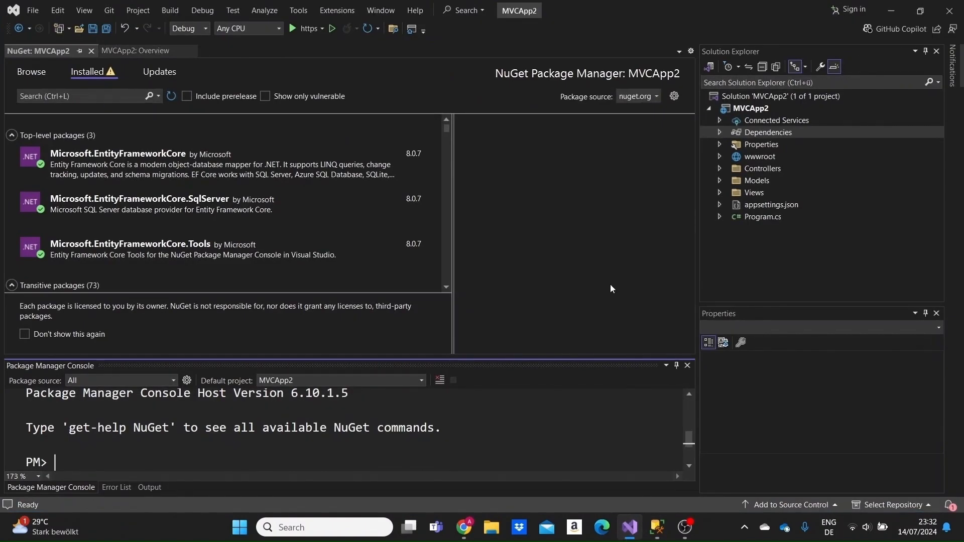
pyautogui.moveTo(117, 154)
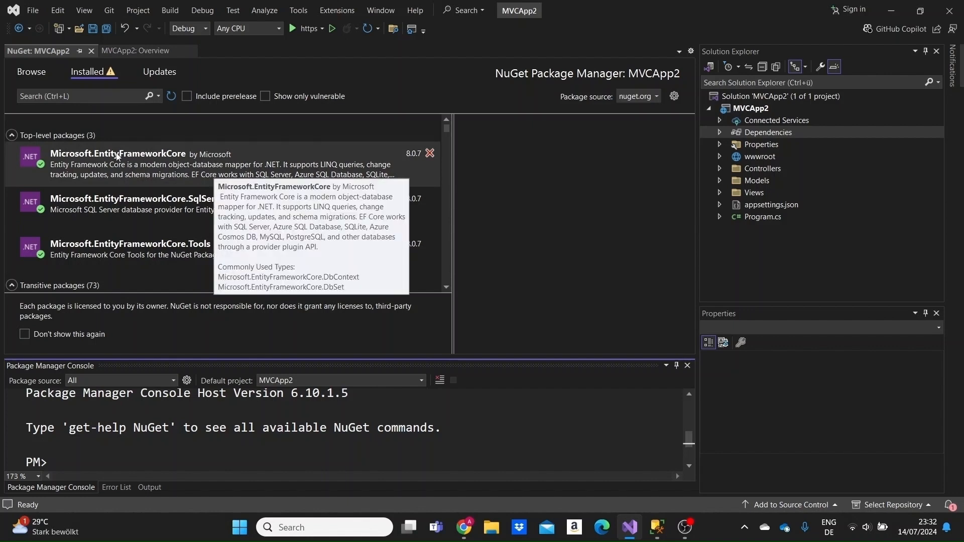
pyautogui.moveTo(133, 163)
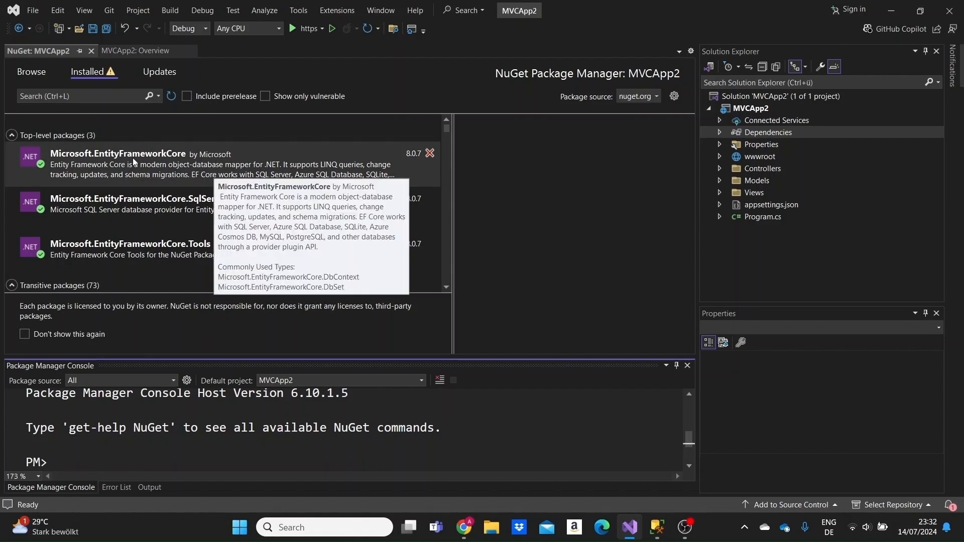
pyautogui.moveTo(239, 204)
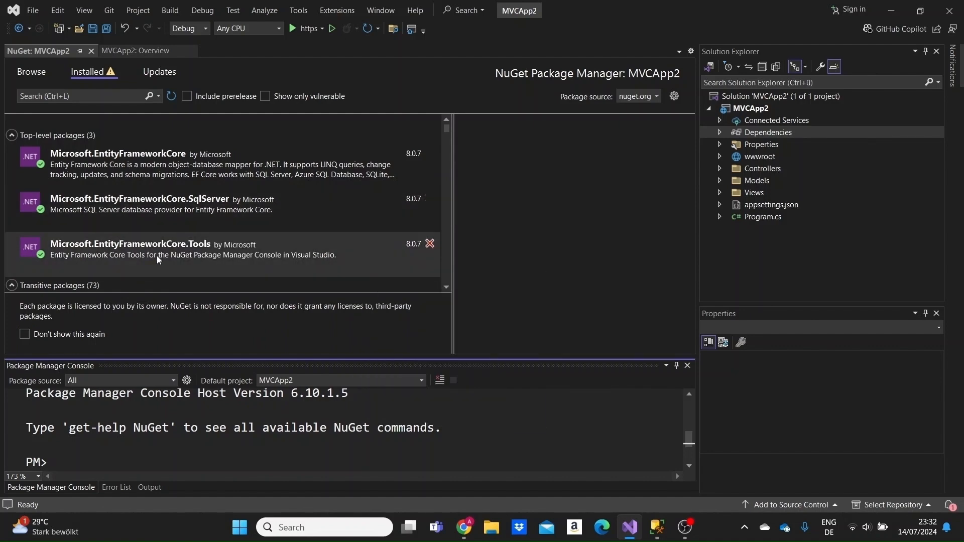
pyautogui.moveTo(504, 244)
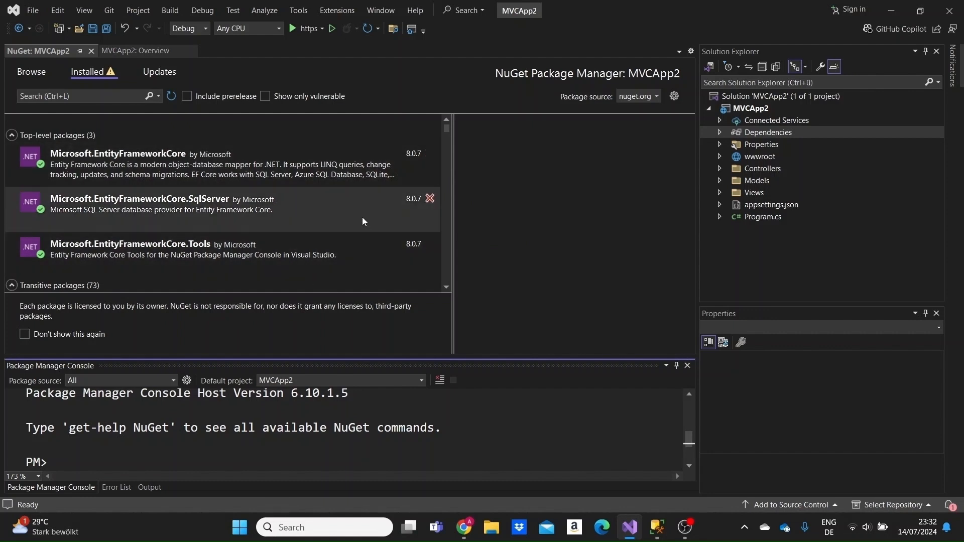
pyautogui.moveTo(344, 166)
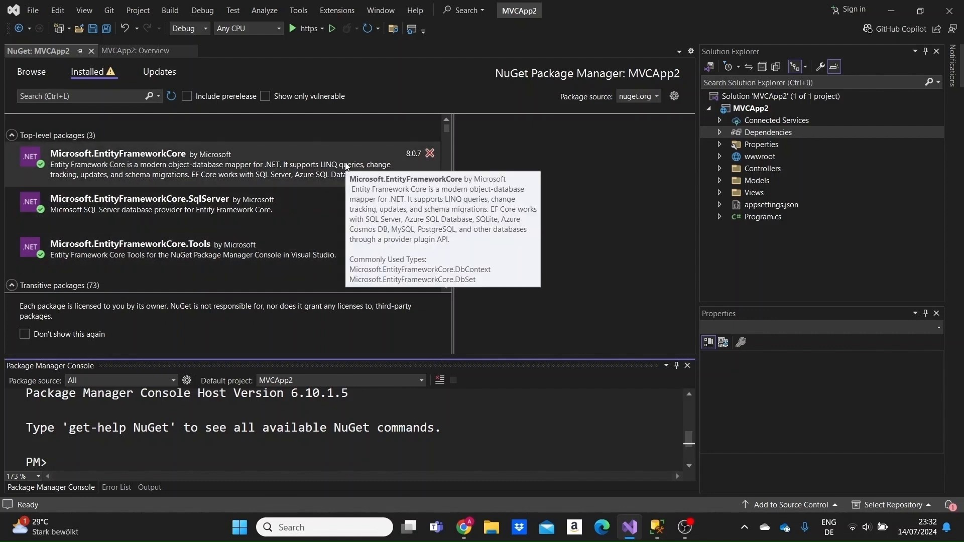
pyautogui.moveTo(543, 340)
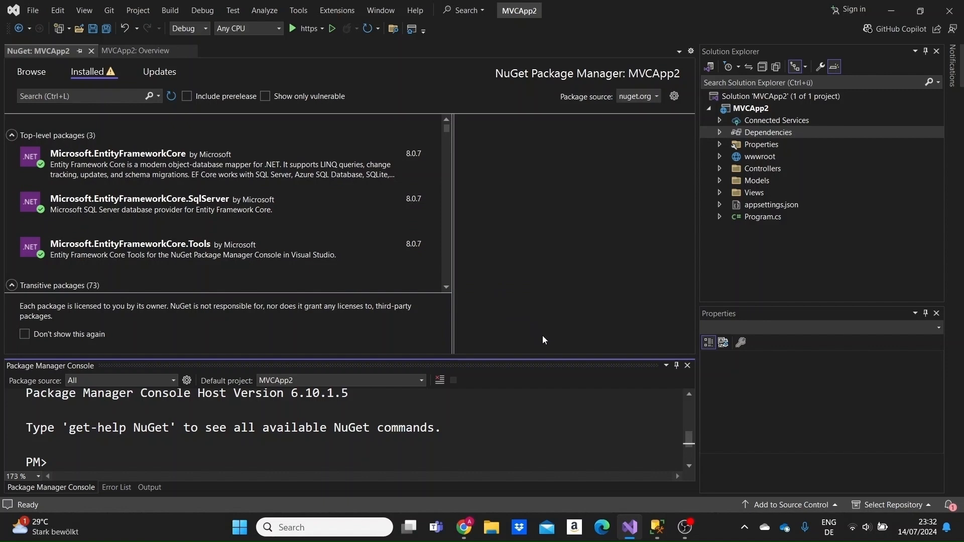
pyautogui.moveTo(71, 497)
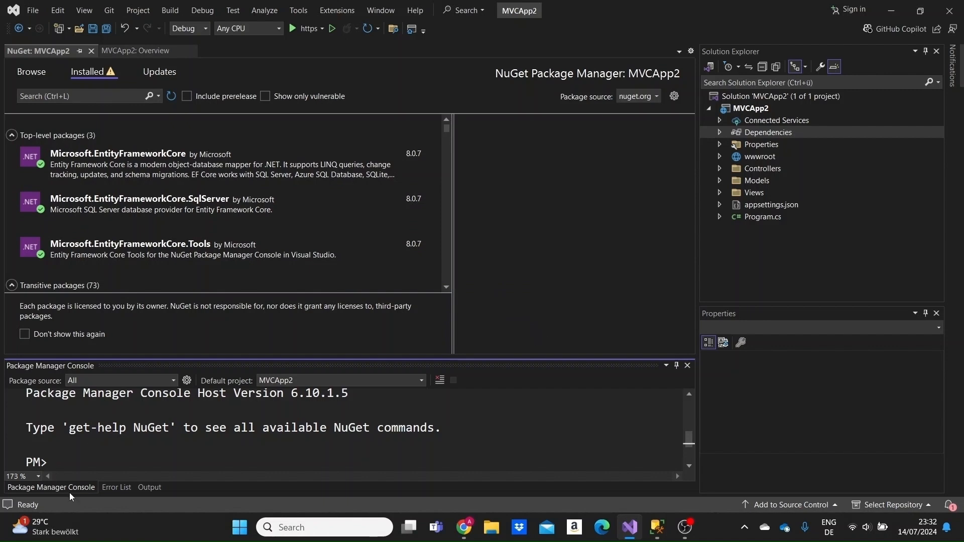
# Step: Begin Scaffold-DbContext with the MenuBlazor_Data connection string and the Microsoft.EntityFrameworkCore.SqlServer provider
pyautogui.click(114, 454)
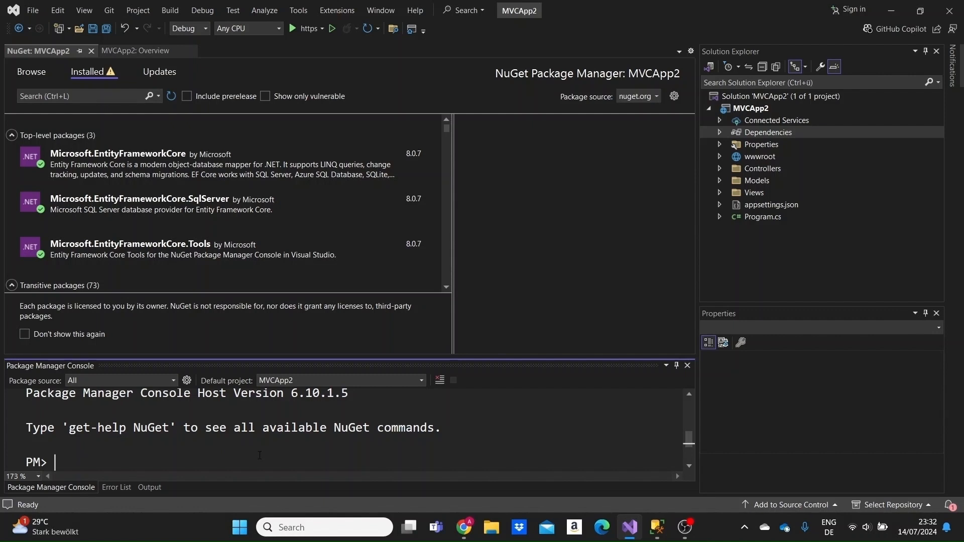
pyautogui.write('Scaffold-D')
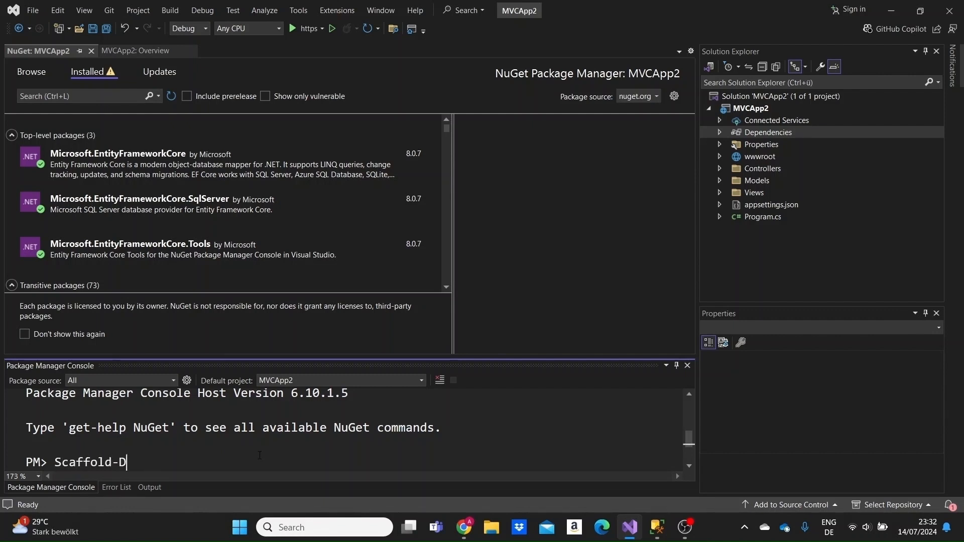
pyautogui.write('bContext')
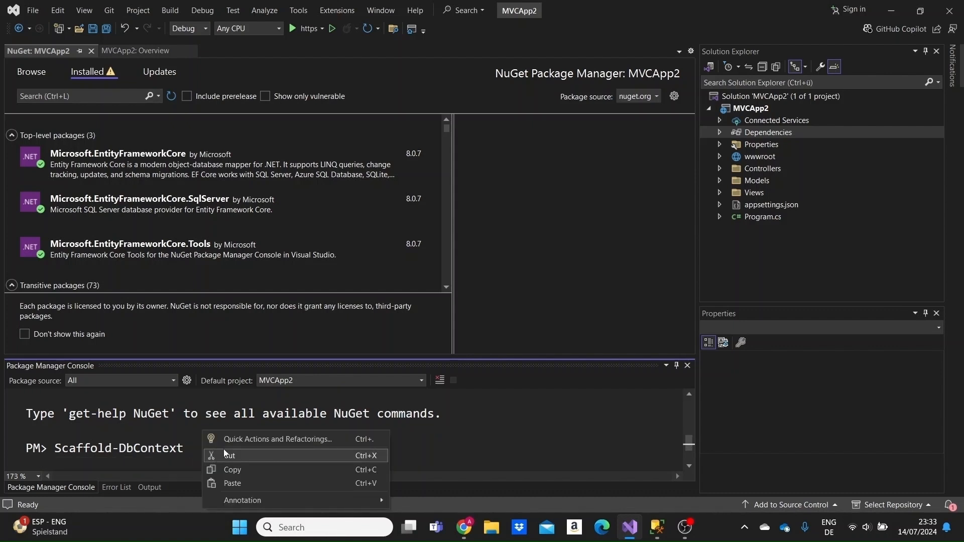
pyautogui.click(232, 483)
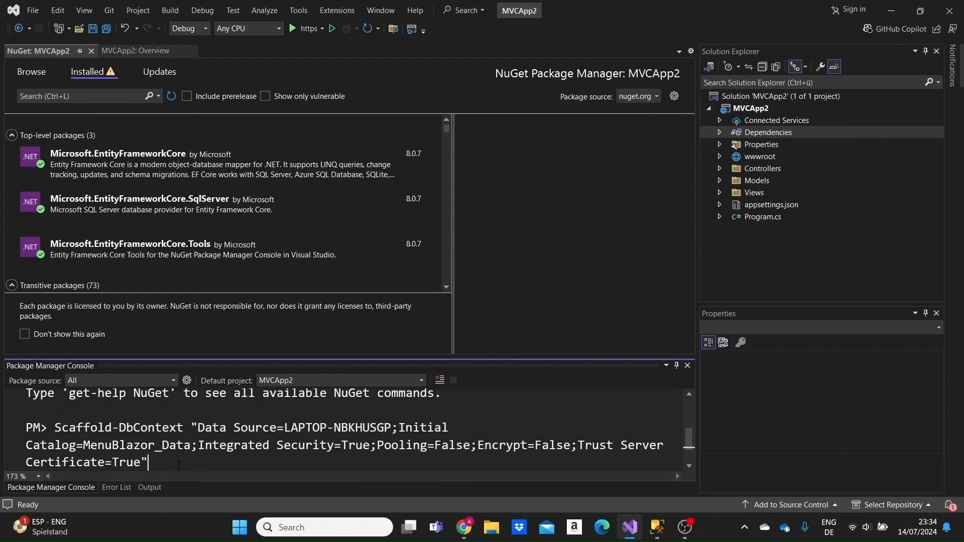
pyautogui.write('Mi')
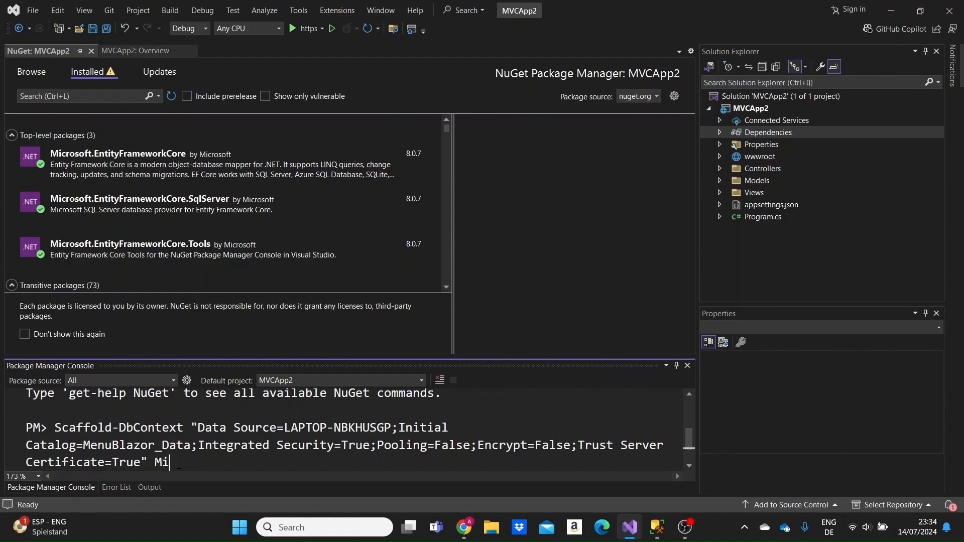
pyautogui.write('crosoft')
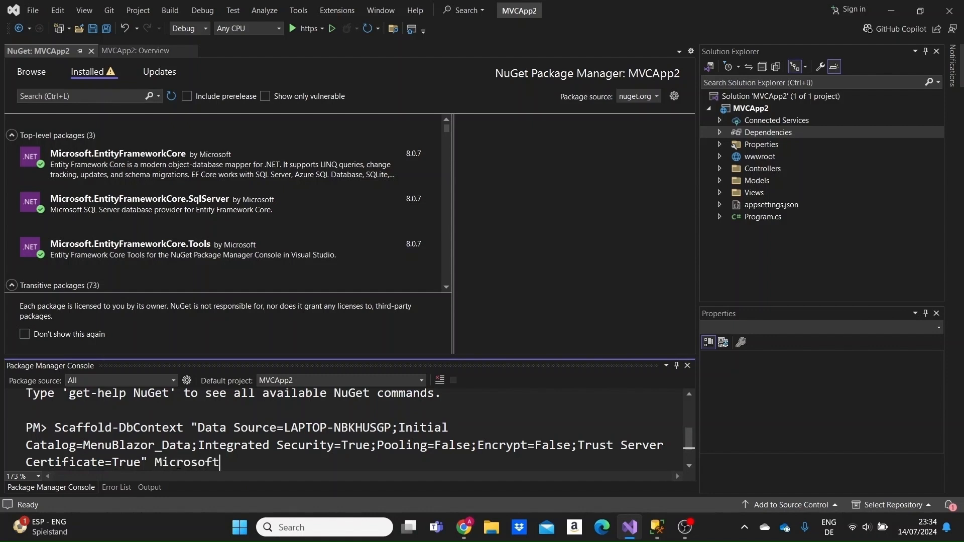
pyautogui.write('.EntityFrameworkCor')
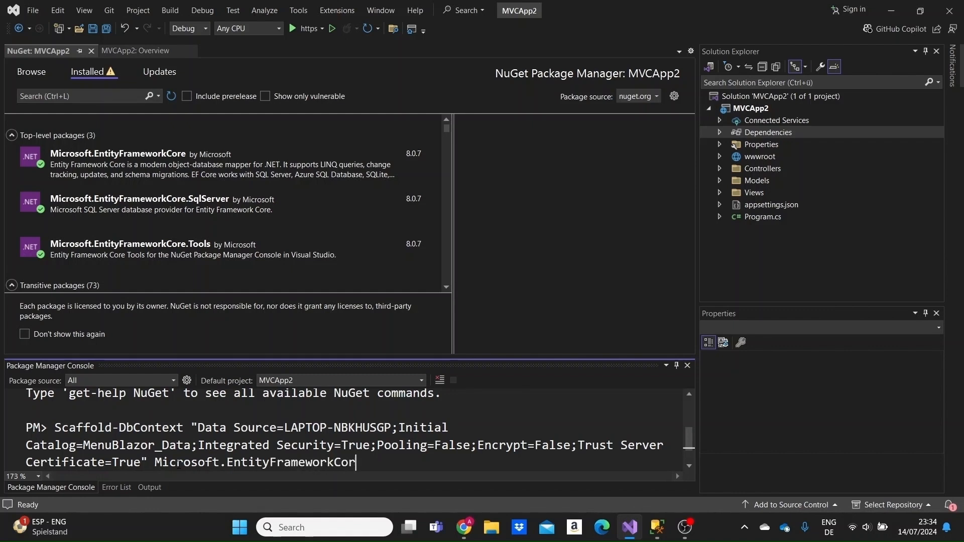
pyautogui.write('.')
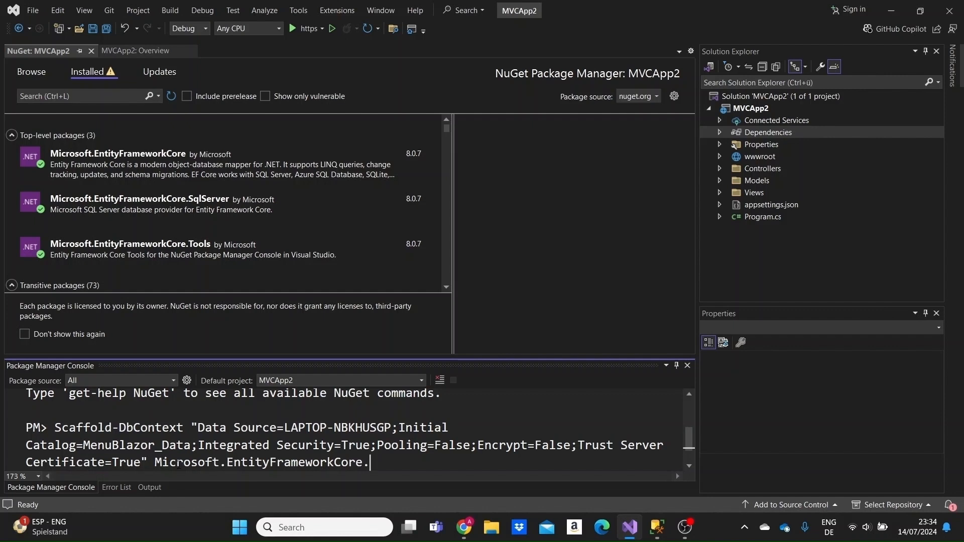
pyautogui.write('SqlServer')
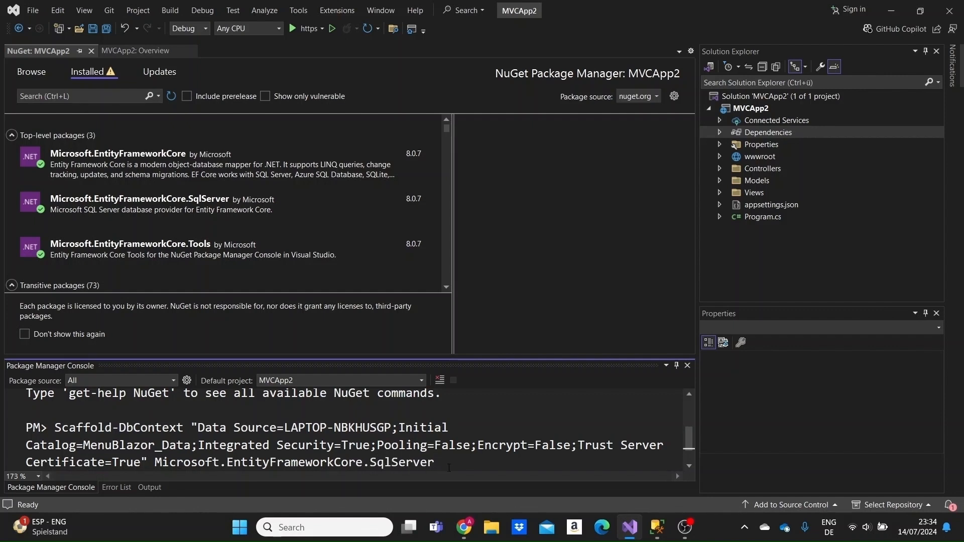
# Step: Add -ContextDir Data to the command, retyping the Data folder name
pyautogui.write('-Cont')
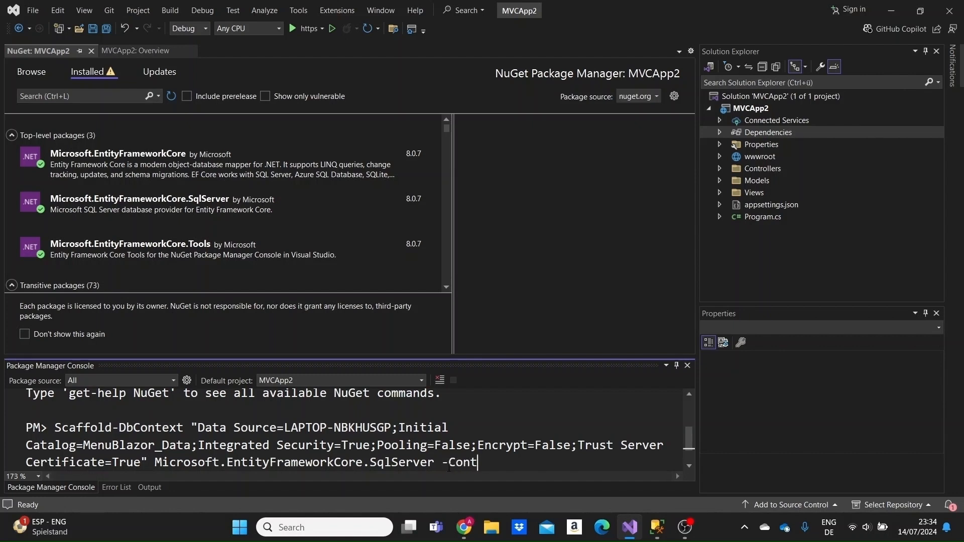
pyautogui.write('extDi')
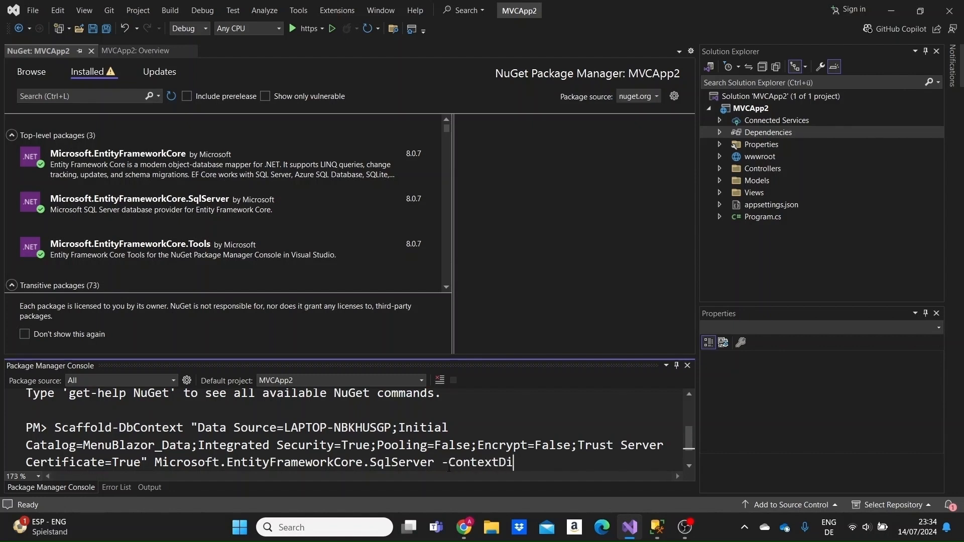
pyautogui.write('r')
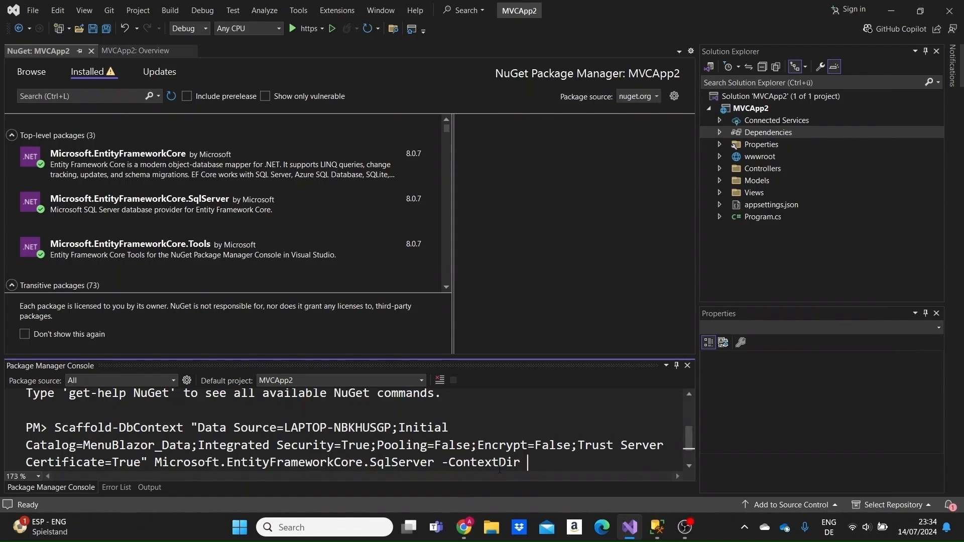
pyautogui.write('Data')
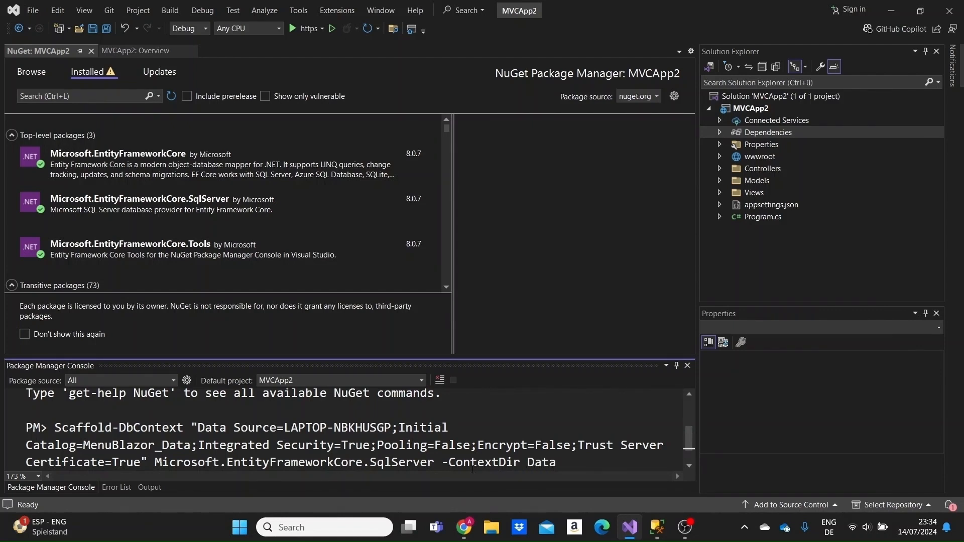
pyautogui.doubleClick(477, 462)
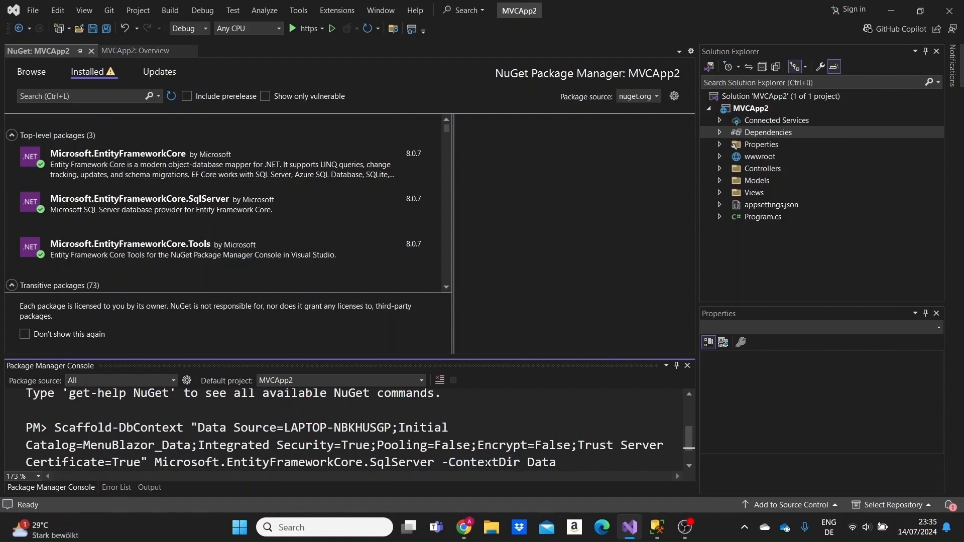
pyautogui.doubleClick(541, 462)
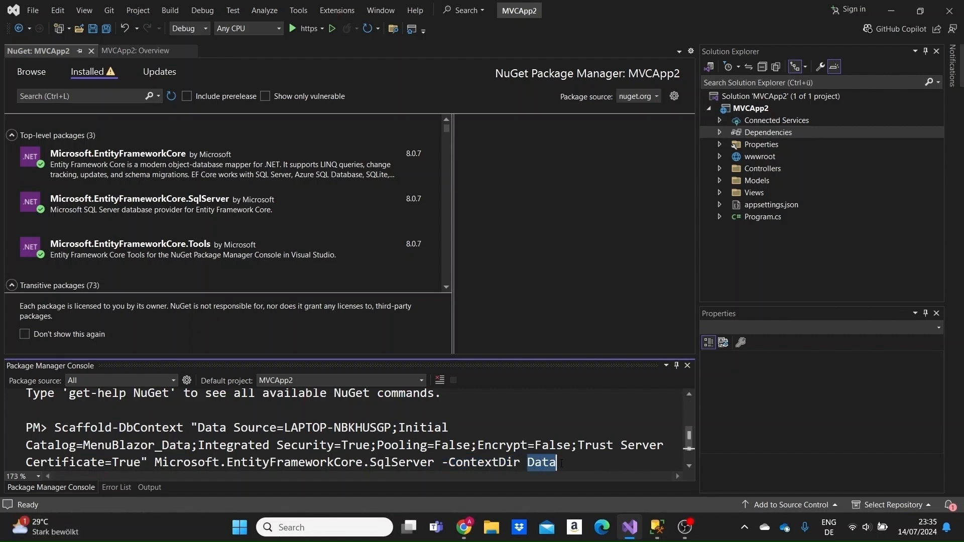
pyautogui.press('Backspace')
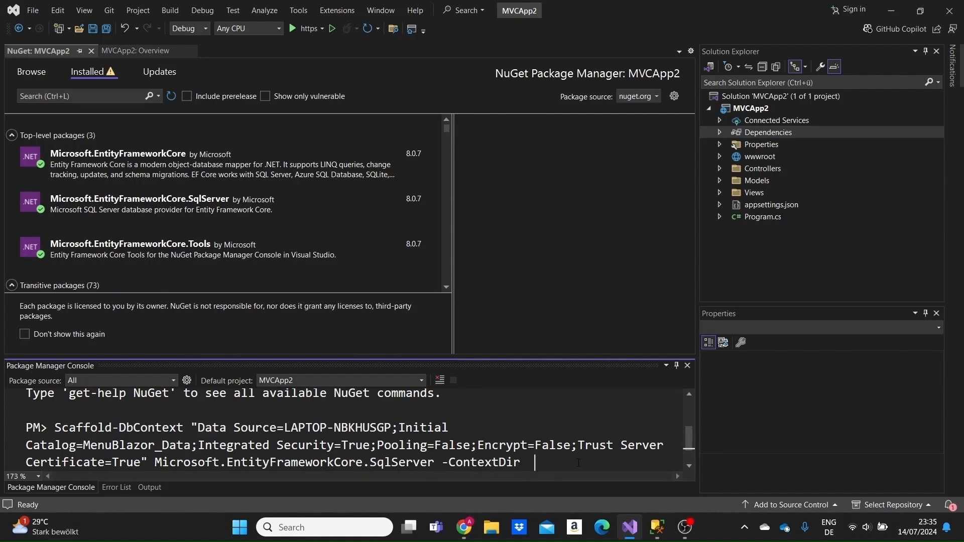
pyautogui.write('Data')
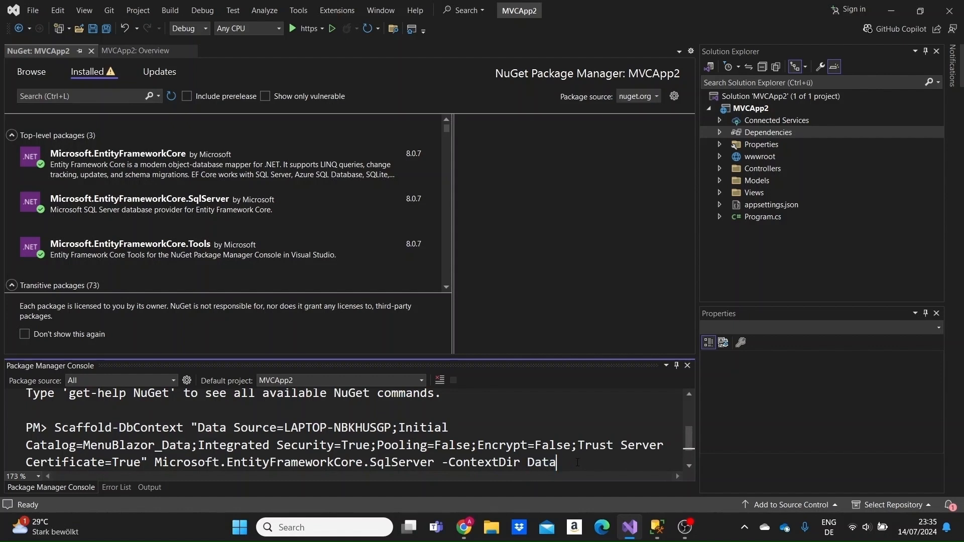
# Step: Add -OutputDir Models and the -DataAnnotation option to finish the command
pyautogui.write('-Ou')
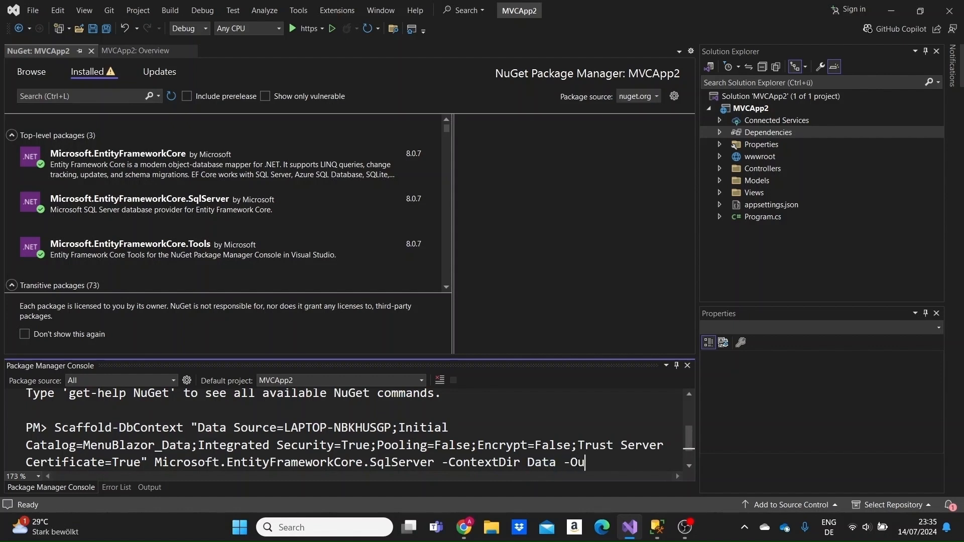
pyautogui.write('tputDir')
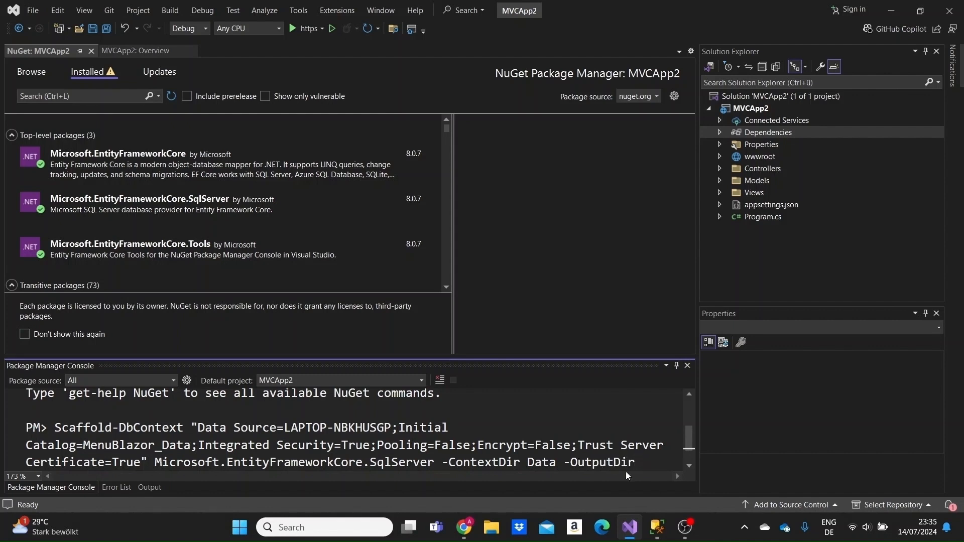
pyautogui.write('Models')
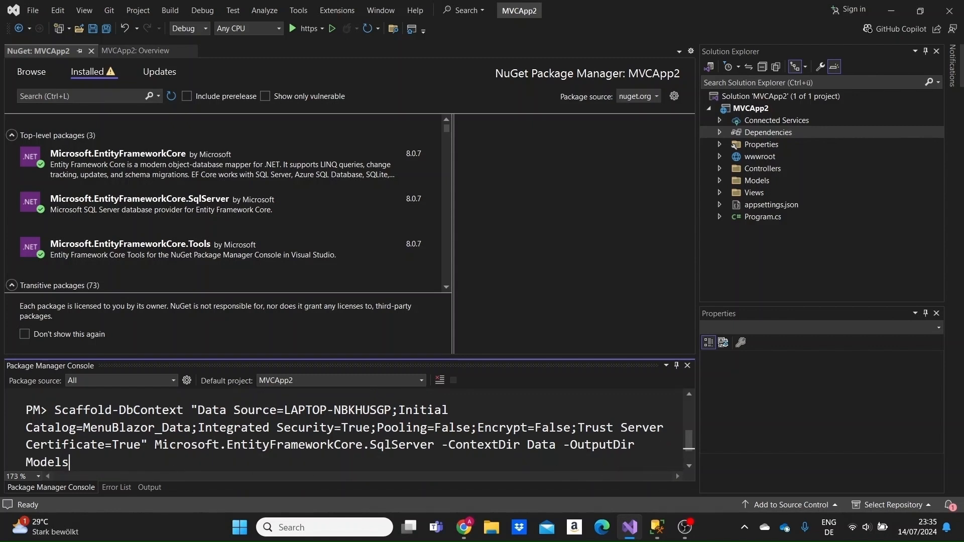
pyautogui.write('-')
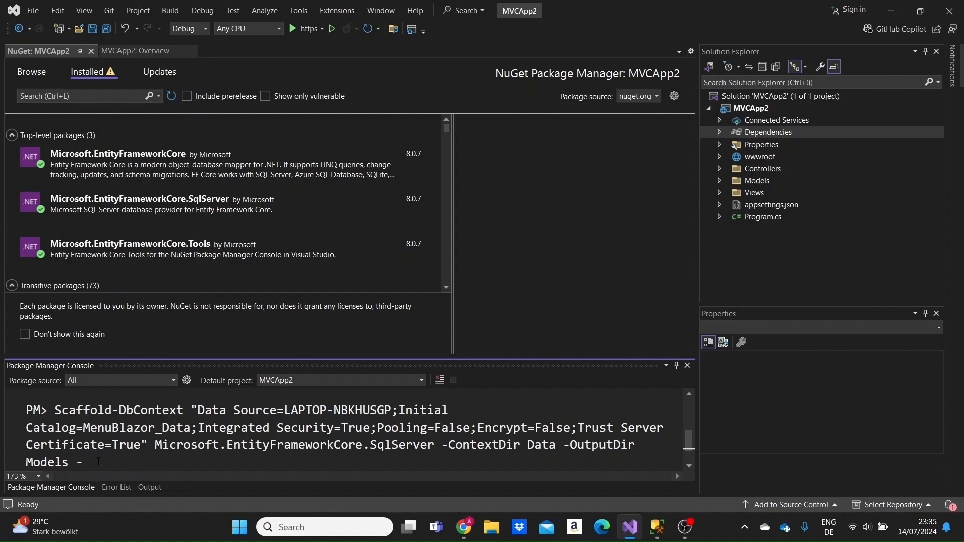
pyautogui.write('DataAnnot')
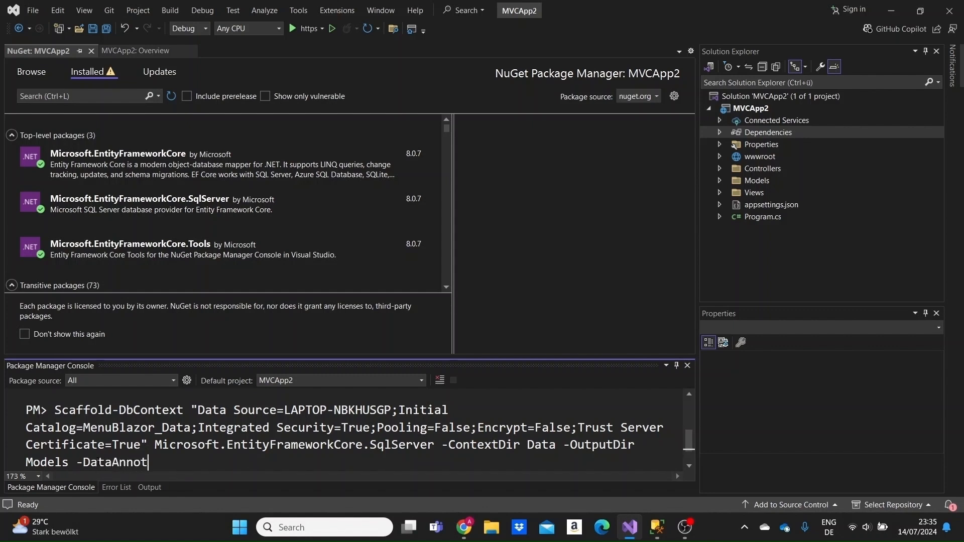
pyautogui.write('ation')
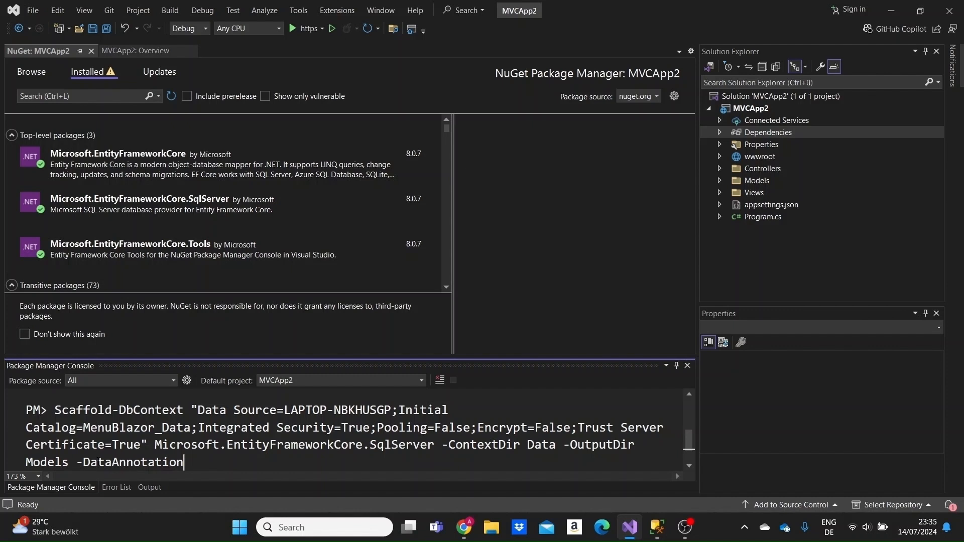
pyautogui.moveTo(207, 478)
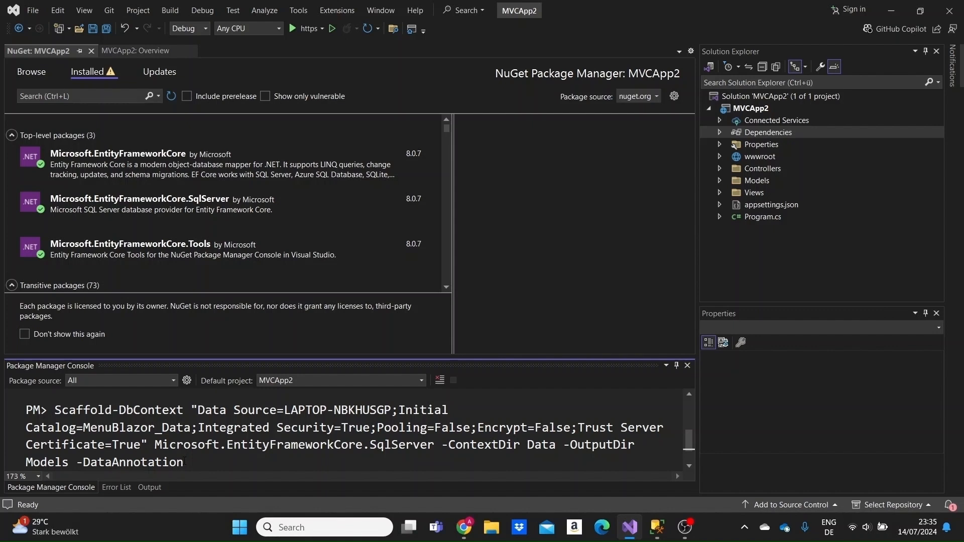
pyautogui.doubleClick(130, 462)
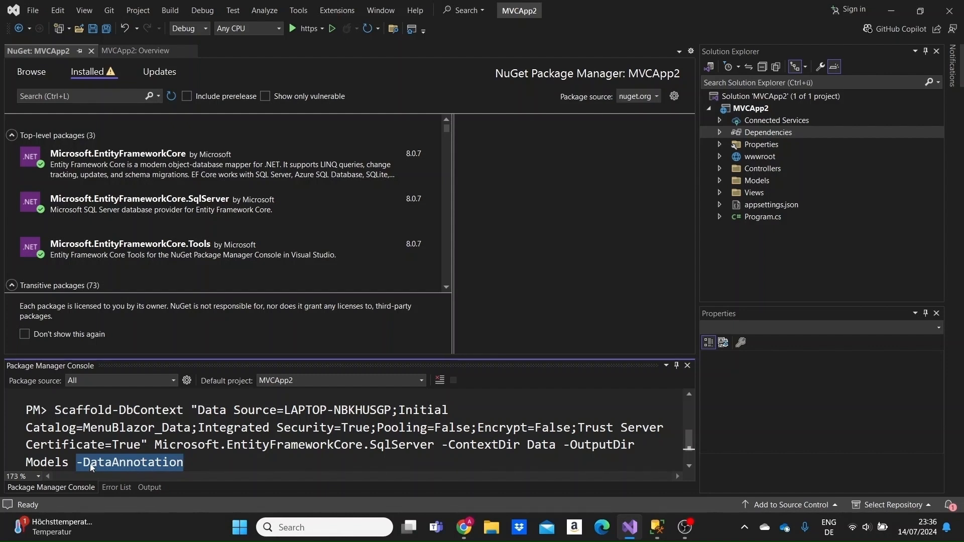
pyautogui.click(196, 462)
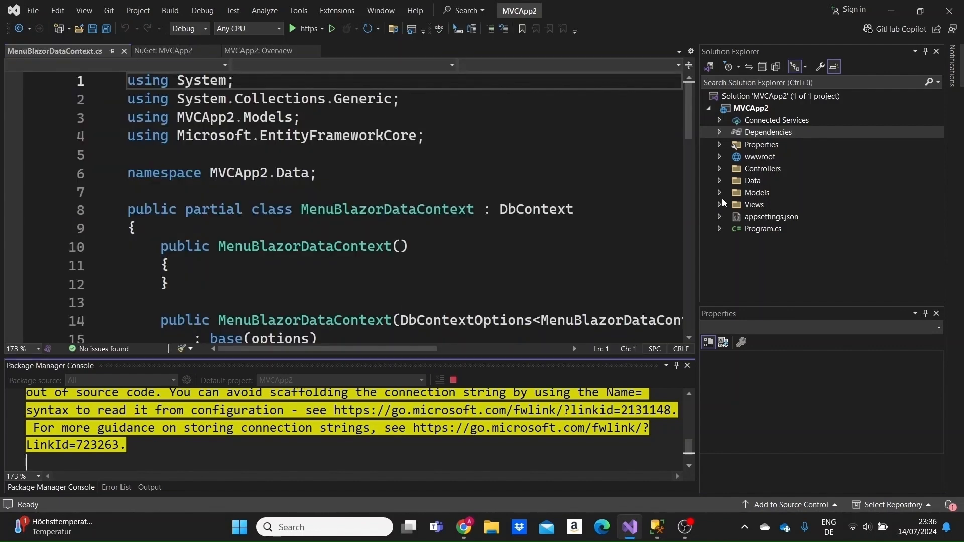
# Step: Open Dish.cs from Models and highlight the [Key] annotation on its Id property
pyautogui.click(720, 192)
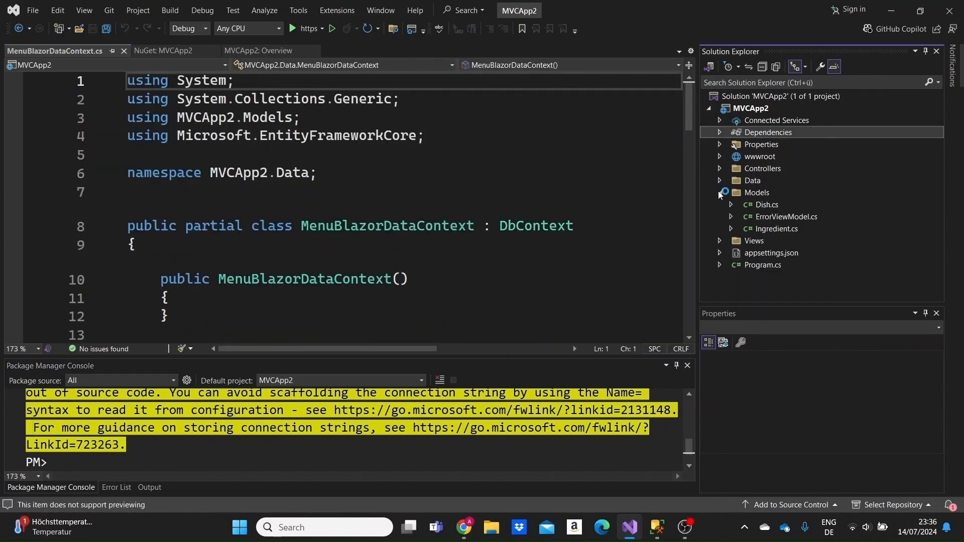
pyautogui.click(767, 204)
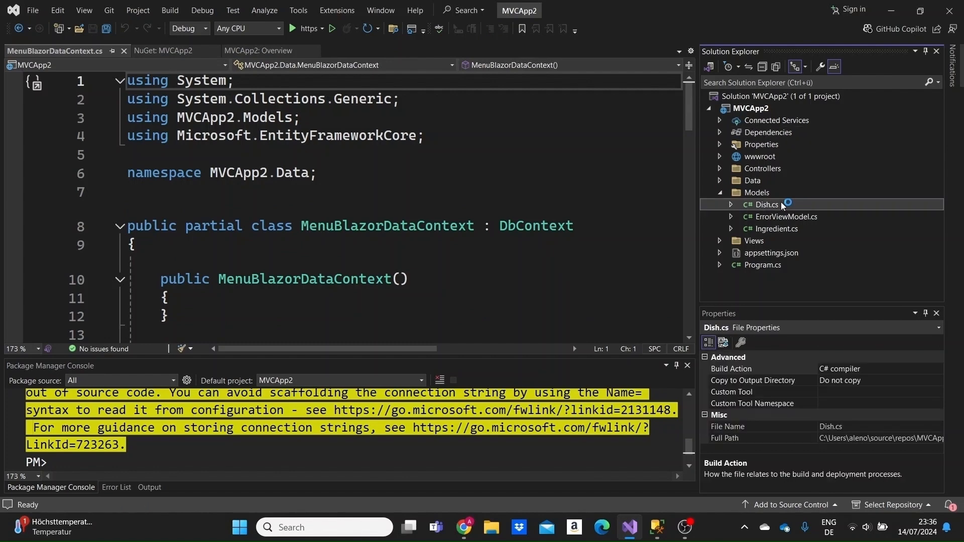
pyautogui.doubleClick(767, 204)
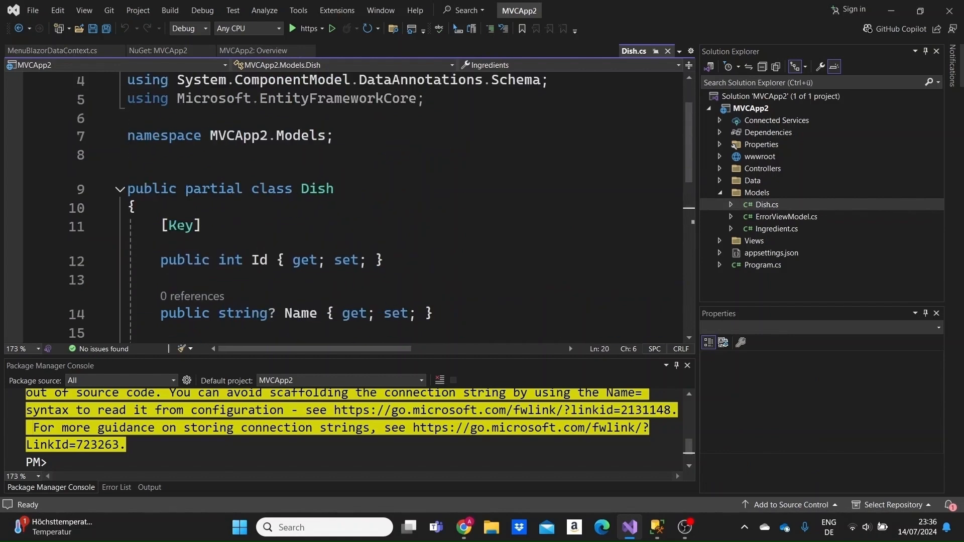
pyautogui.doubleClick(180, 226)
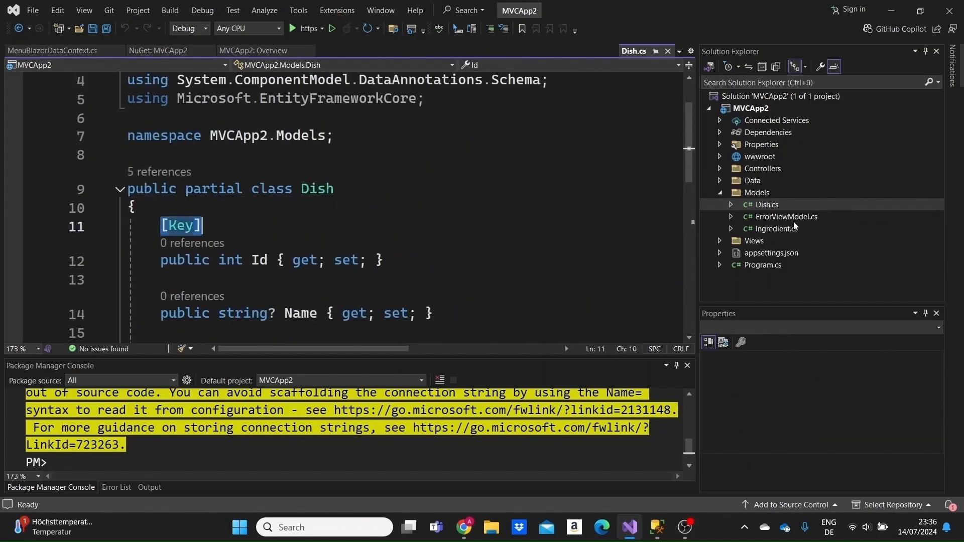
# Step: Review Ingredient.cs, then reopen MenuBlazorDataContext.cs from the Data folder
pyautogui.click(778, 228)
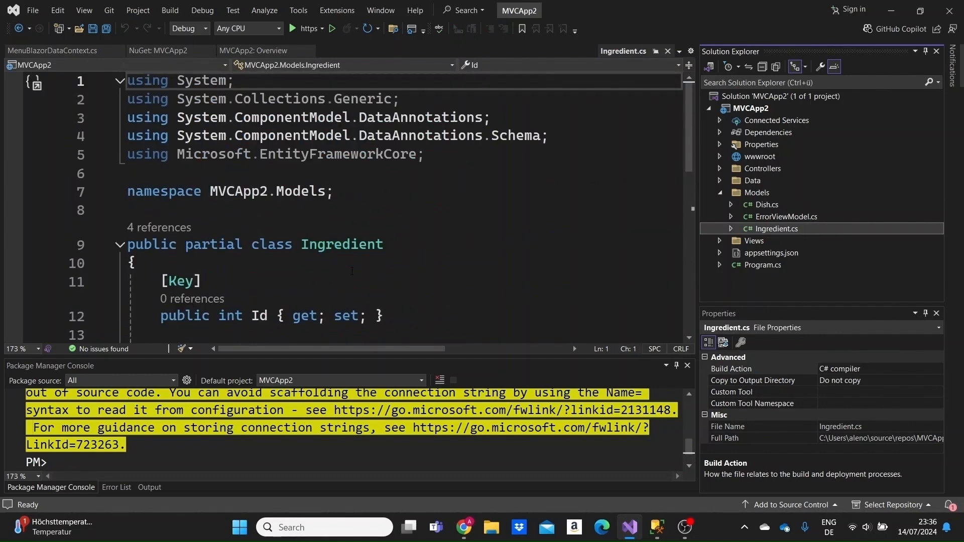
pyautogui.click(719, 181)
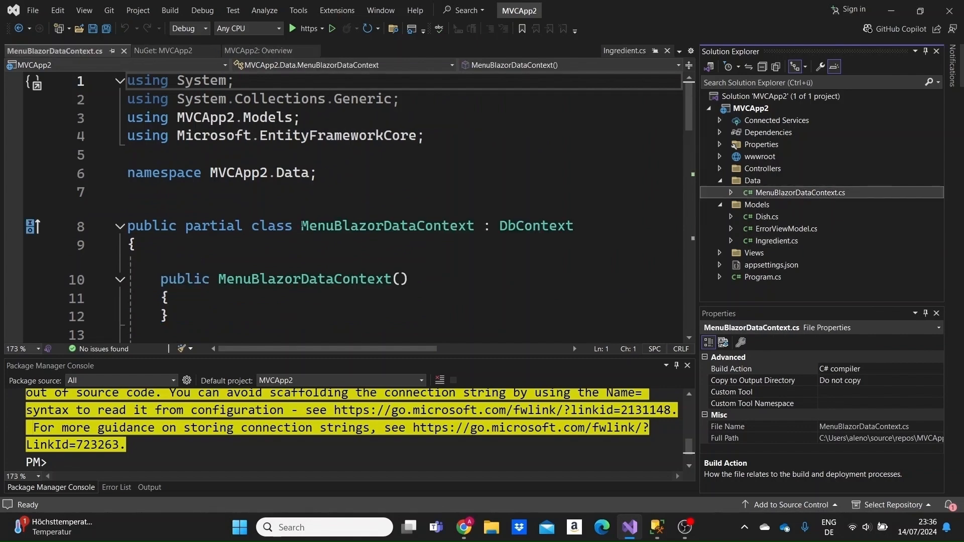
pyautogui.scroll(-3)
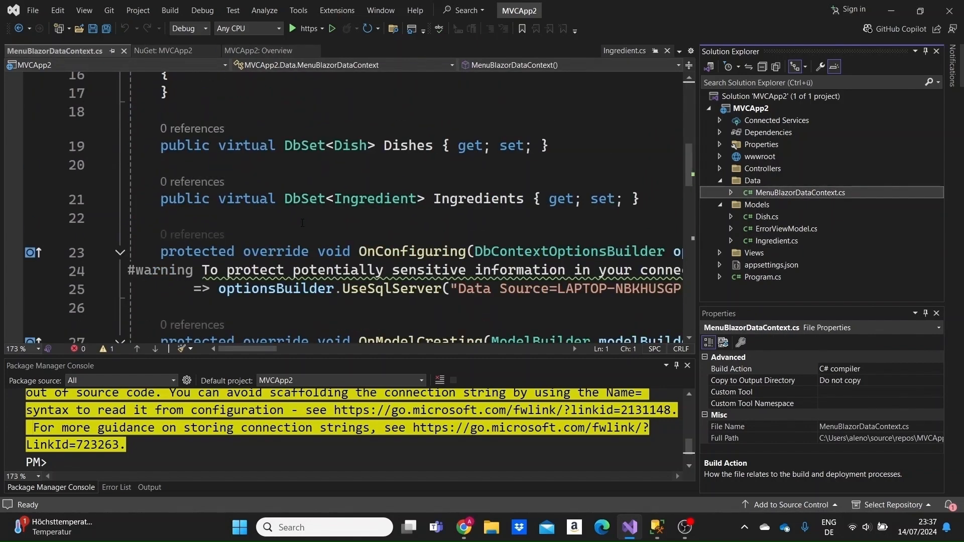
pyautogui.scroll(-3)
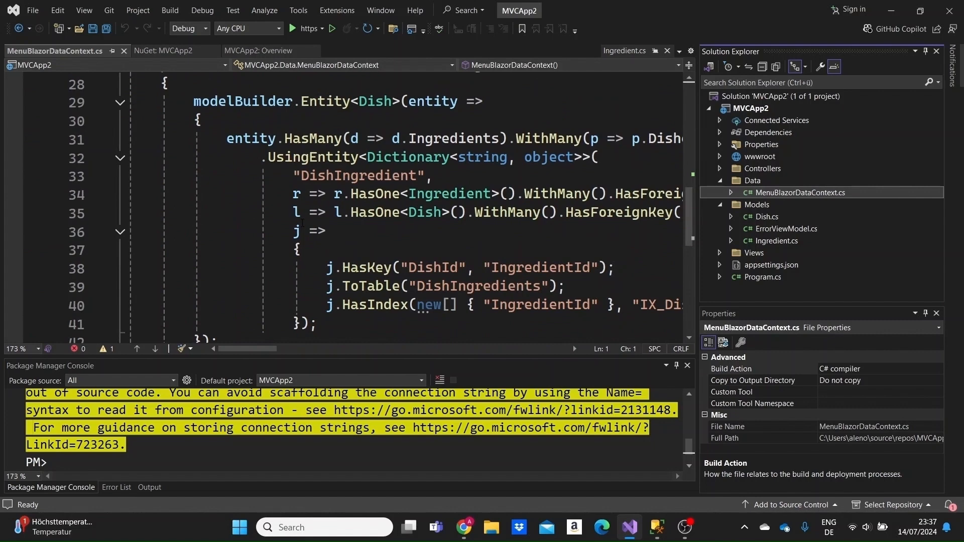
pyautogui.scroll(3)
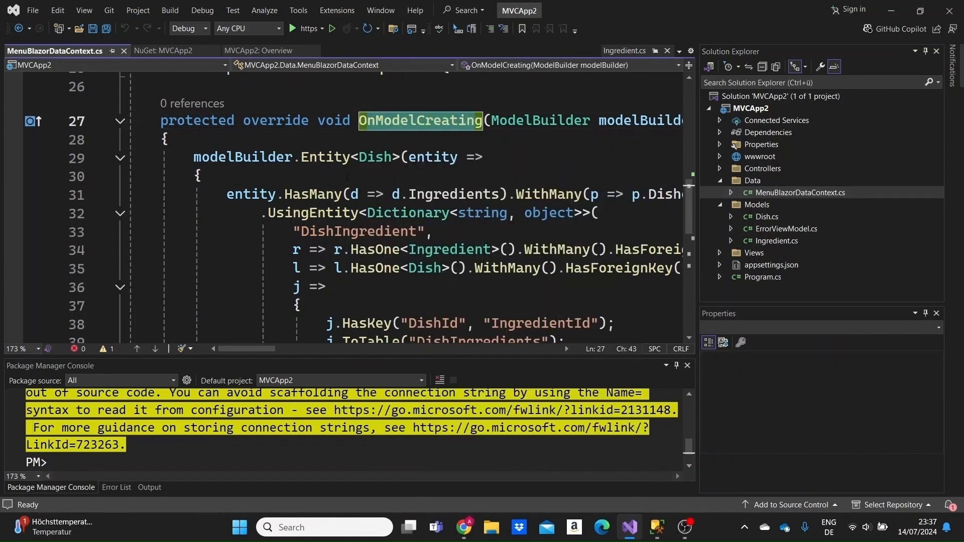
pyautogui.scroll(-3)
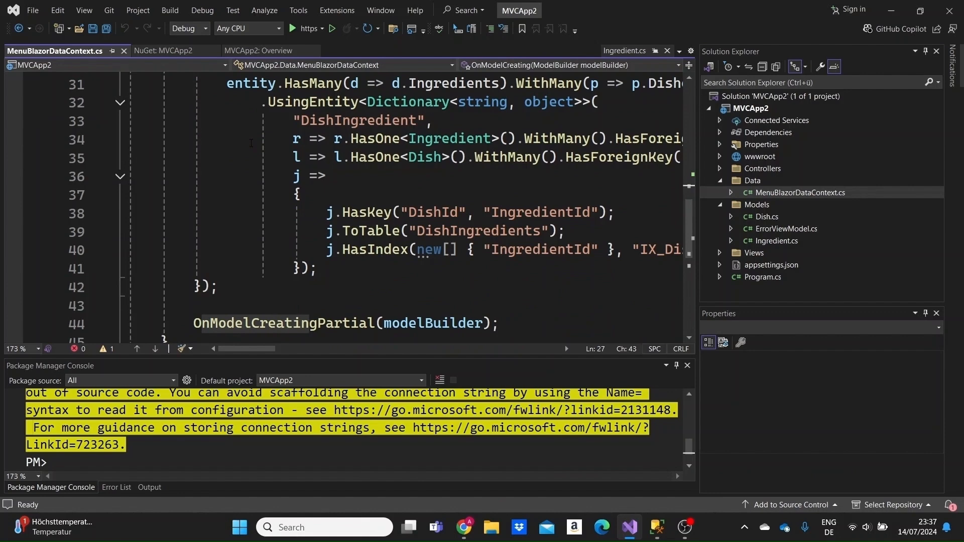
pyautogui.click(799, 192)
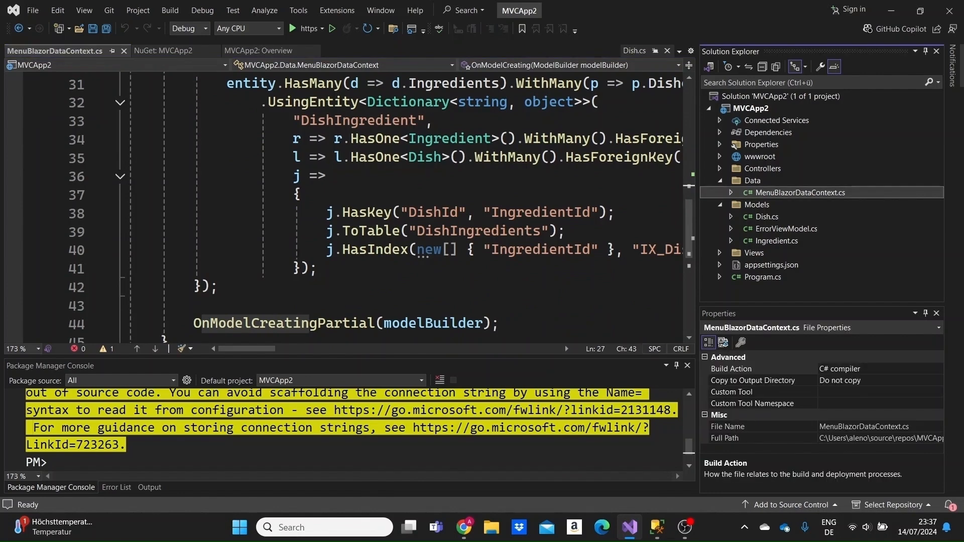
pyautogui.scroll(3)
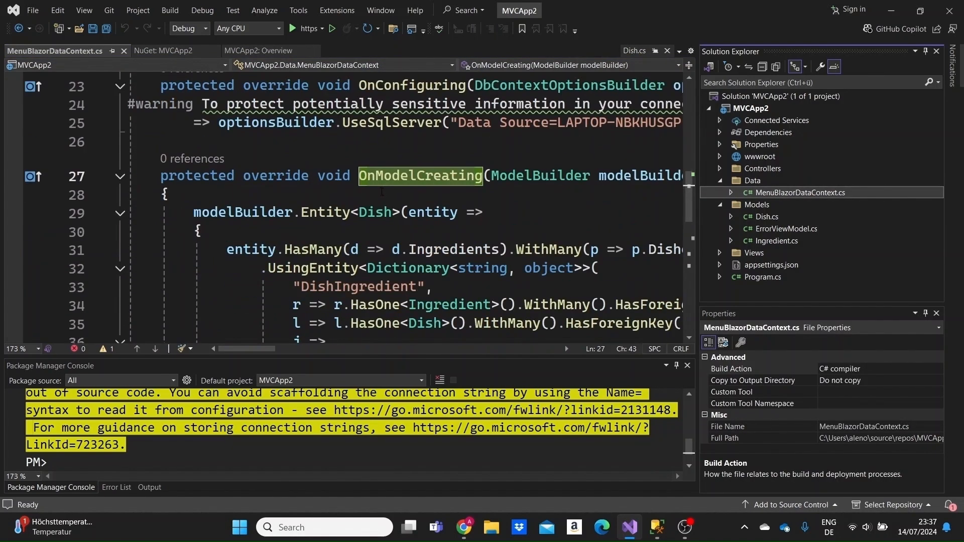
pyautogui.scroll(3)
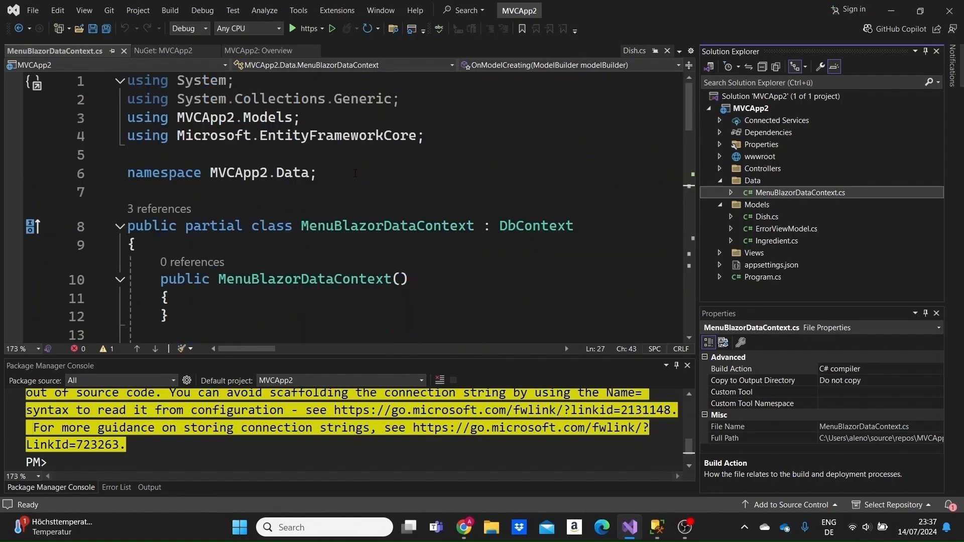